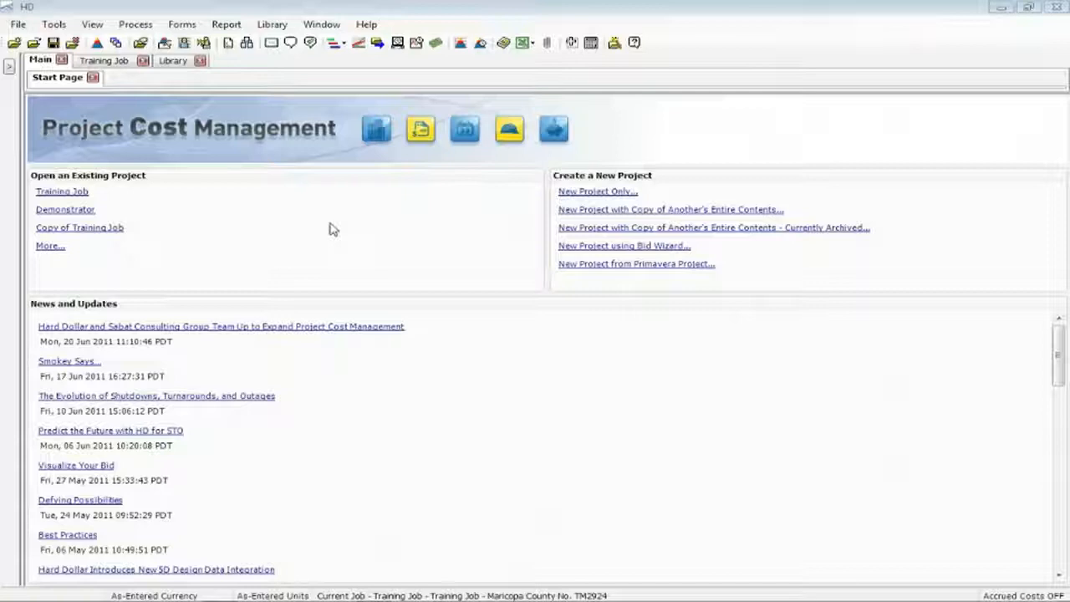
pyautogui.moveTo(64, 197)
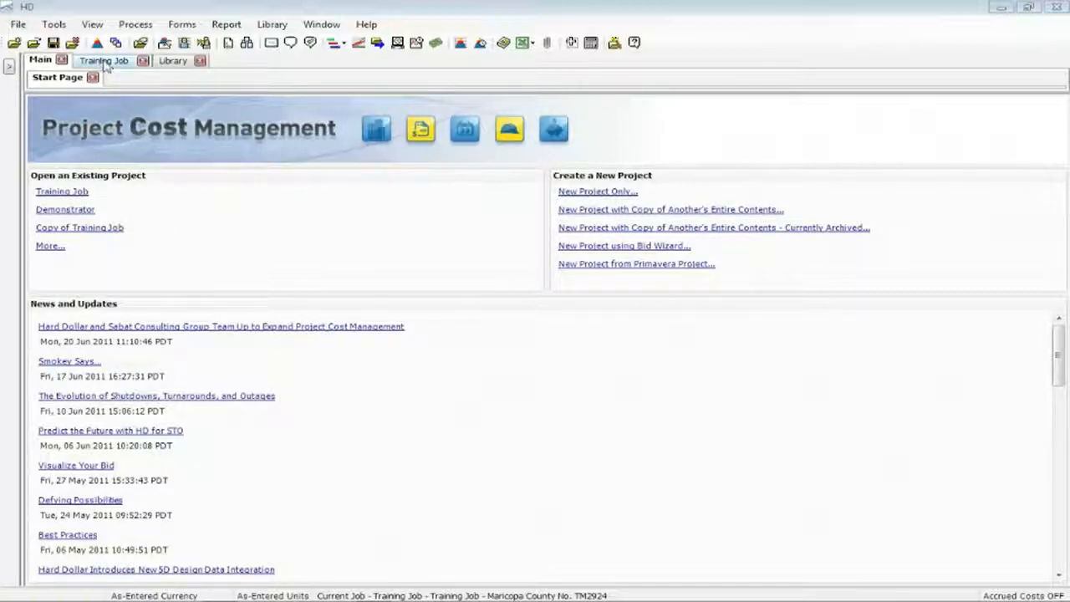
# Open the Training Job and move toward its price breakdown structure
pyautogui.click(113, 61)
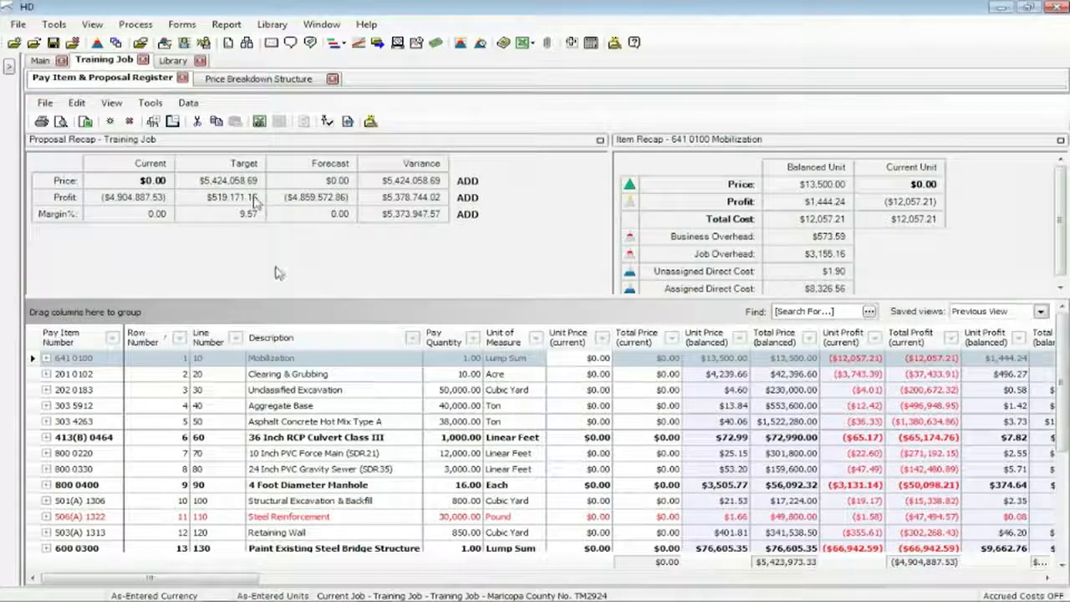
pyautogui.click(261, 78)
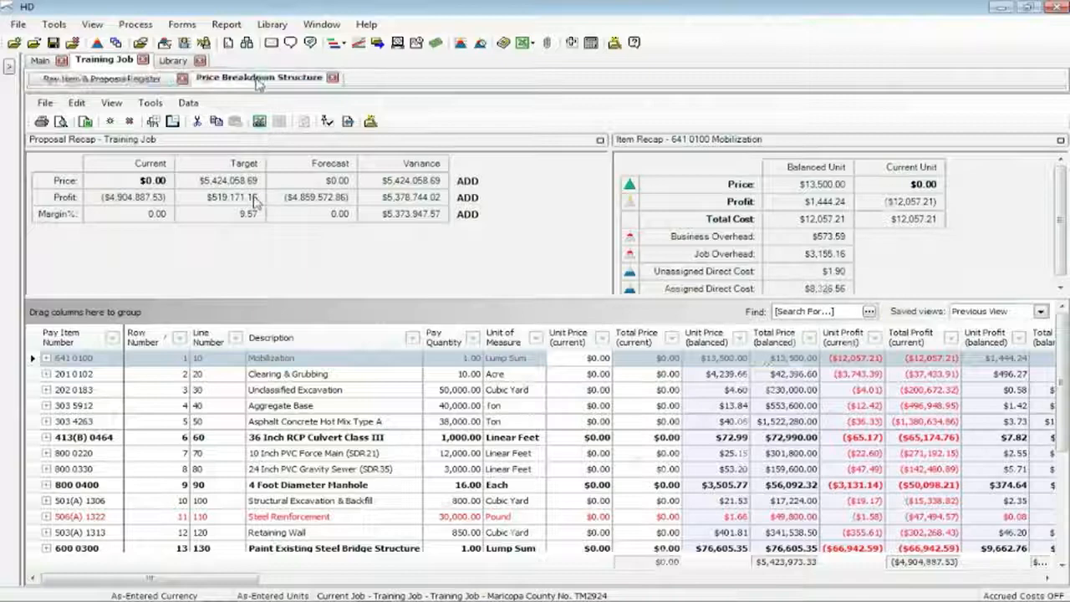
# Show the Training Job's price breakdown structure with markup analysis
pyautogui.click(259, 77)
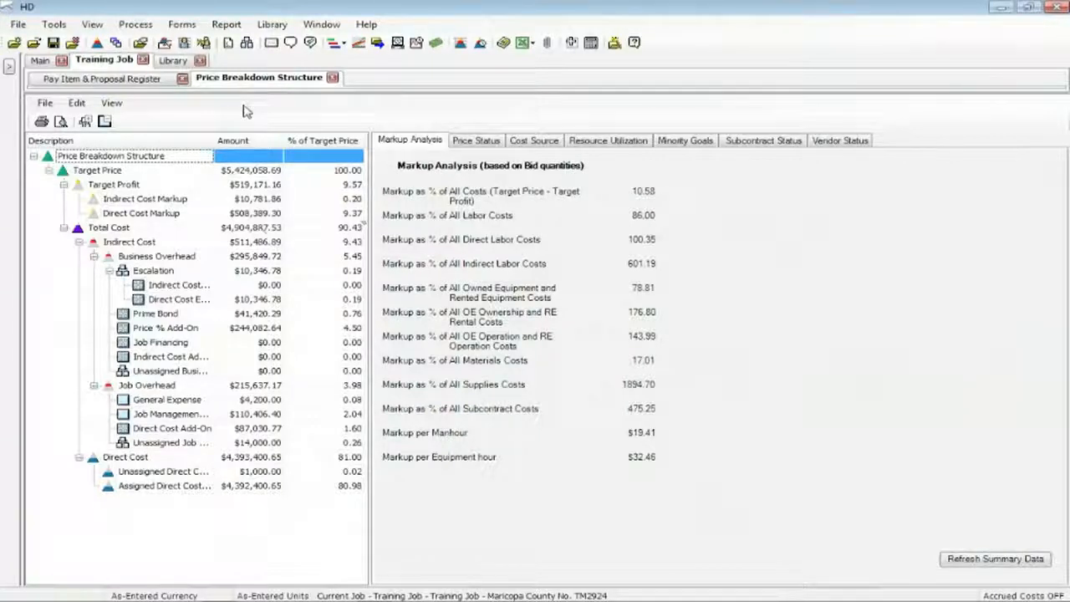
pyautogui.moveTo(204, 227)
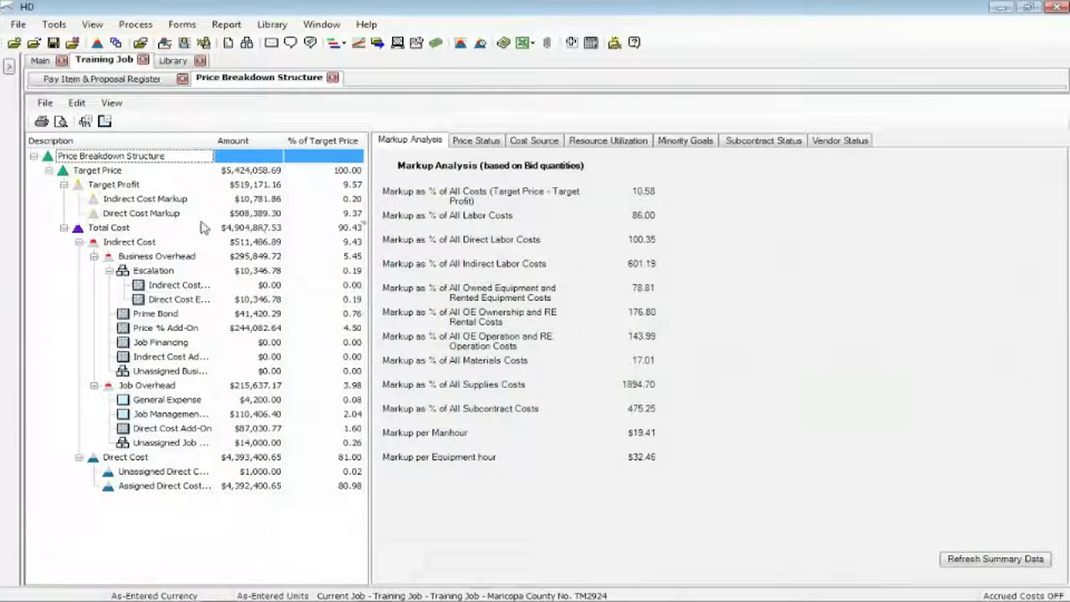
pyautogui.moveTo(192, 256)
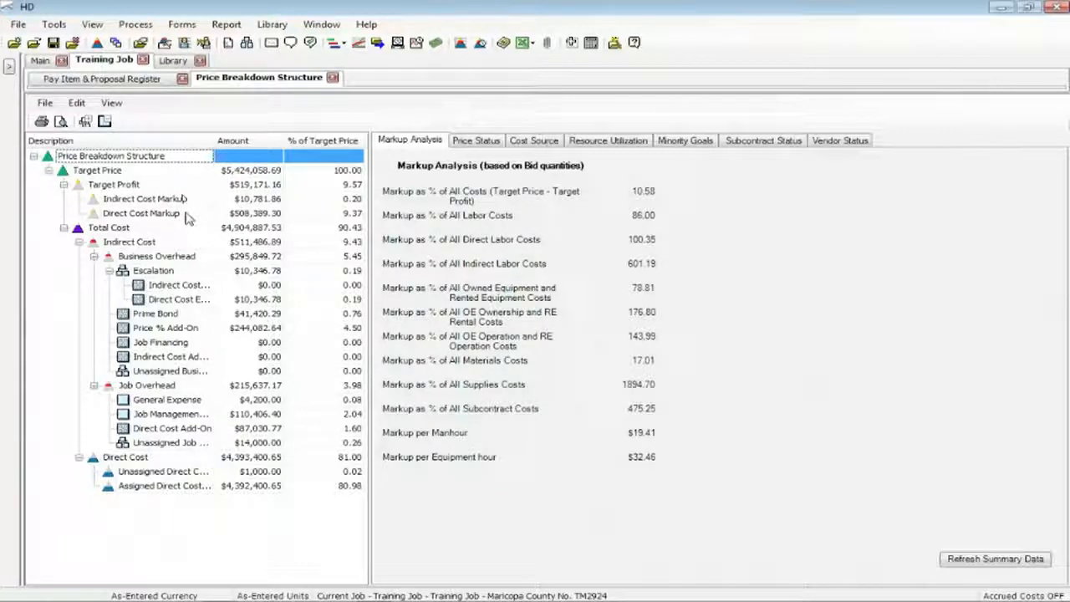
pyautogui.moveTo(153, 219)
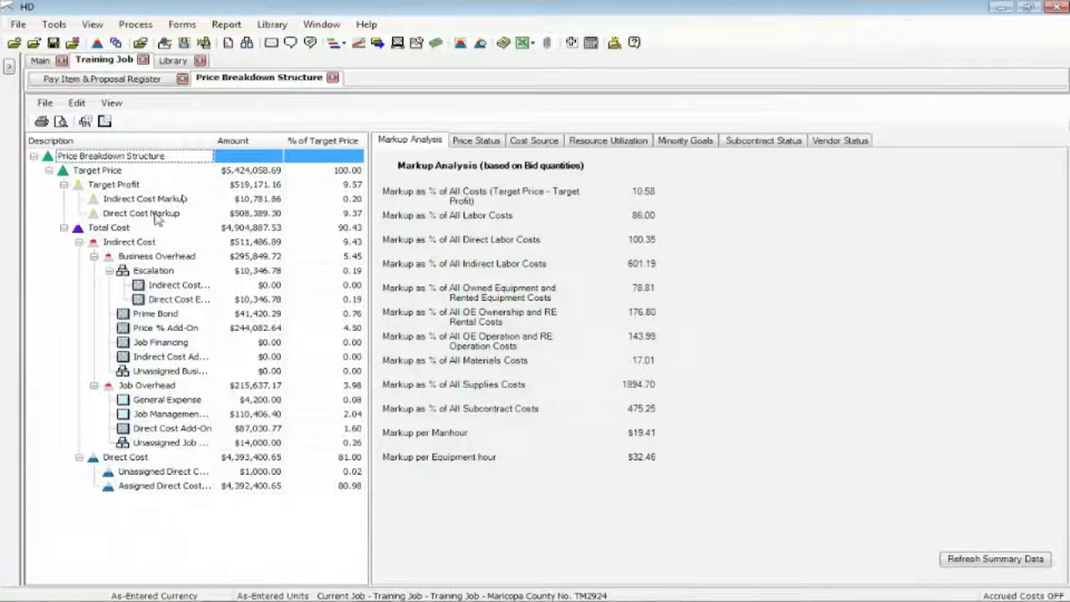
# Open the Direct Cost Markup item record and dismiss its help tip
pyautogui.click(141, 214)
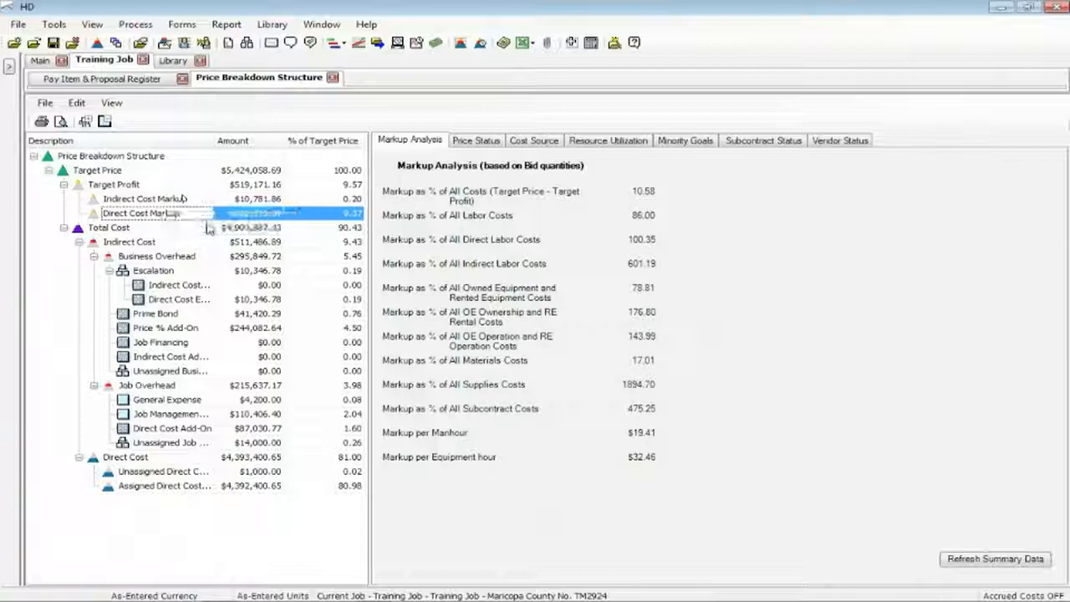
pyautogui.doubleClick(140, 212)
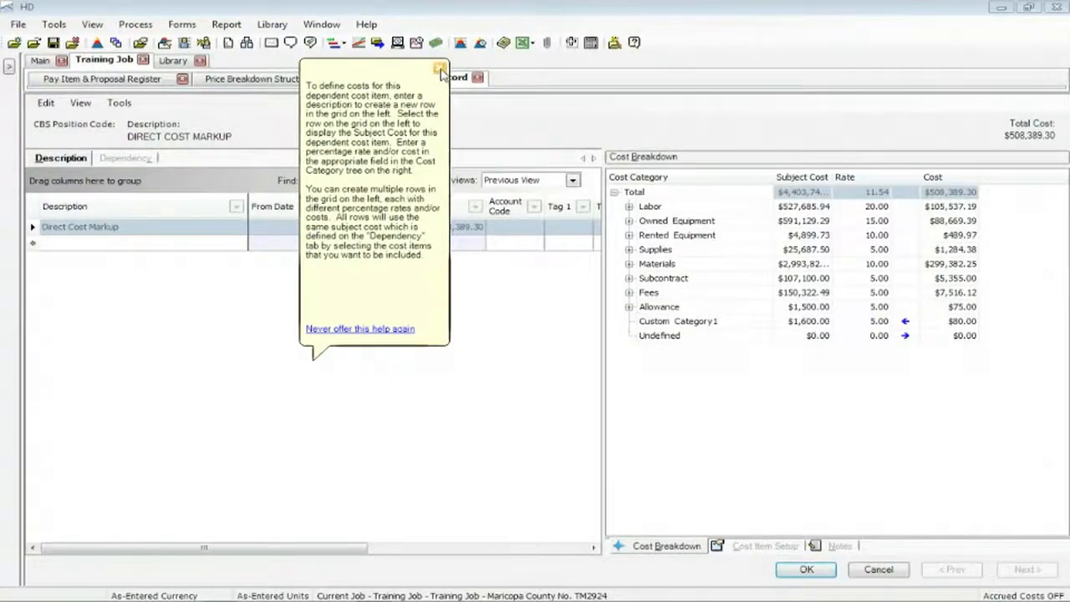
pyautogui.click(437, 67)
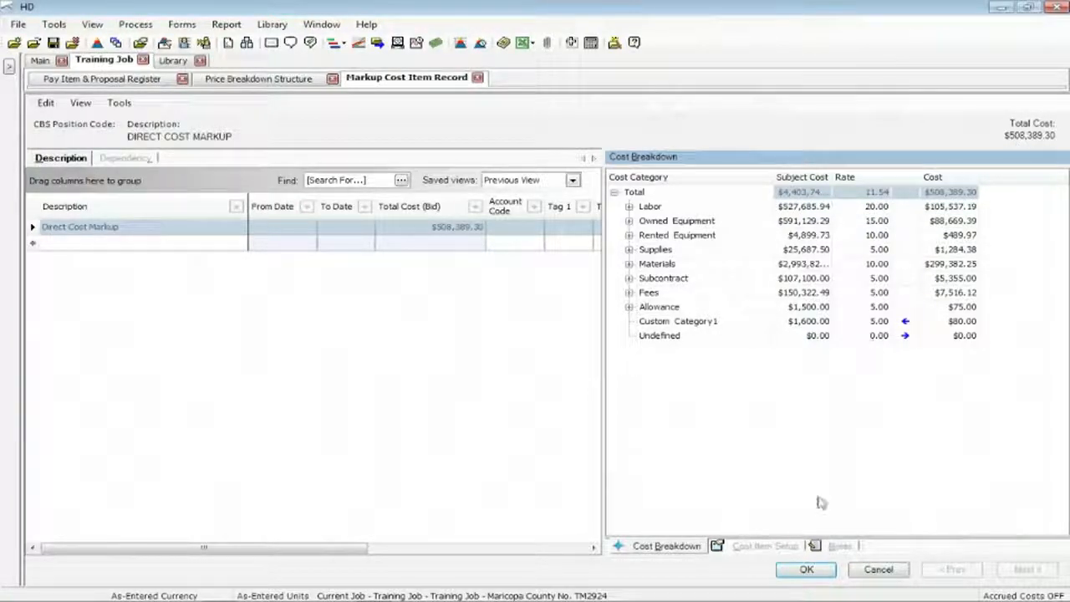
# Close the markup record and edit Target Profit % of Target Price to 10
pyautogui.click(806, 569)
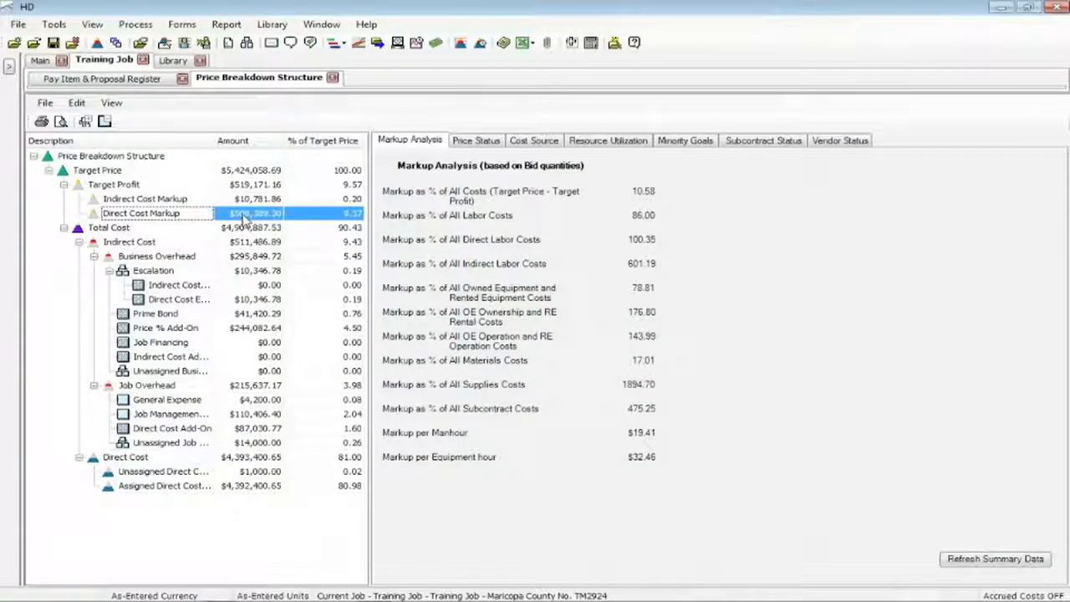
pyautogui.moveTo(328, 219)
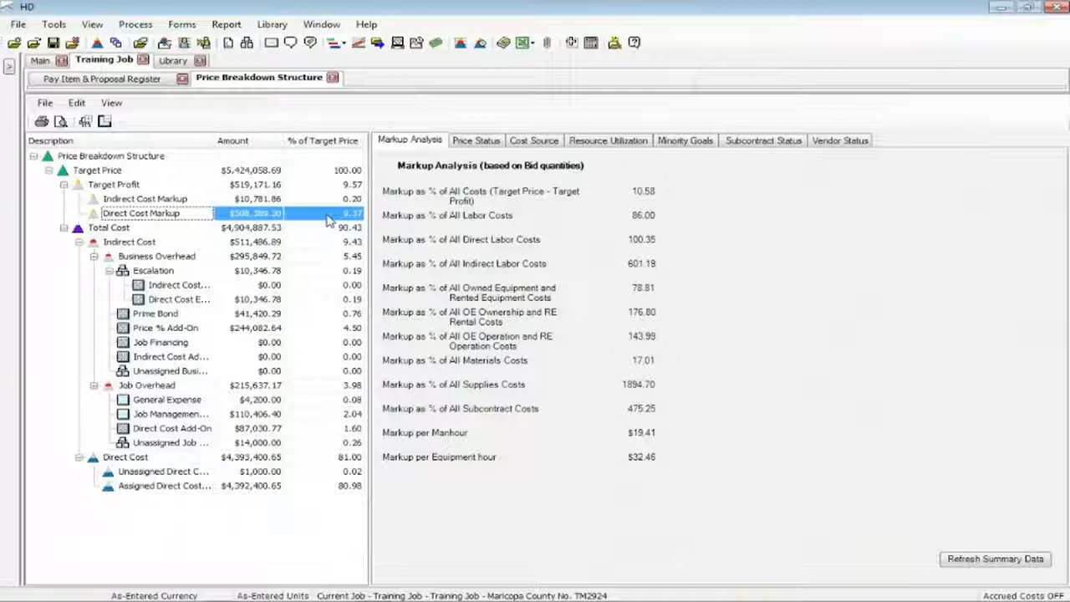
pyautogui.moveTo(207, 177)
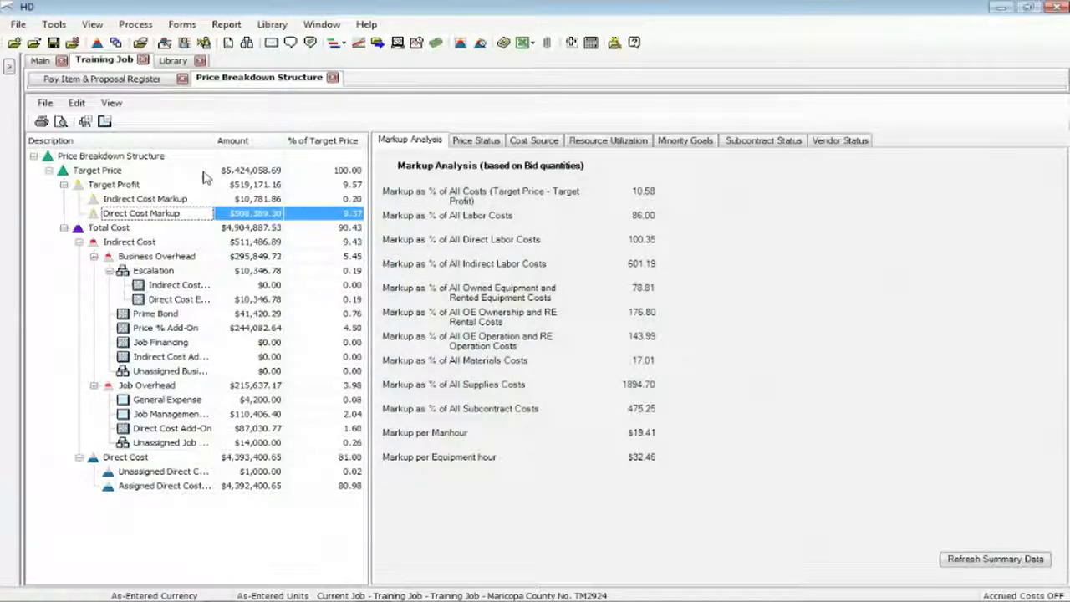
pyautogui.moveTo(317, 217)
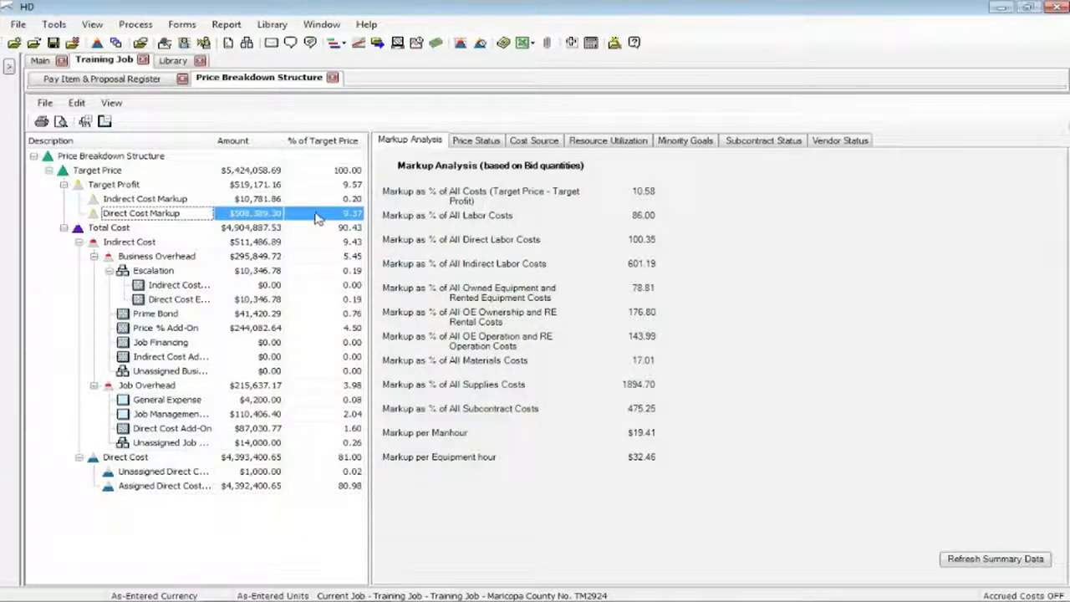
pyautogui.click(114, 184)
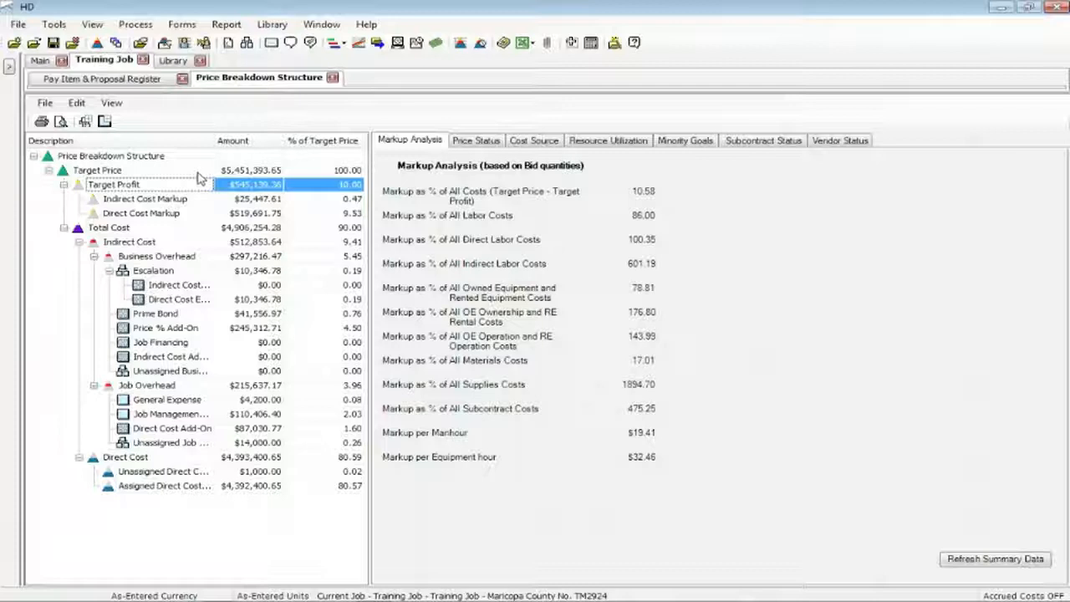
pyautogui.moveTo(192, 220)
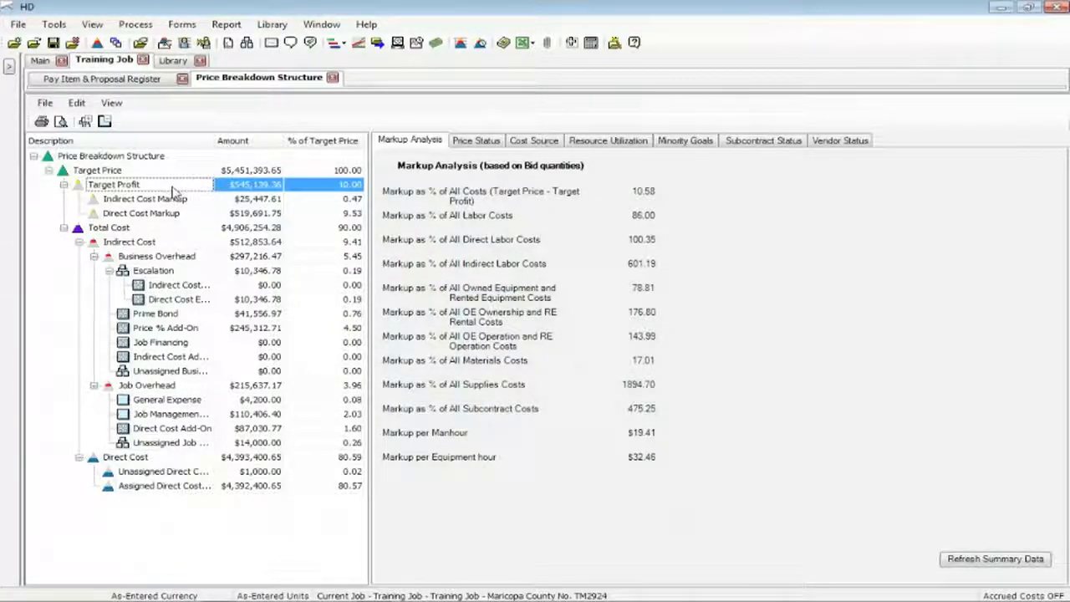
# Commit the 10% target profit and recalculate the markup analysis (11.11% all costs)
pyautogui.click(993, 558)
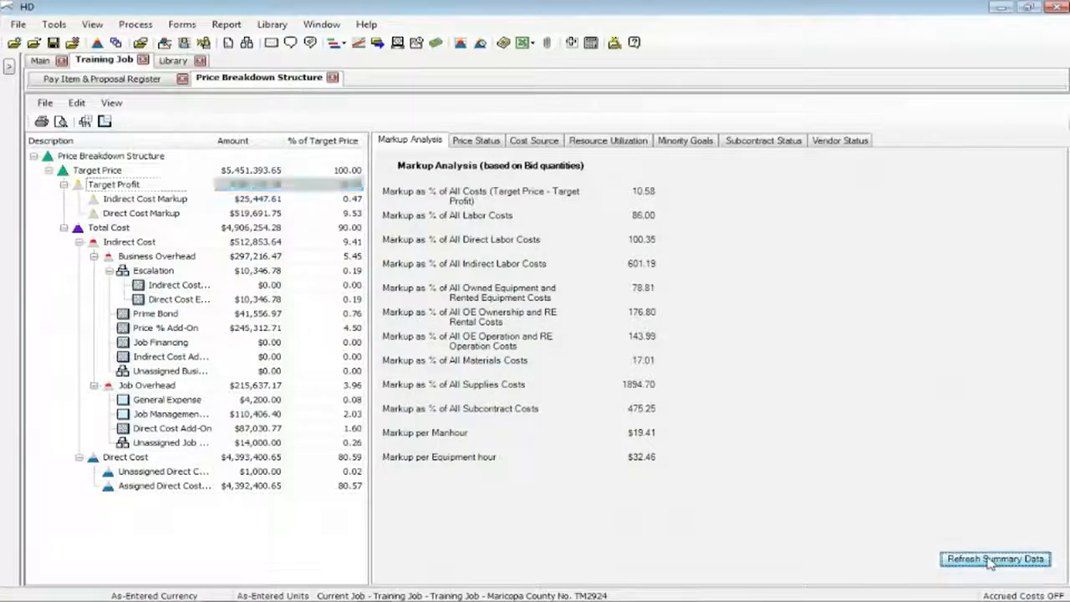
pyautogui.click(993, 558)
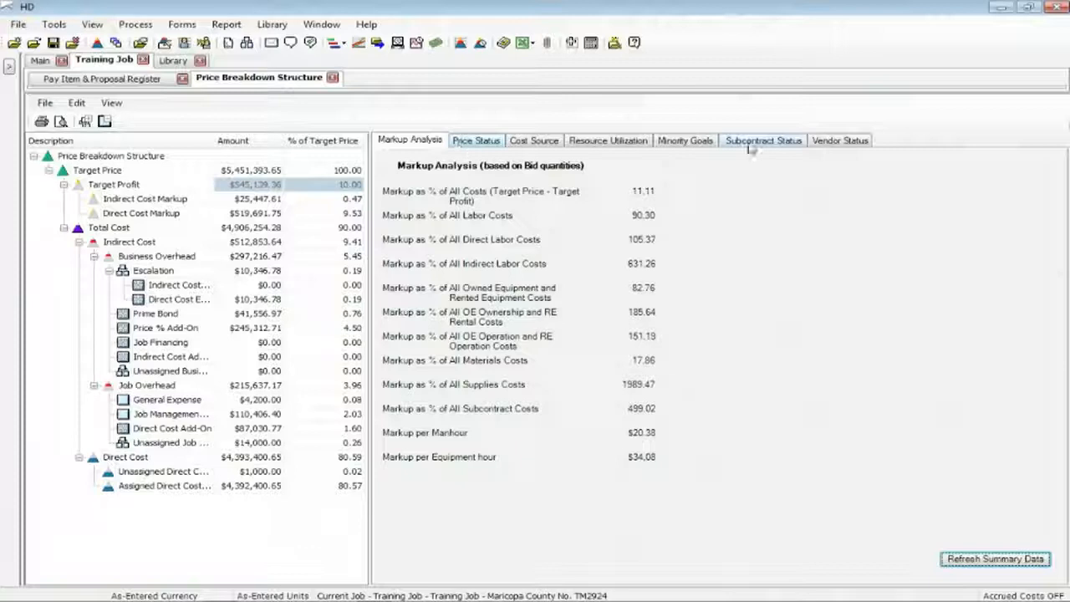
pyautogui.moveTo(477, 140)
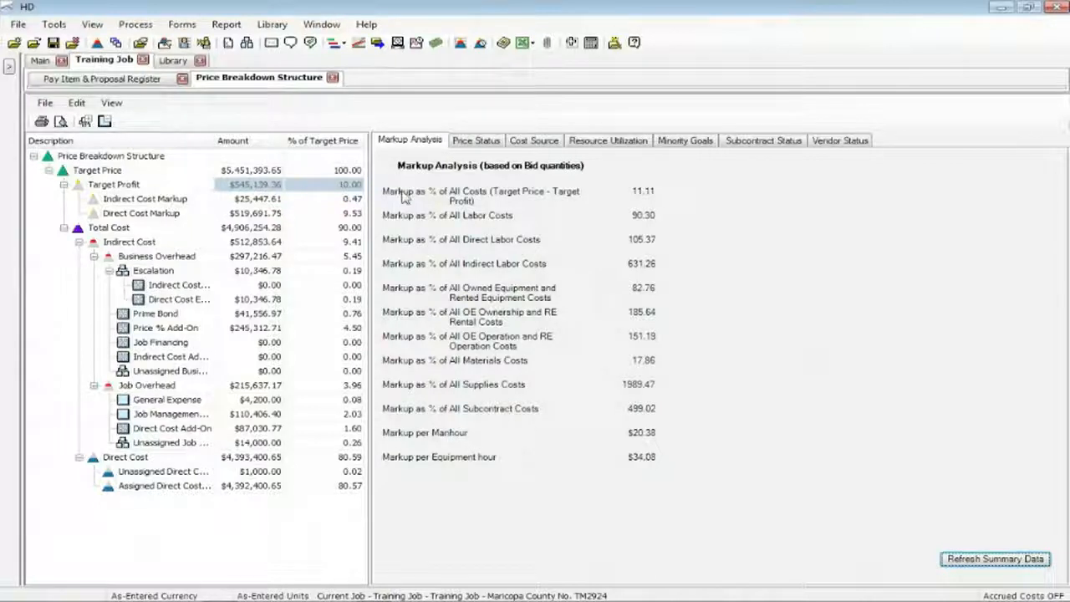
pyautogui.moveTo(468, 251)
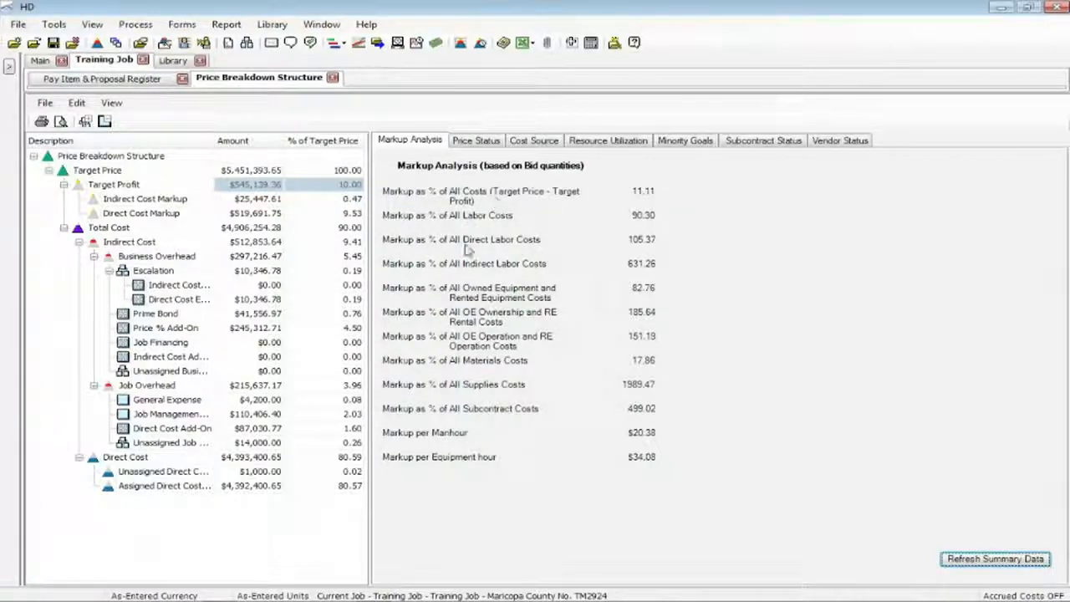
pyautogui.moveTo(399, 224)
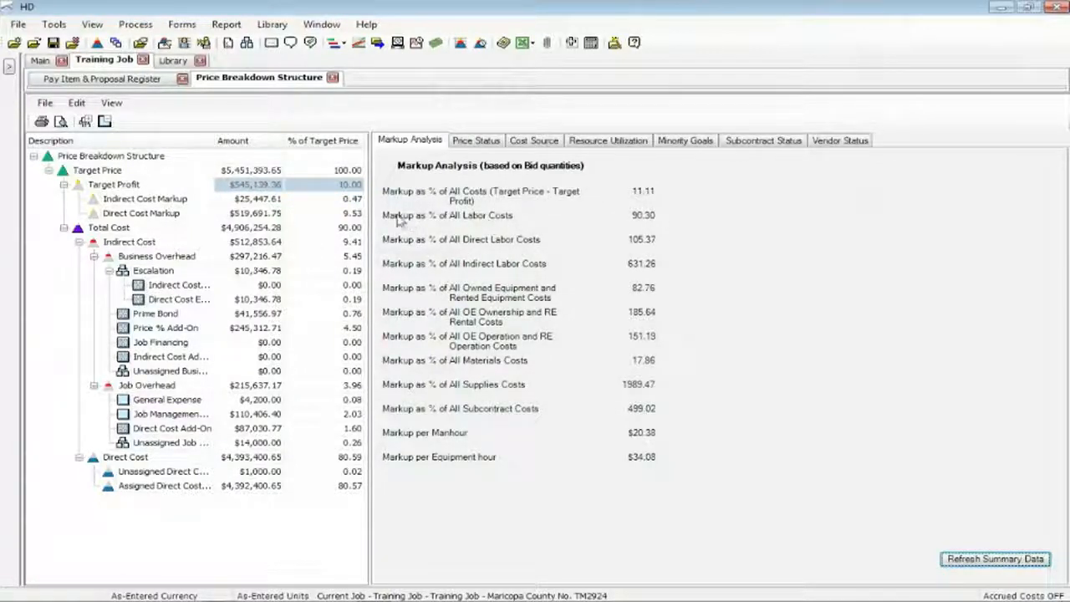
pyautogui.moveTo(425, 226)
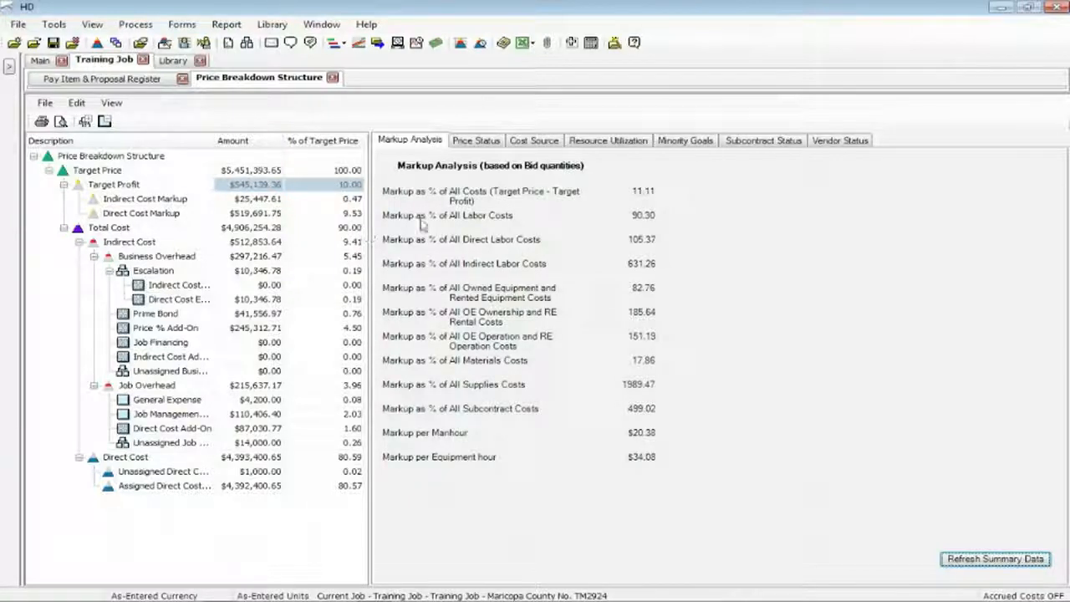
pyautogui.moveTo(458, 231)
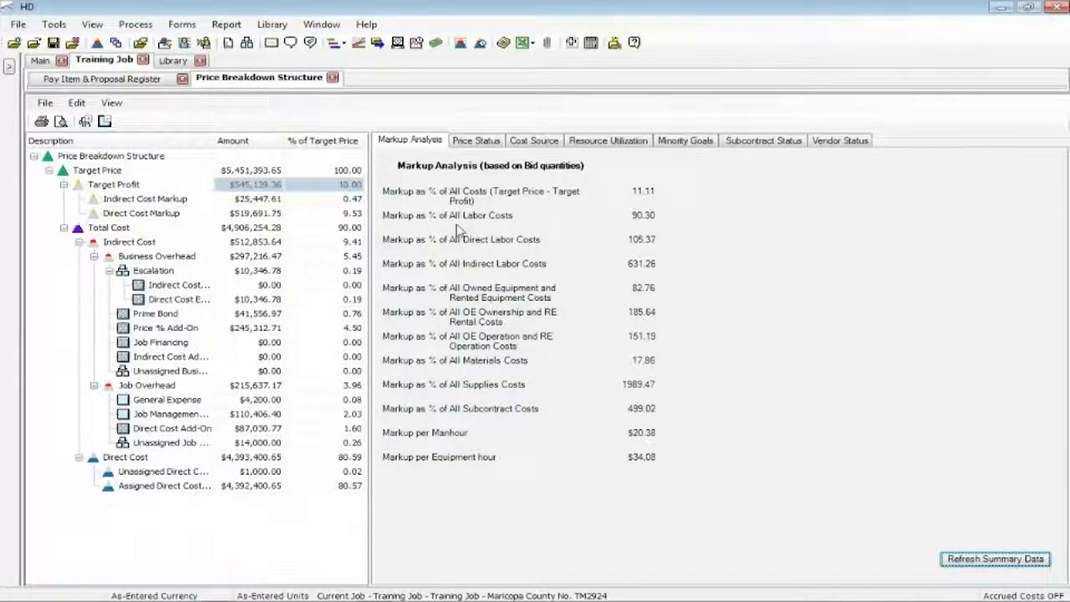
pyautogui.moveTo(468, 233)
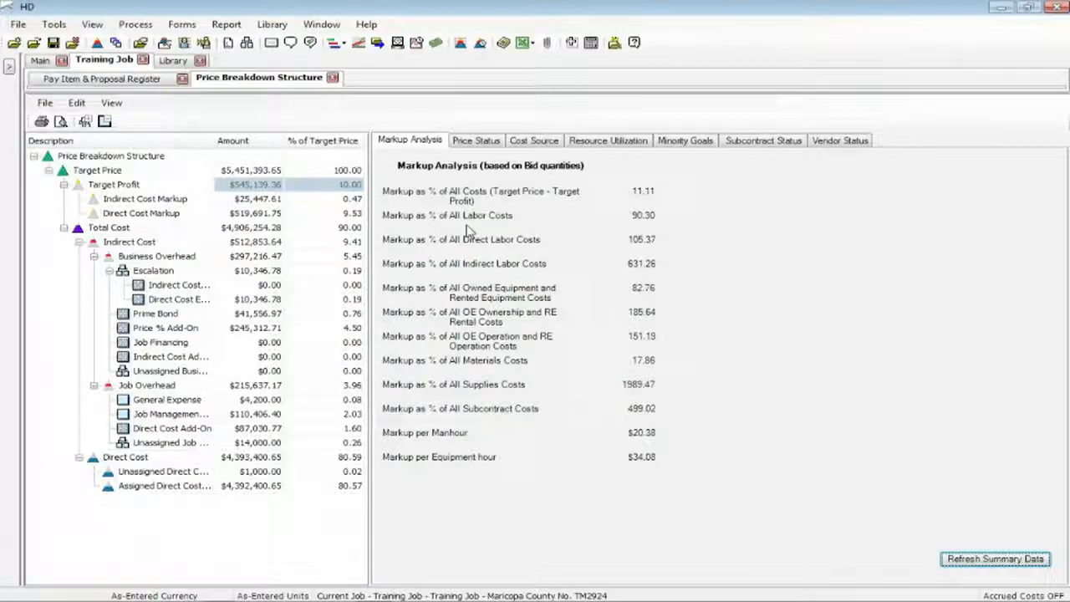
pyautogui.moveTo(401, 227)
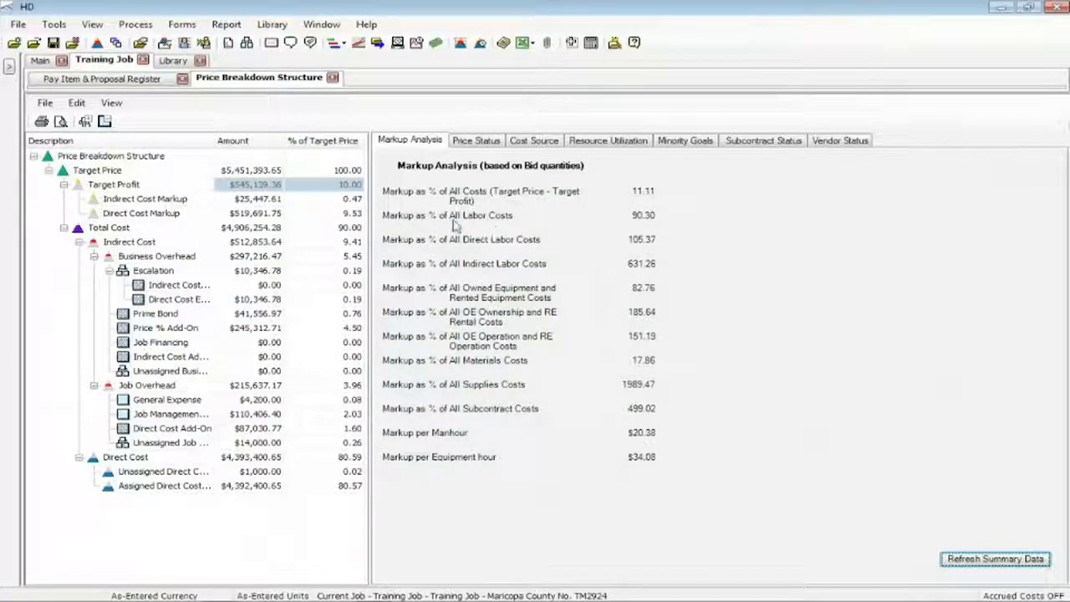
pyautogui.moveTo(638, 227)
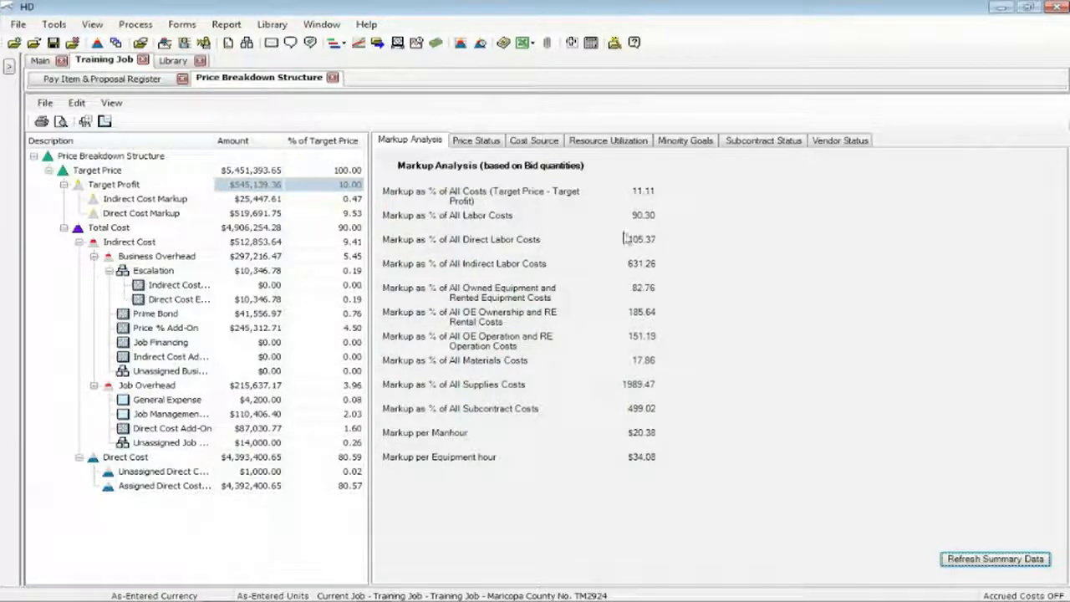
pyautogui.moveTo(602, 251)
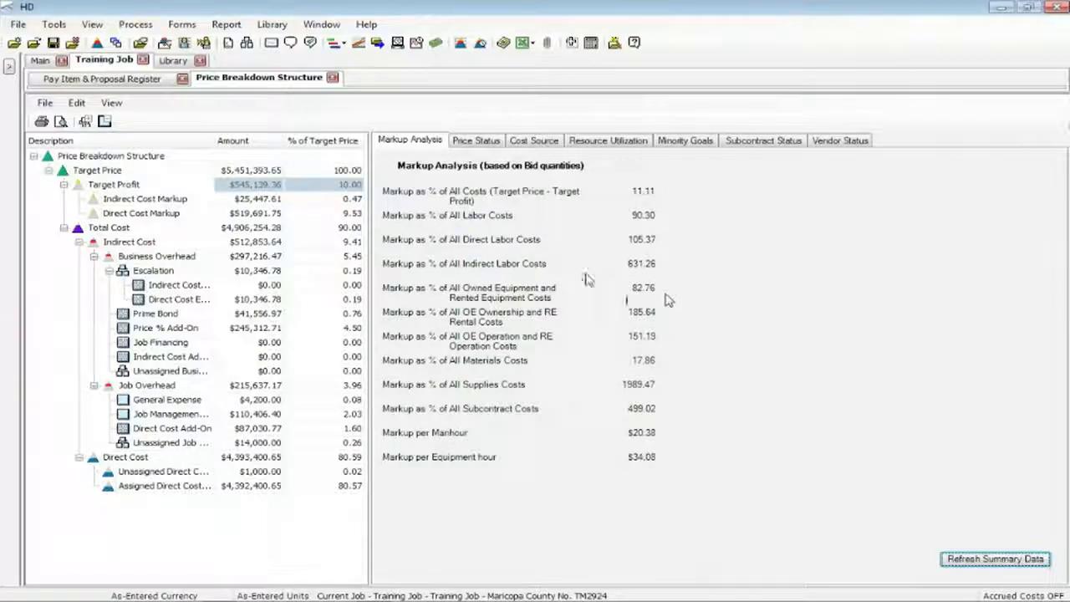
pyautogui.moveTo(308, 193)
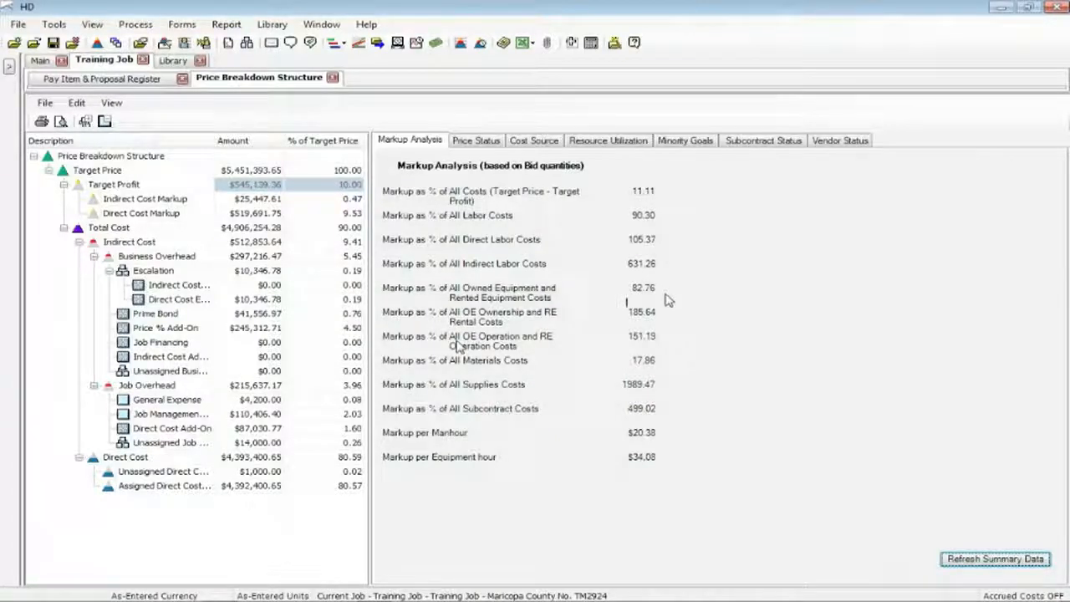
pyautogui.moveTo(201, 176)
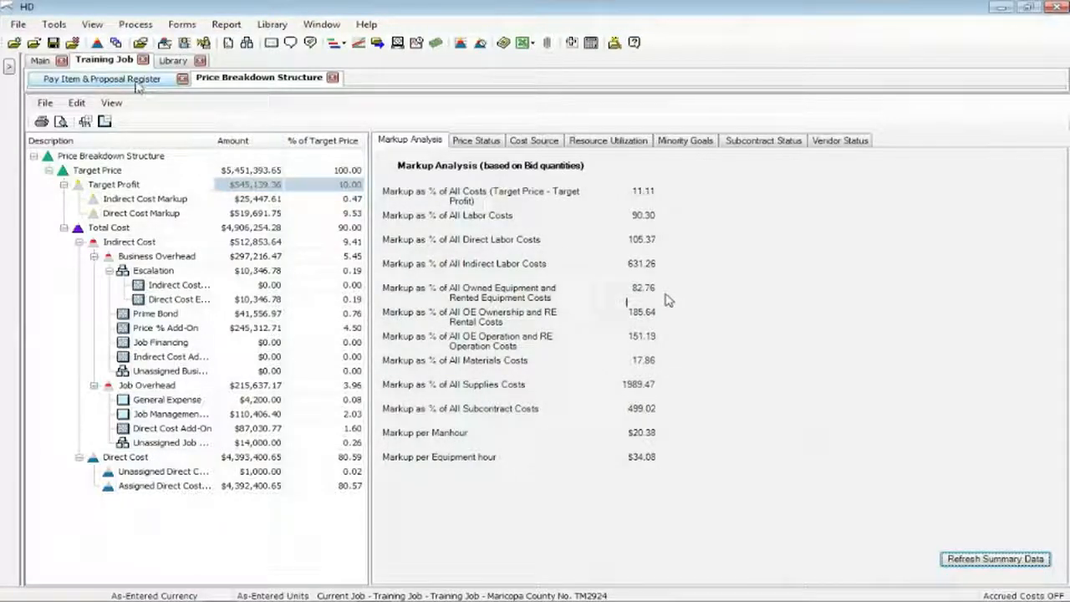
# Return to the Pay Item & Proposal Register and refresh the recap to $5,451,393.65
pyautogui.click(107, 79)
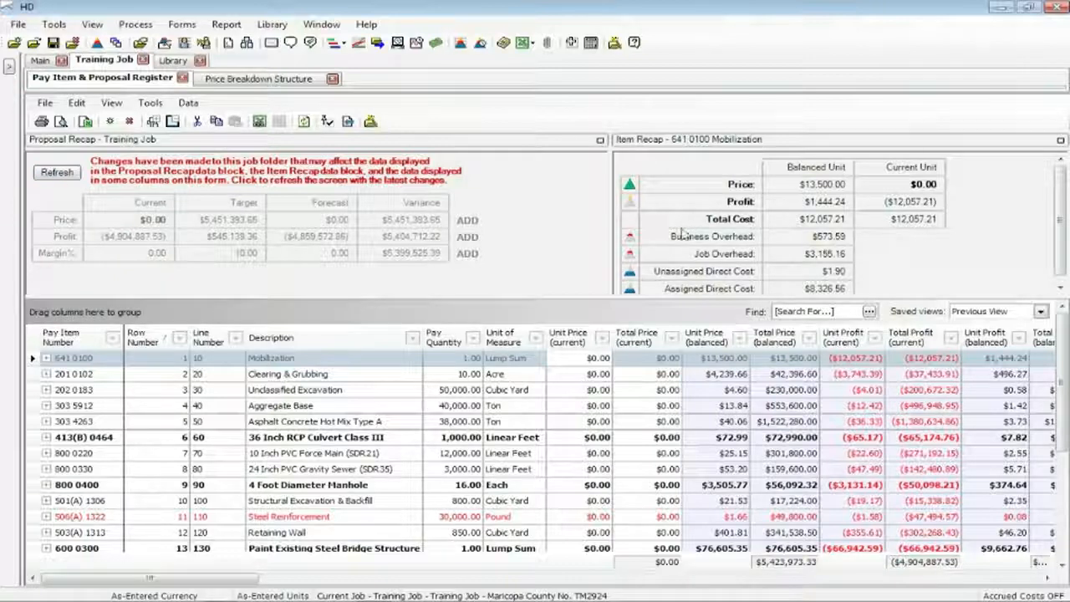
pyautogui.click(57, 172)
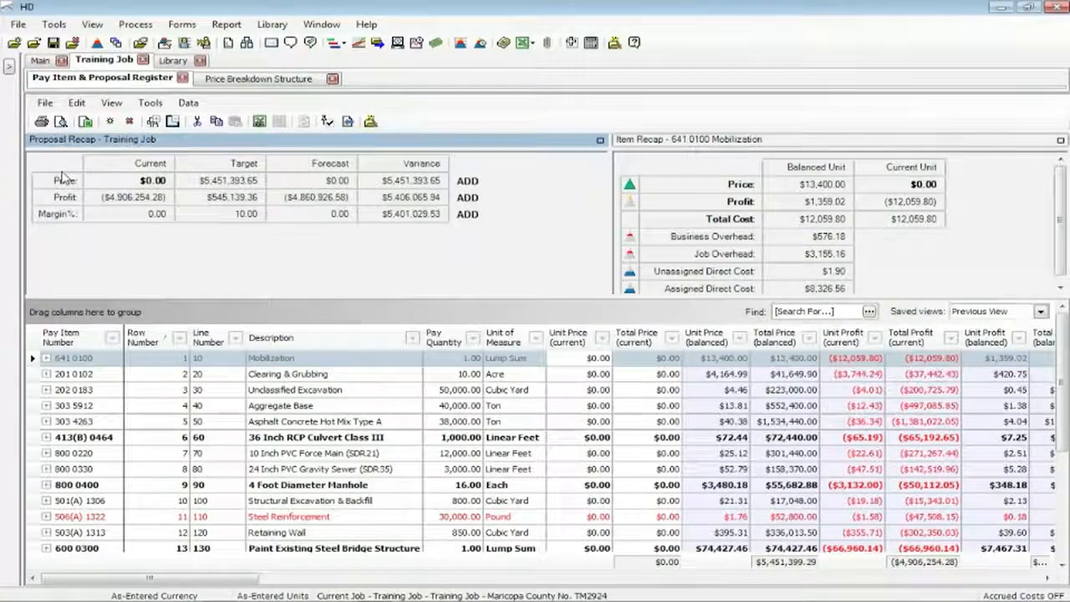
pyautogui.moveTo(224, 227)
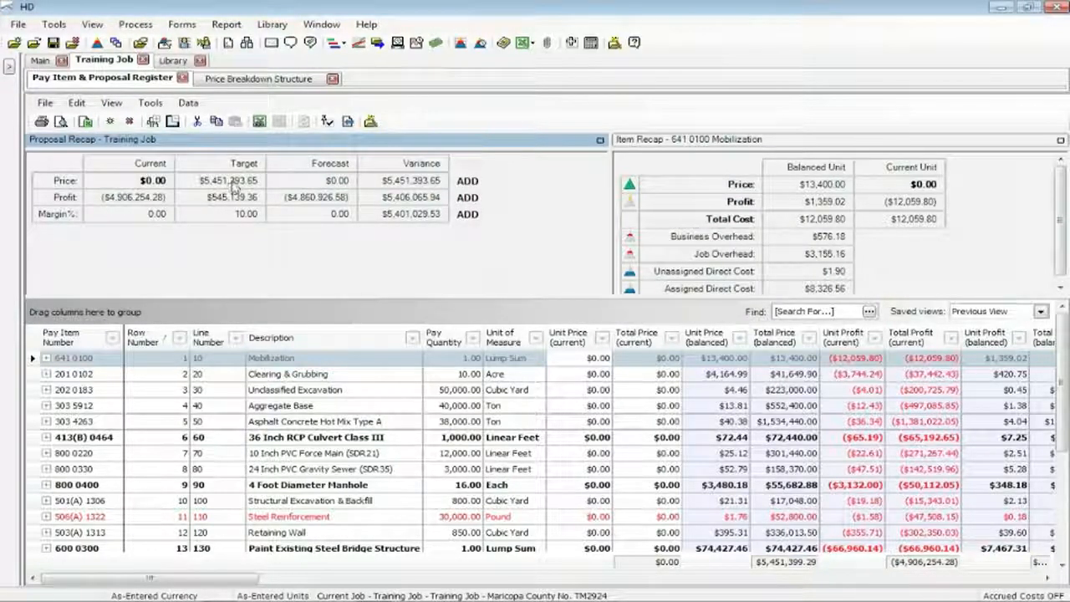
pyautogui.moveTo(587, 525)
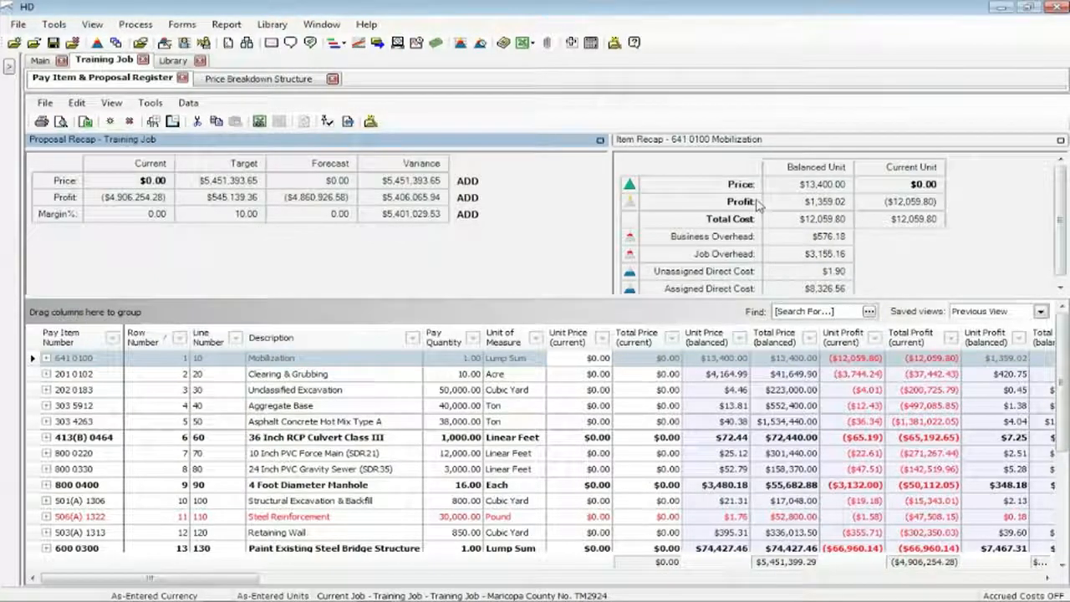
# Review the recaps for Aggregate Base, 36 Inch RCP Culvert and Unclassified Excavation
pyautogui.click(288, 373)
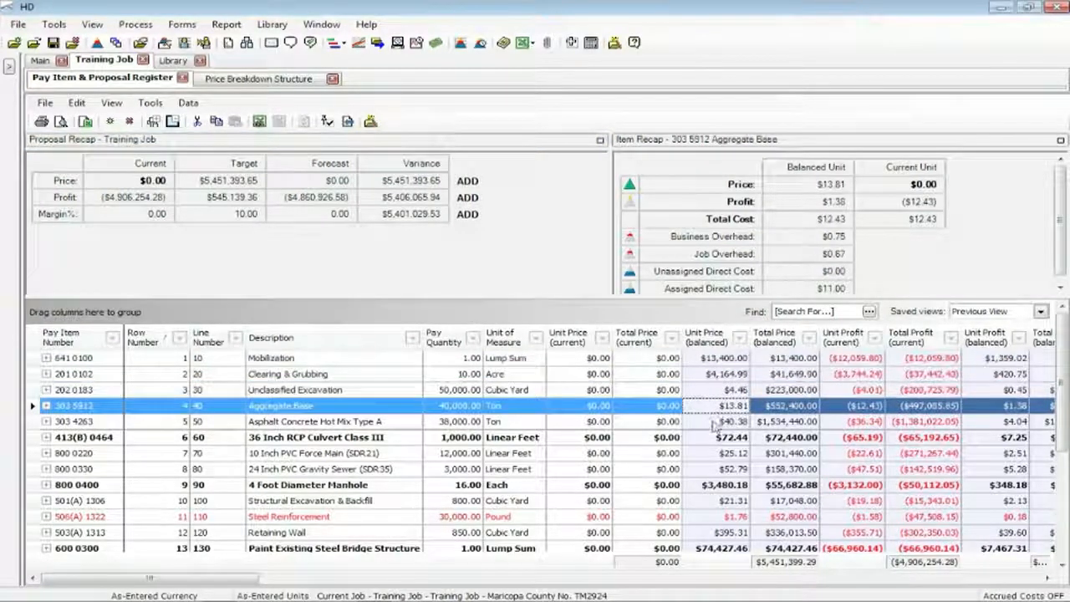
pyautogui.click(318, 437)
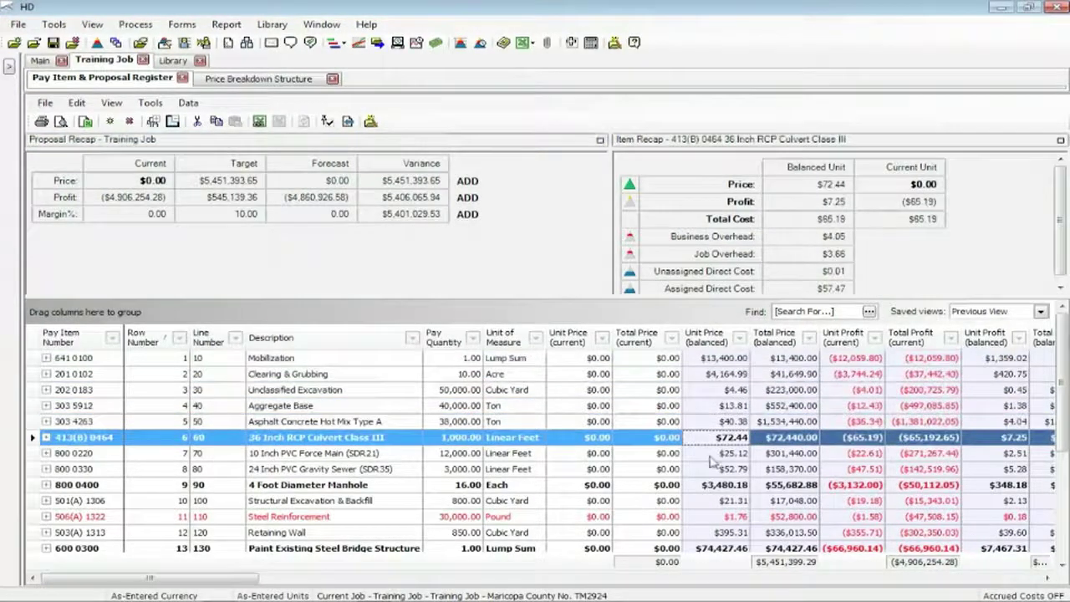
pyautogui.click(294, 389)
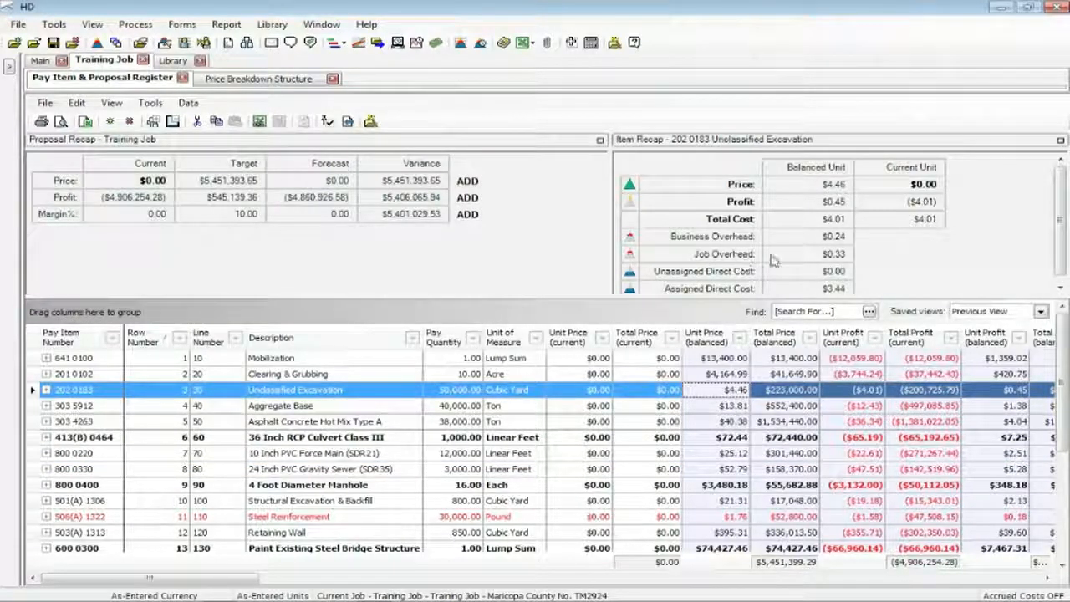
pyautogui.moveTo(772, 244)
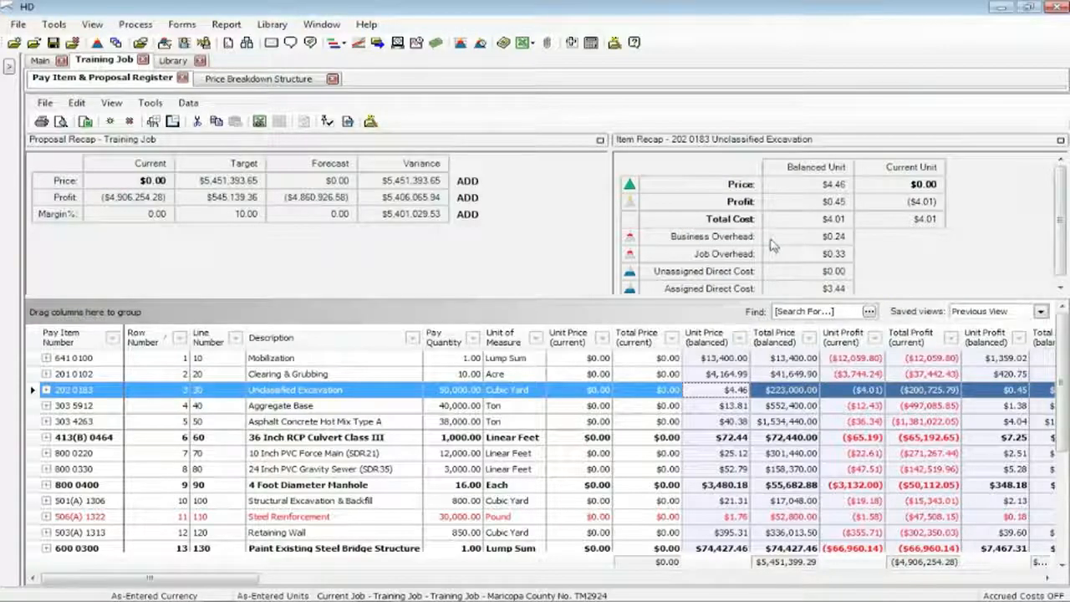
pyautogui.moveTo(809, 189)
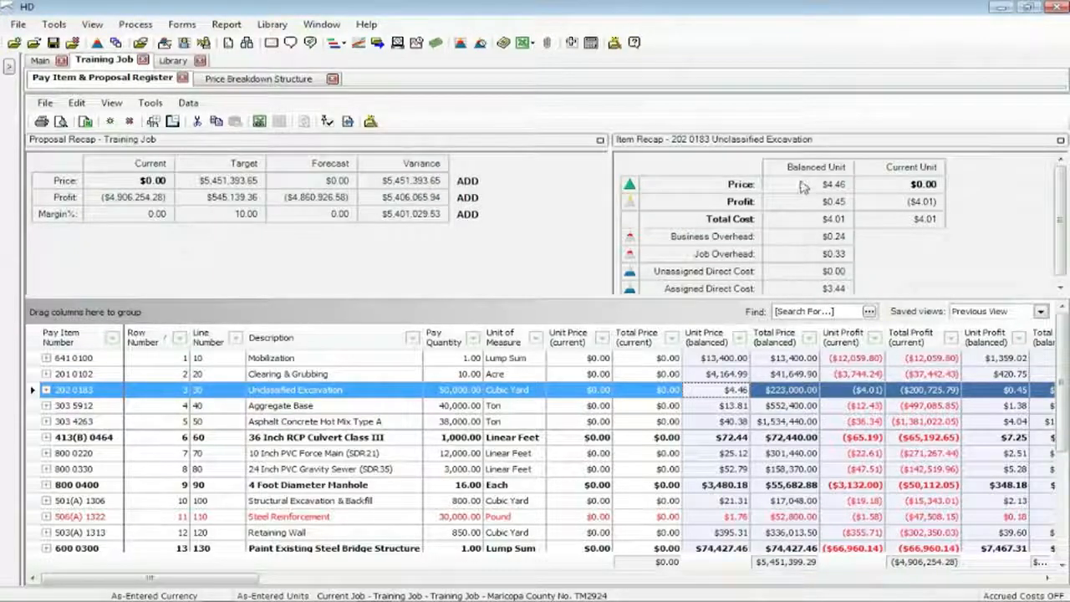
pyautogui.moveTo(795, 239)
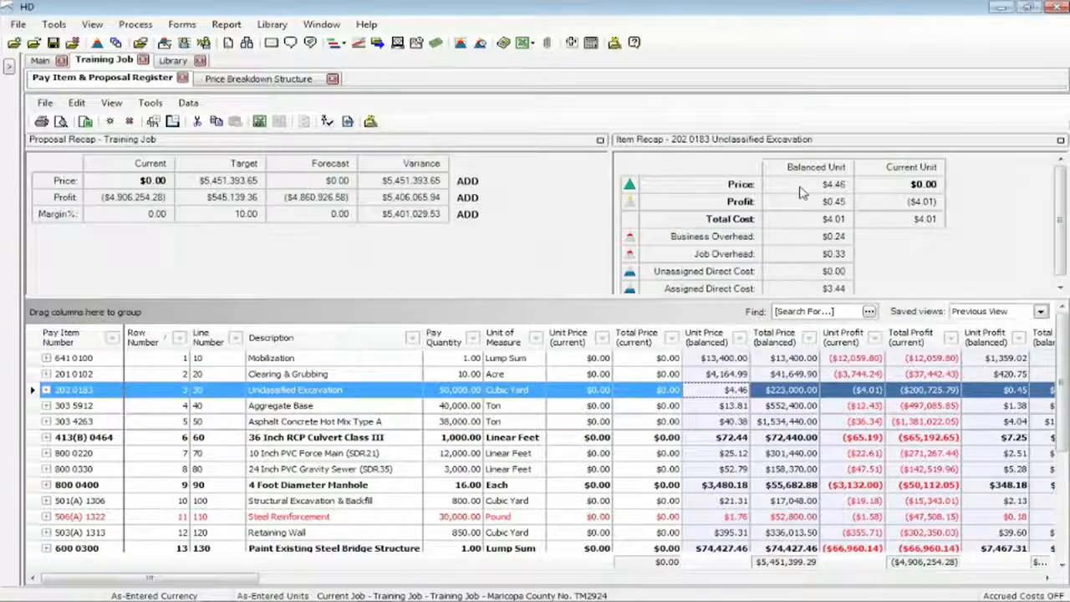
pyautogui.moveTo(158, 194)
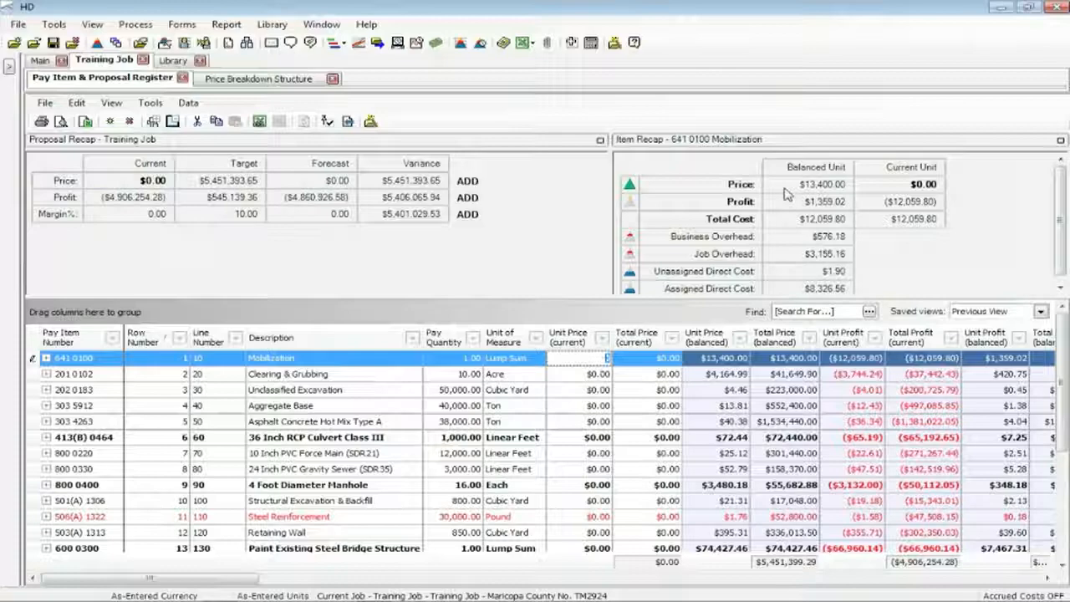
pyautogui.moveTo(364, 281)
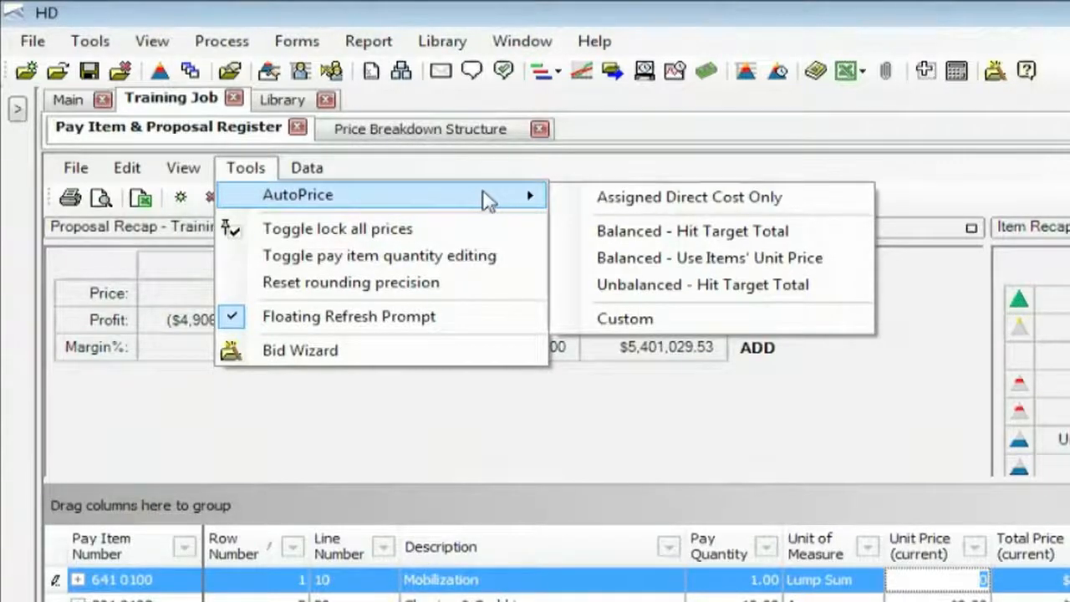
pyautogui.moveTo(722, 204)
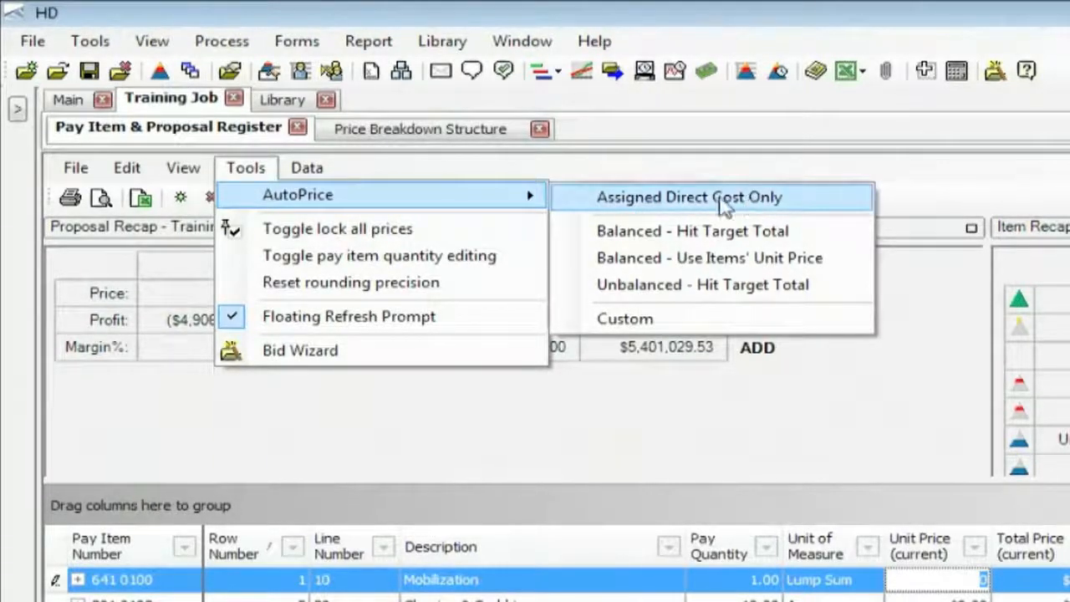
pyautogui.moveTo(736, 209)
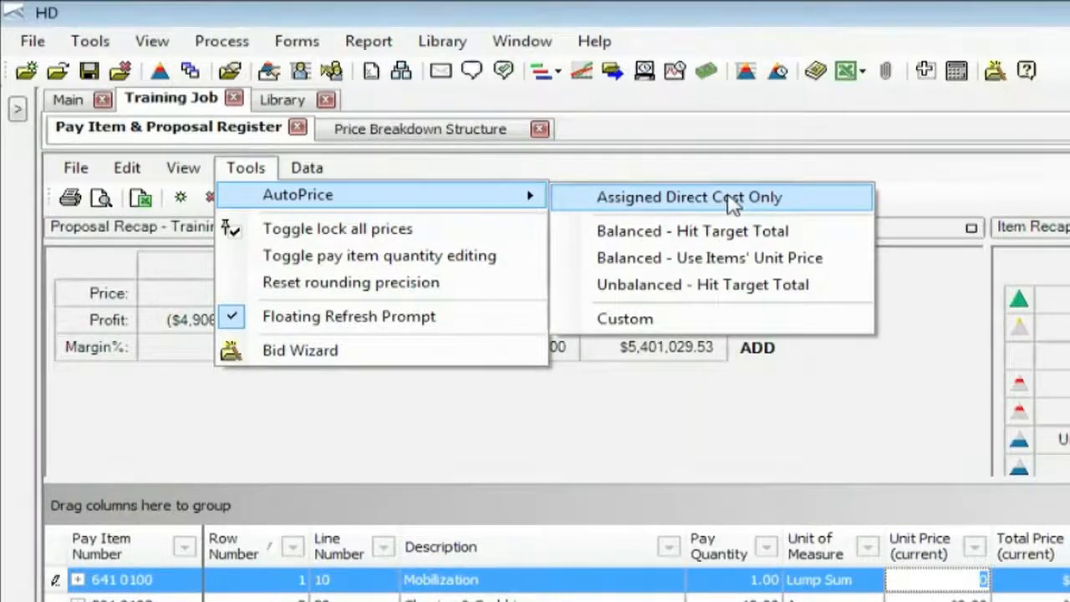
pyautogui.moveTo(779, 201)
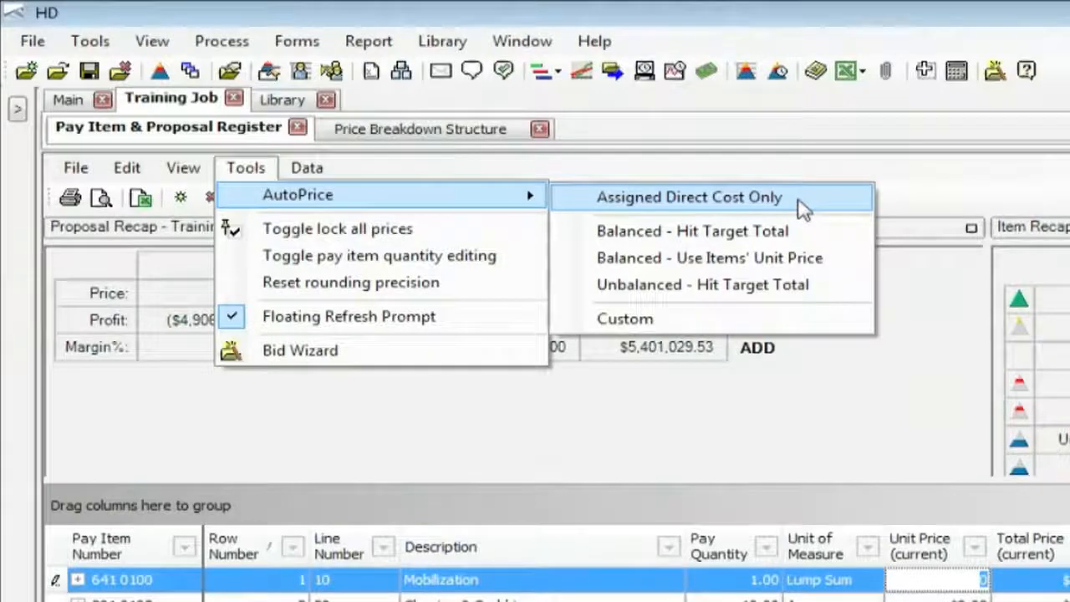
# AutoPrice all pay items at assigned direct cost only, leaving -$513,625.70 profit
pyautogui.click(689, 198)
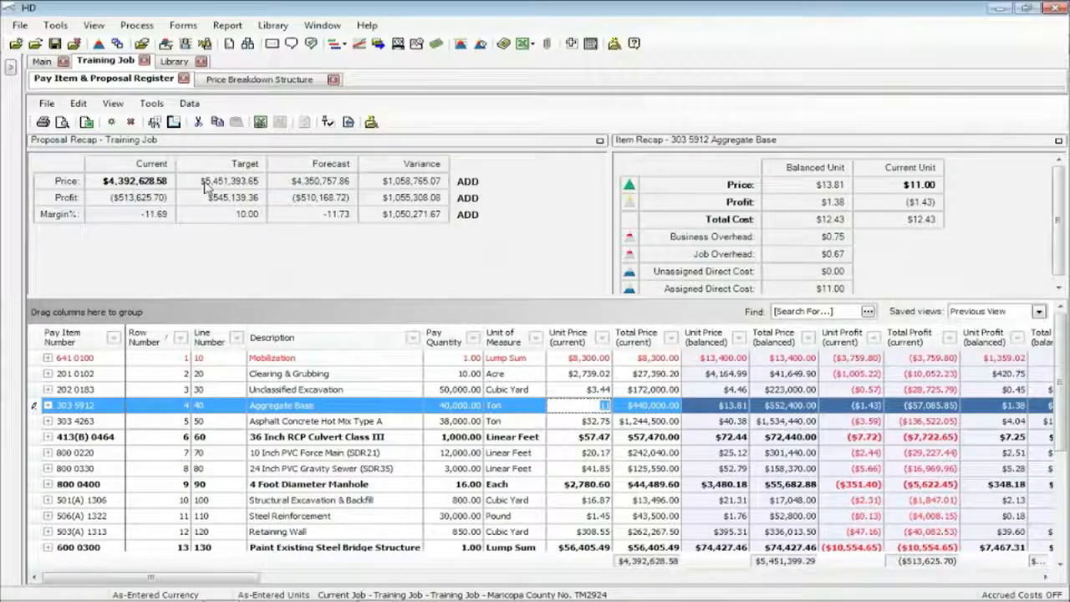
pyautogui.moveTo(191, 186)
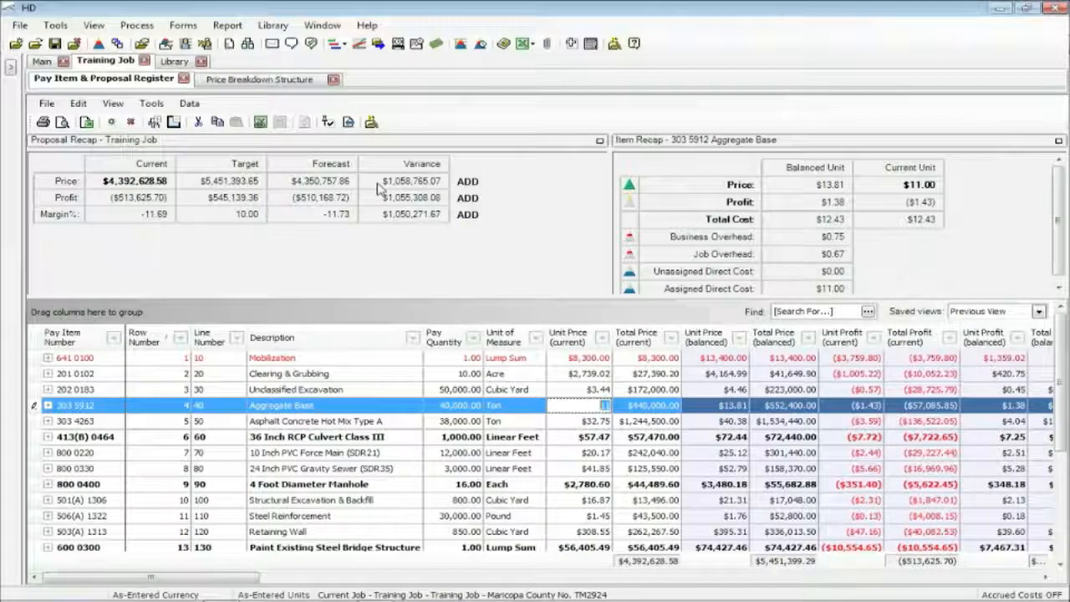
pyautogui.moveTo(790, 295)
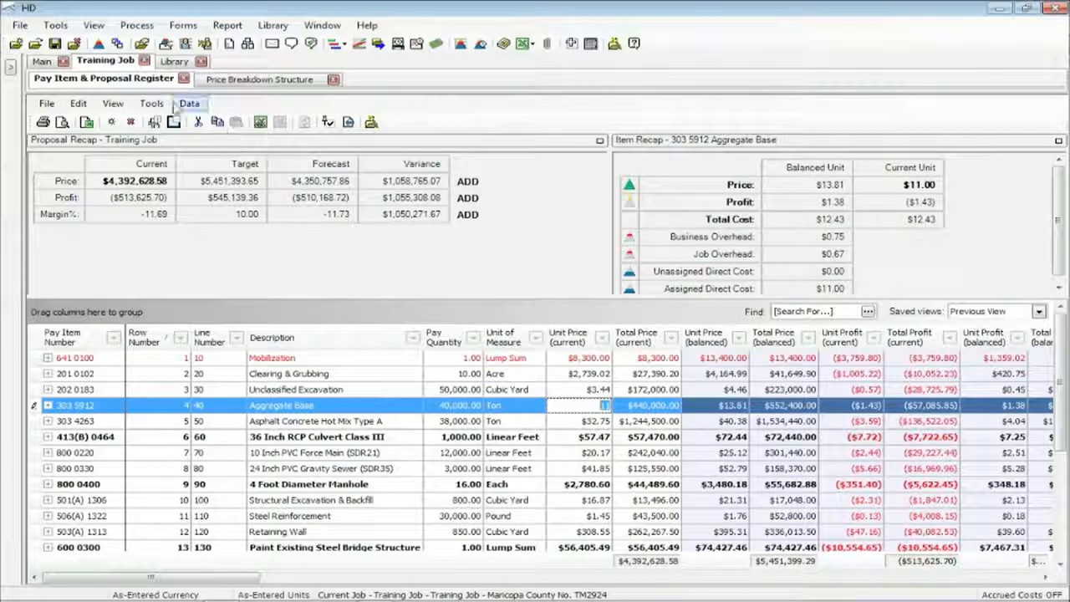
# AutoPrice the items balanced using items' unit prices, reaching $5,451,399.29
pyautogui.click(150, 103)
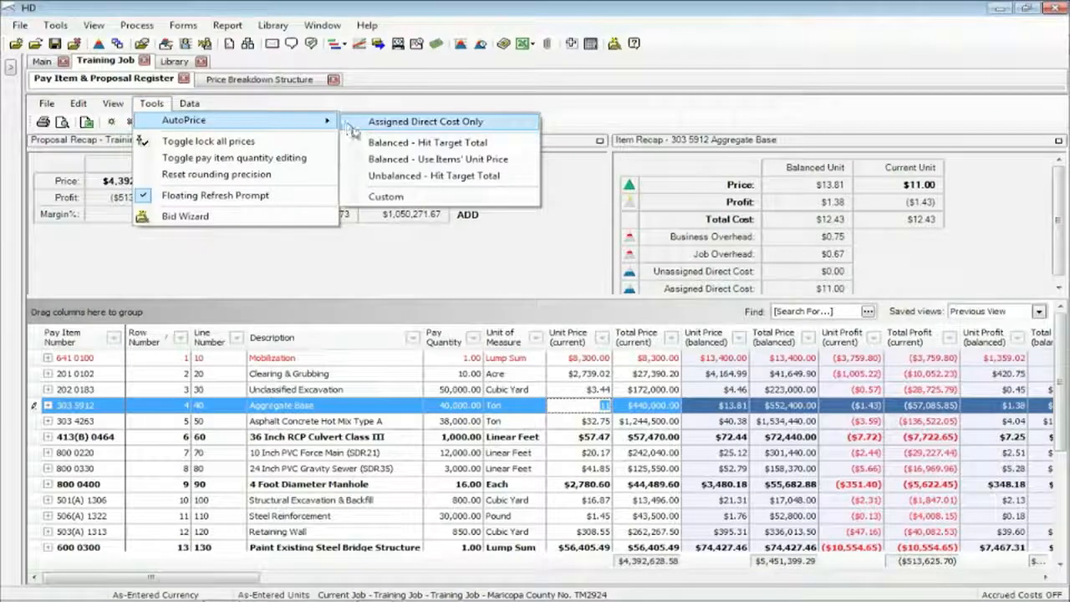
pyautogui.moveTo(438, 159)
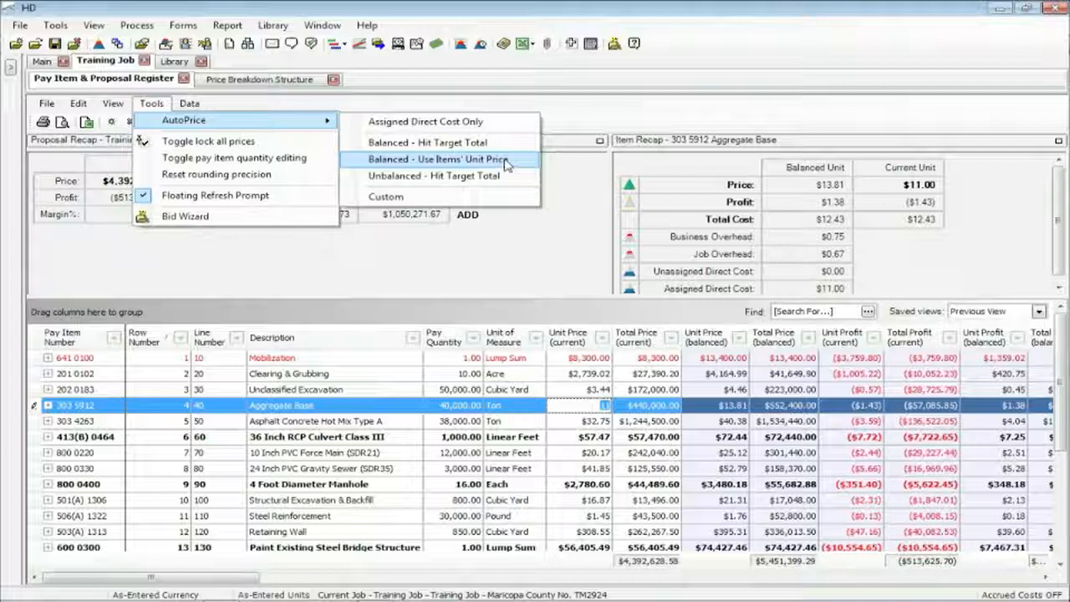
pyautogui.click(438, 159)
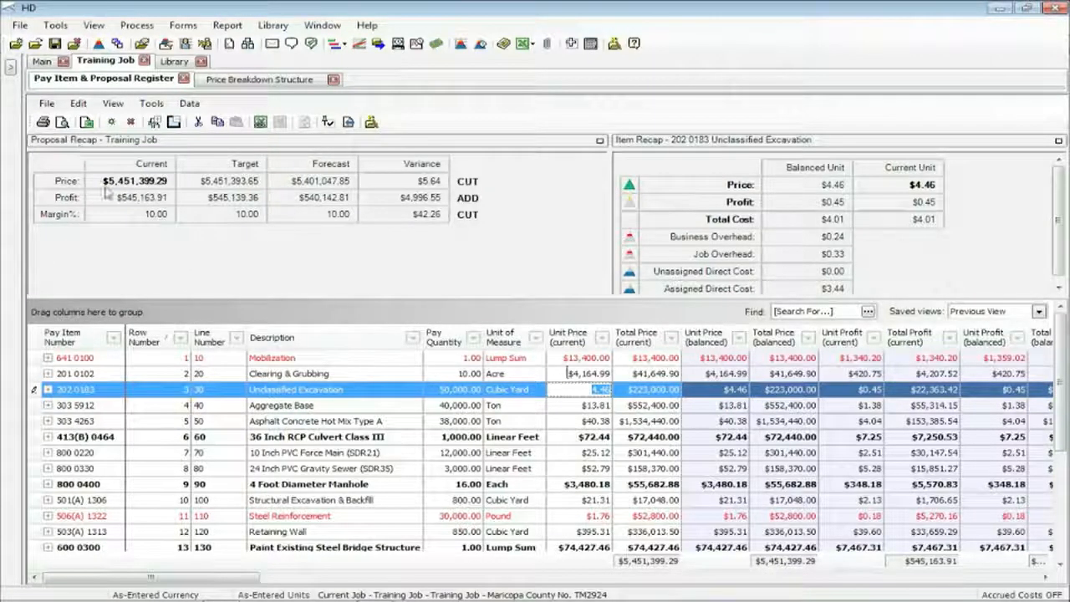
pyautogui.moveTo(367, 182)
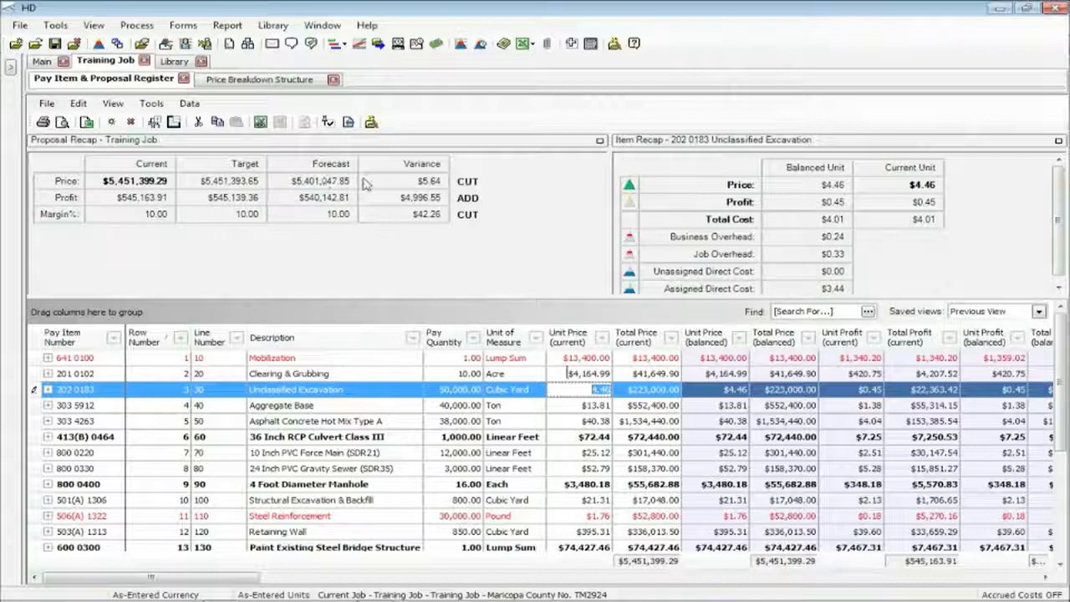
pyautogui.moveTo(384, 189)
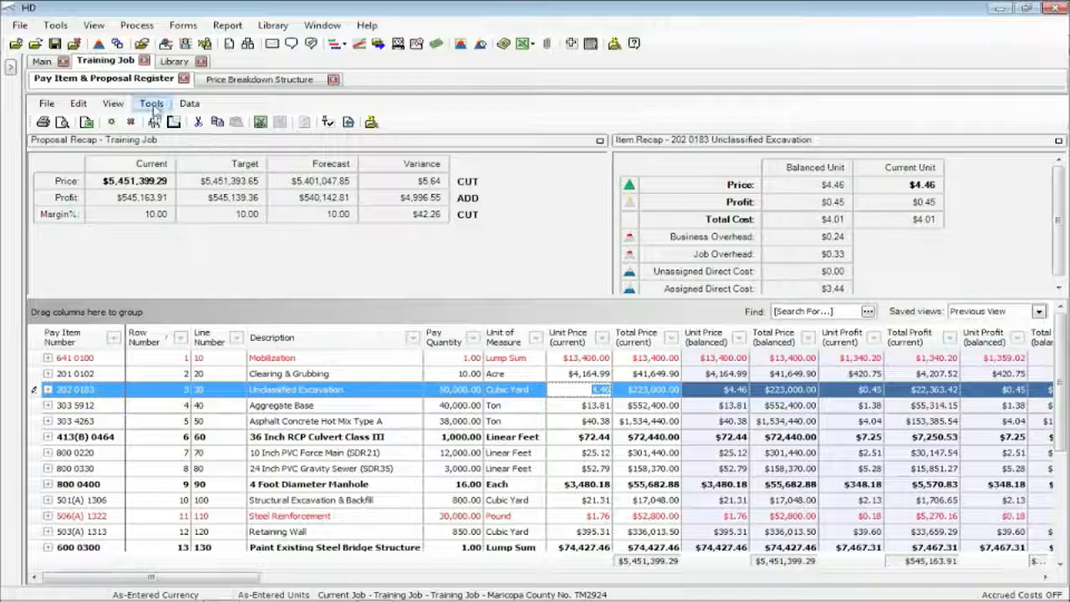
# AutoPrice balanced to hit the target total, then set Mobilization's unit price to $40,000
pyautogui.click(151, 103)
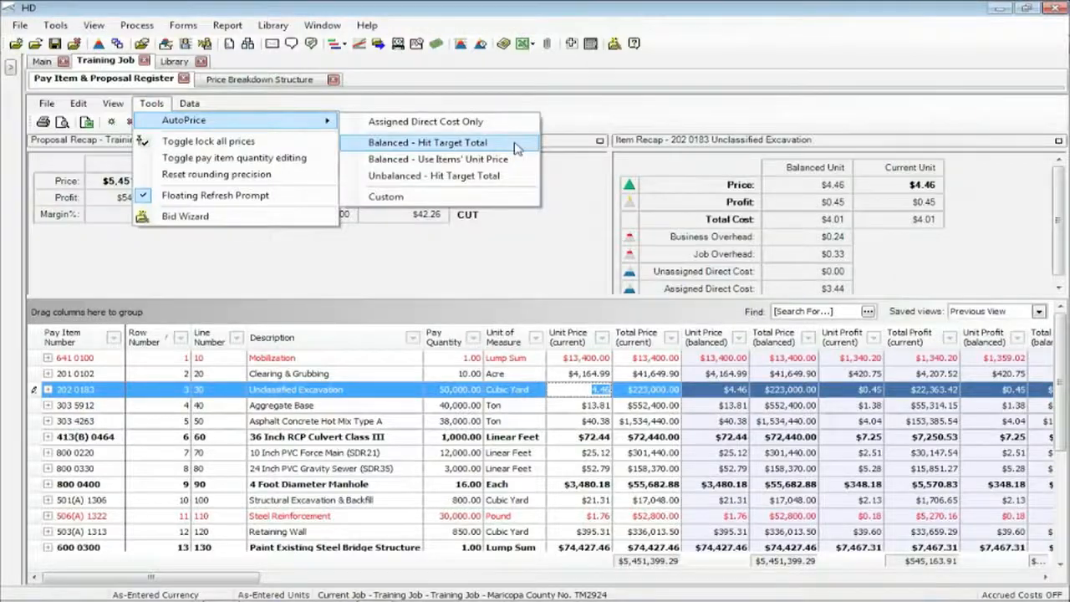
pyautogui.click(425, 142)
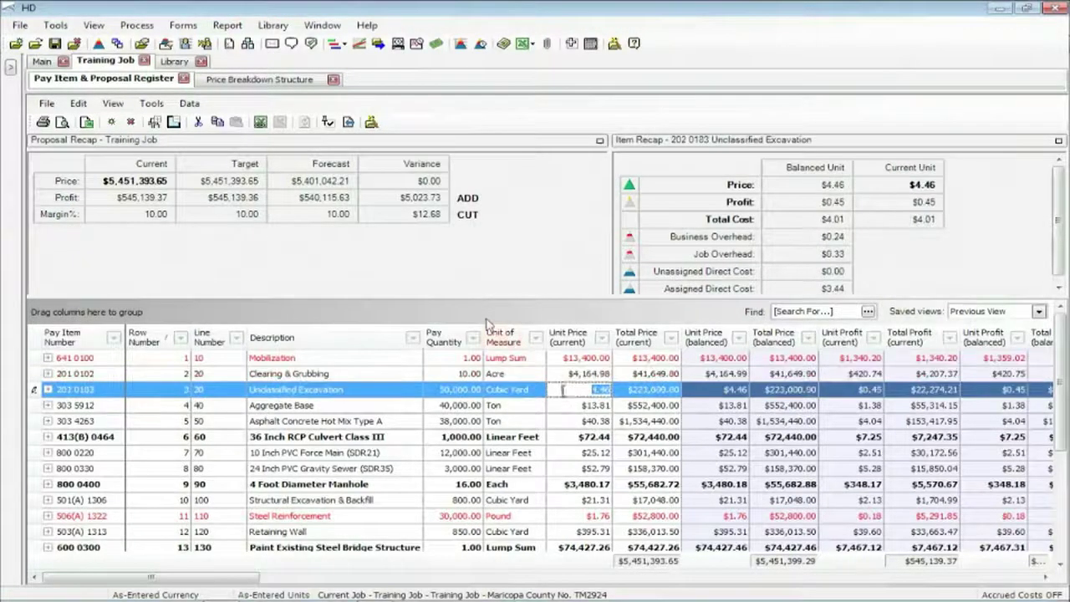
pyautogui.click(272, 358)
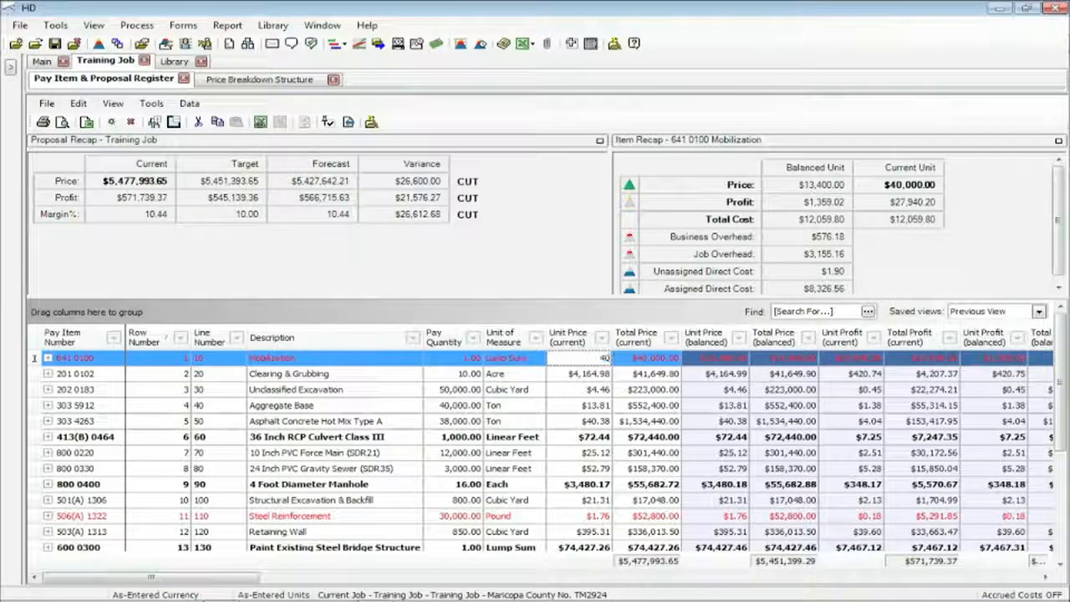
pyautogui.write('400000.00')
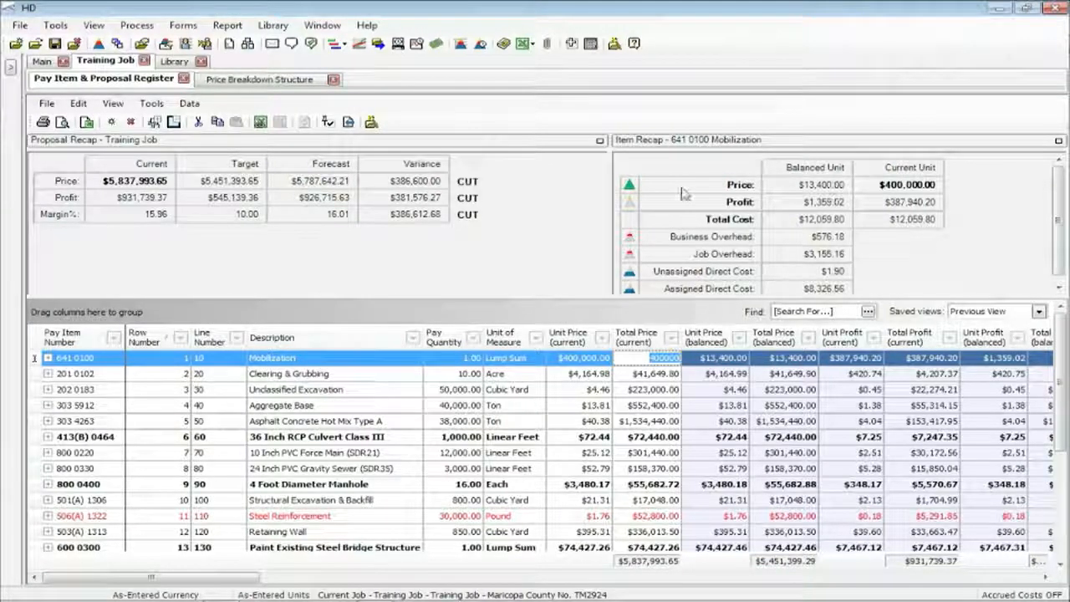
pyautogui.moveTo(167, 188)
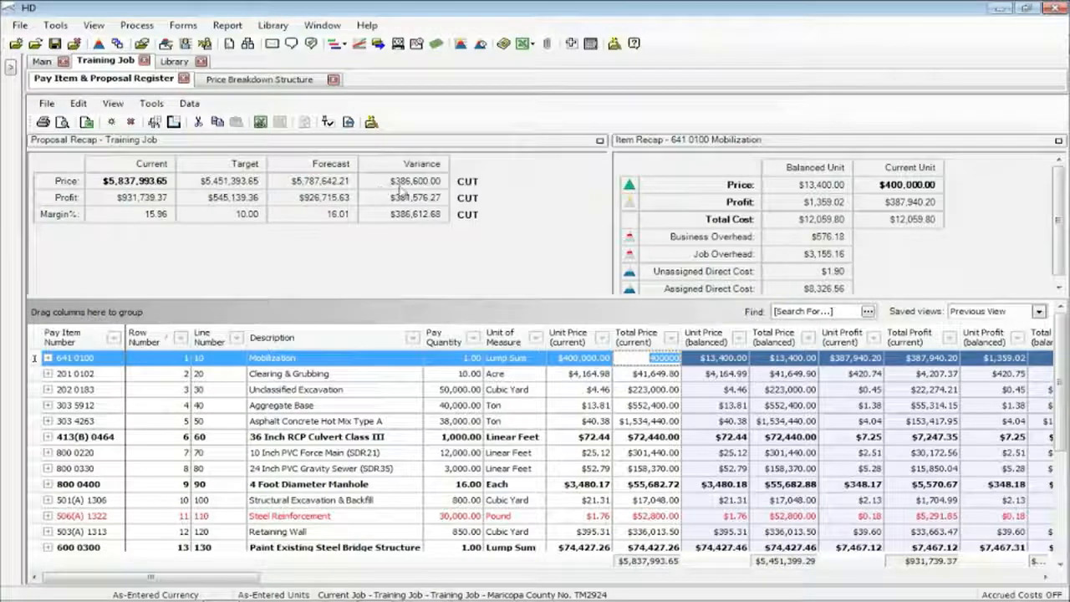
pyautogui.moveTo(381, 187)
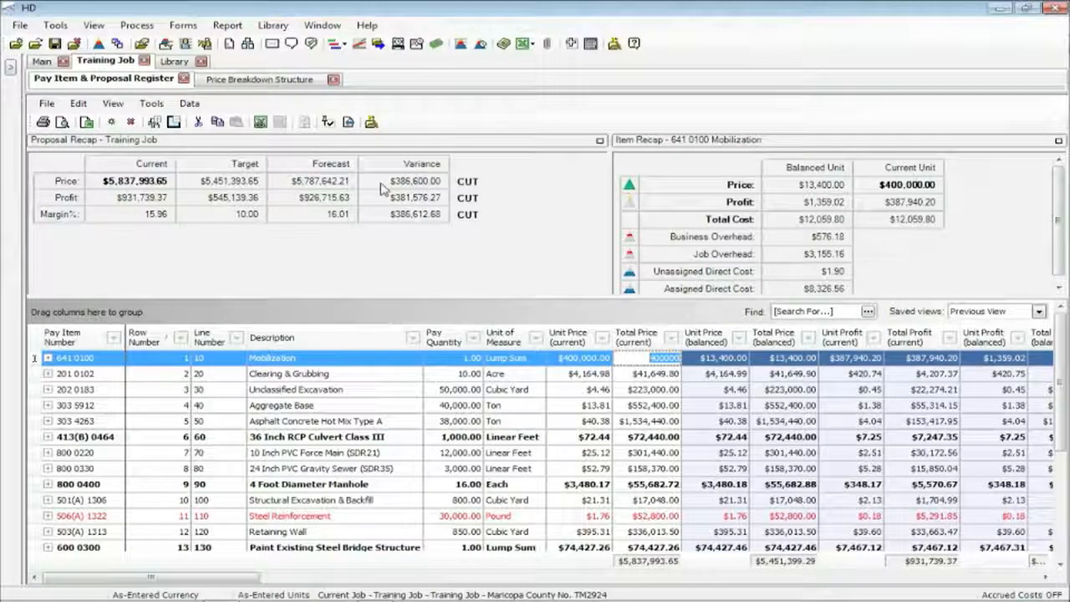
pyautogui.moveTo(326, 373)
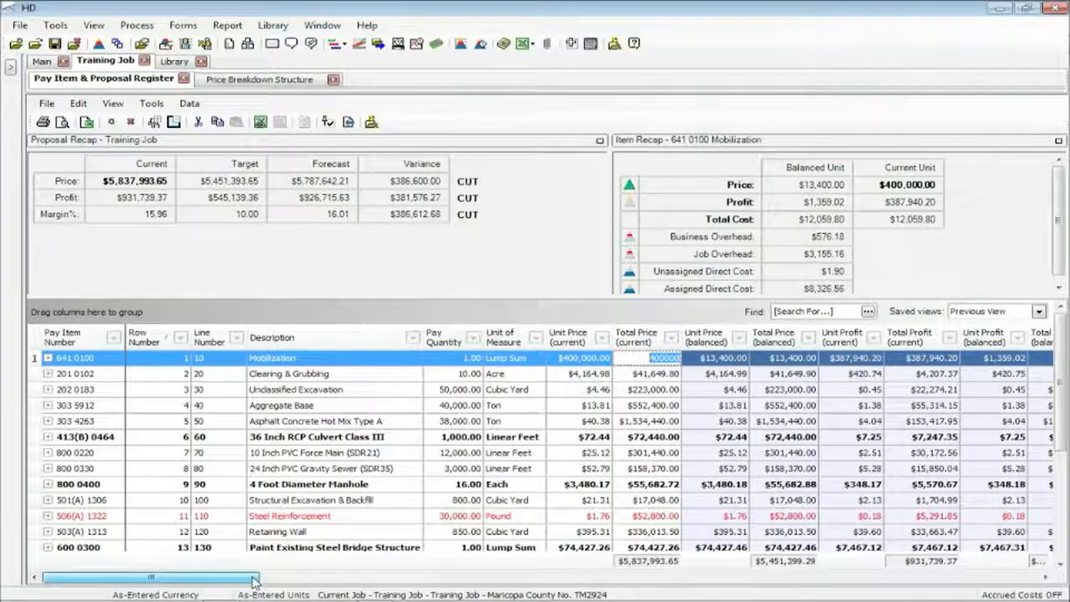
# Switch the register to Standard View and lock the Mobilization item's price
pyautogui.click(1039, 309)
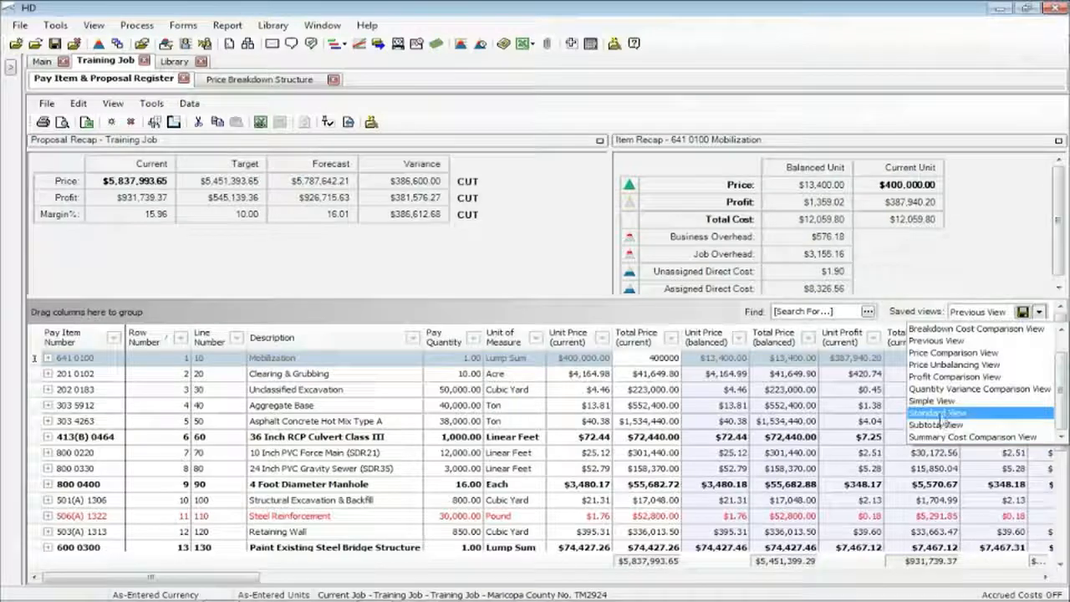
pyautogui.click(953, 408)
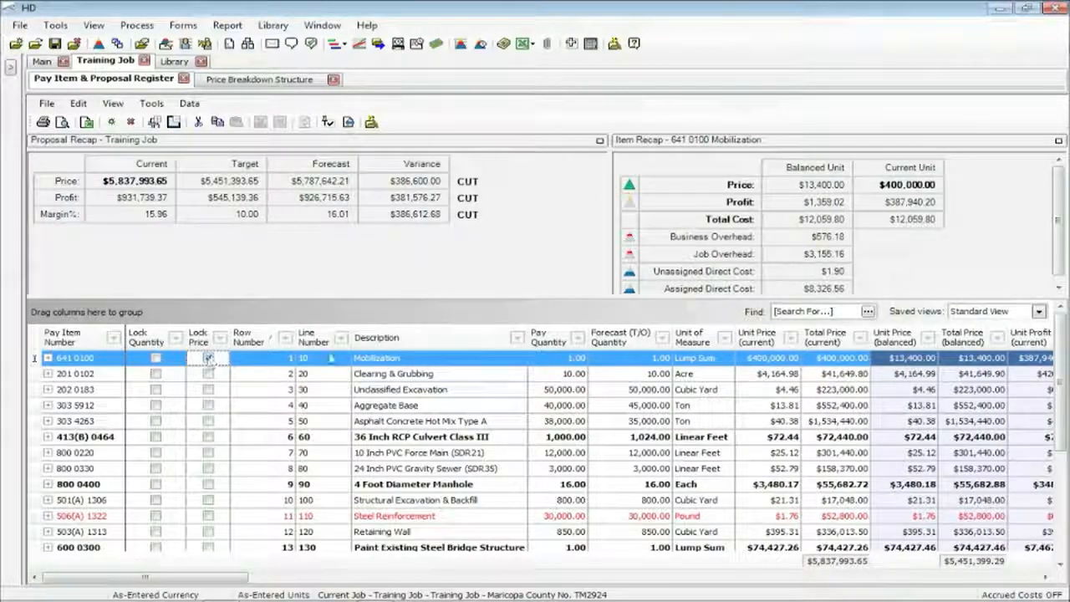
pyautogui.click(207, 358)
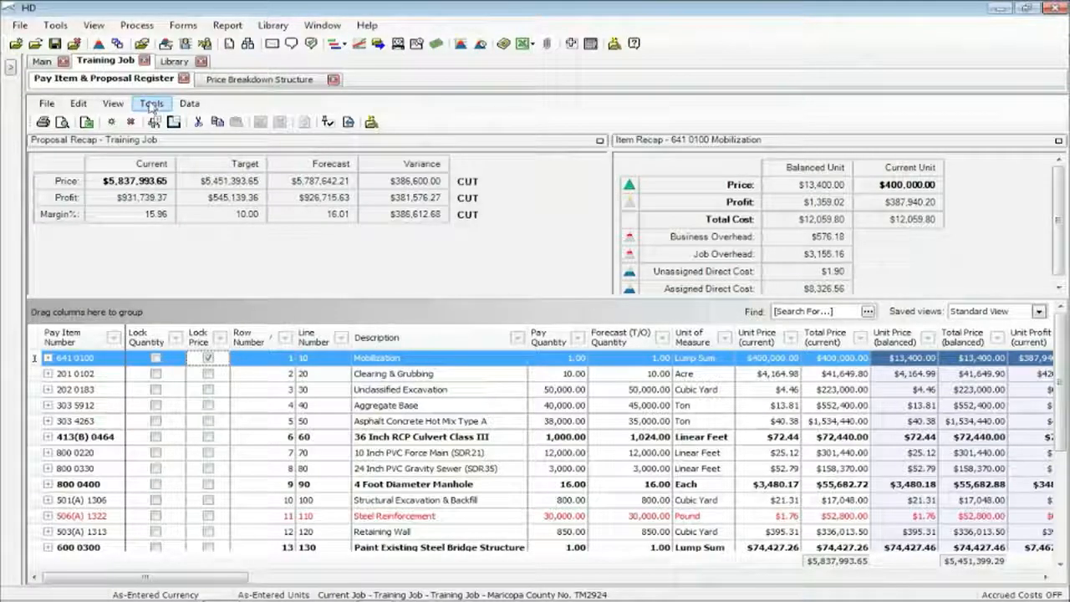
# Rebalance the pay items using each item's own unit price via Tools > AutoPrice
pyautogui.click(150, 103)
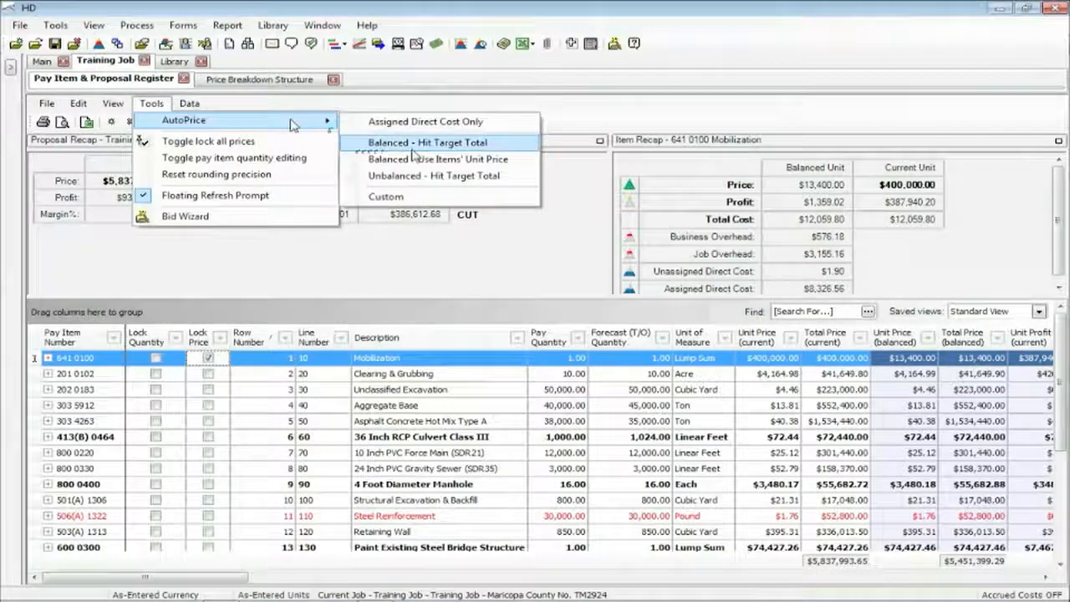
pyautogui.moveTo(438, 159)
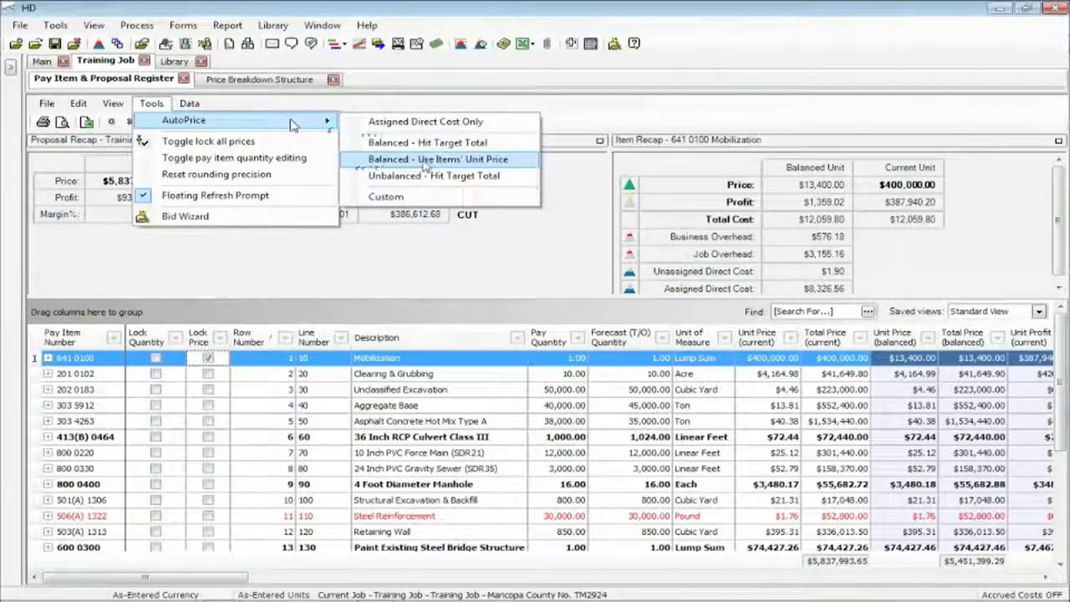
pyautogui.click(440, 159)
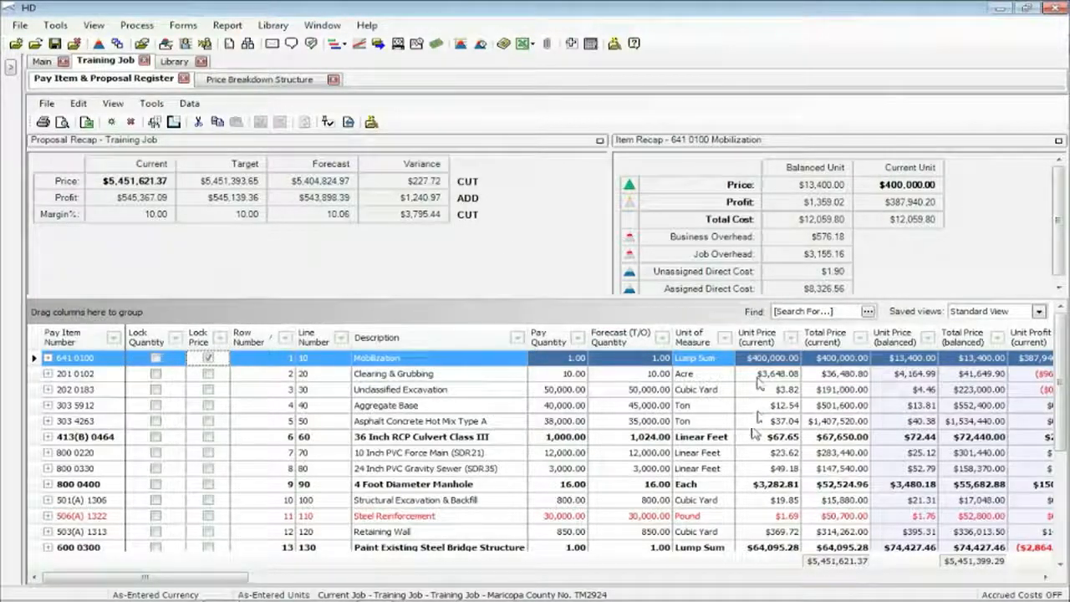
pyautogui.moveTo(376, 253)
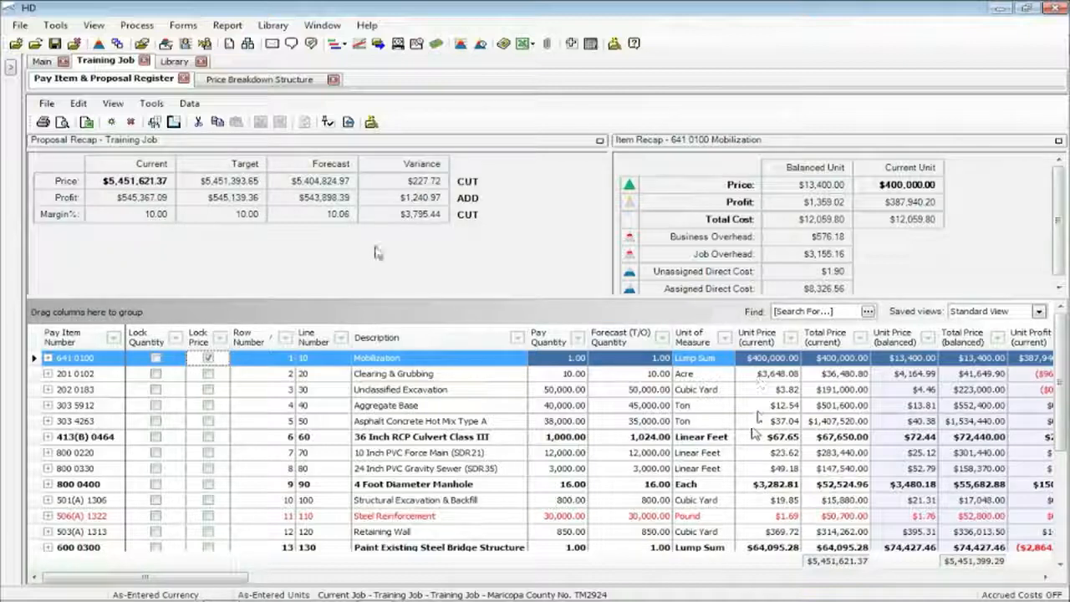
# Unlock Mobilization's price and rebalance to hit the $5,451,393.65 target total
pyautogui.click(150, 104)
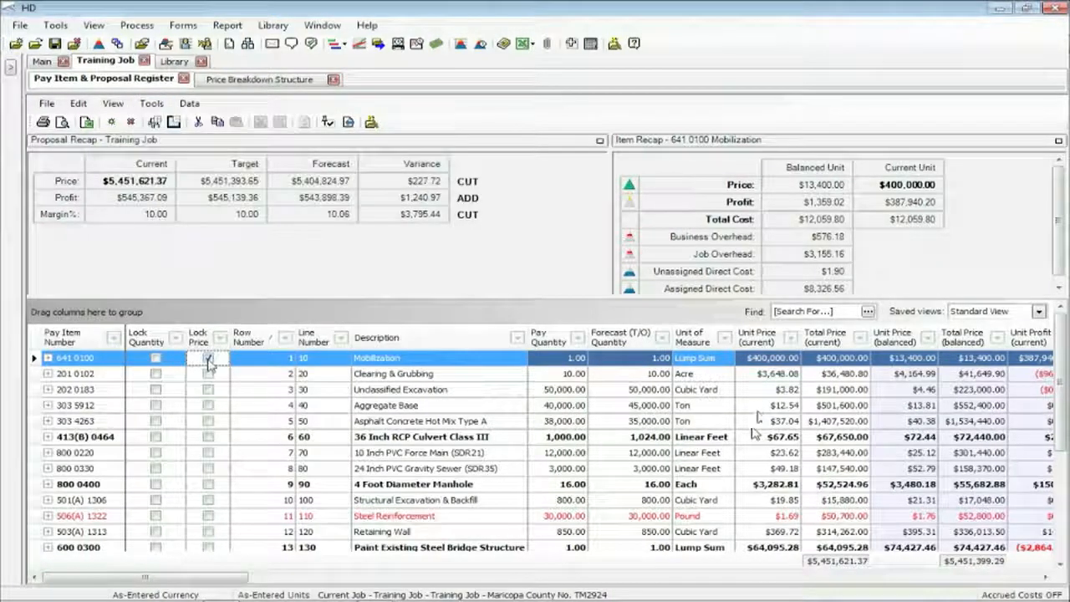
pyautogui.click(151, 104)
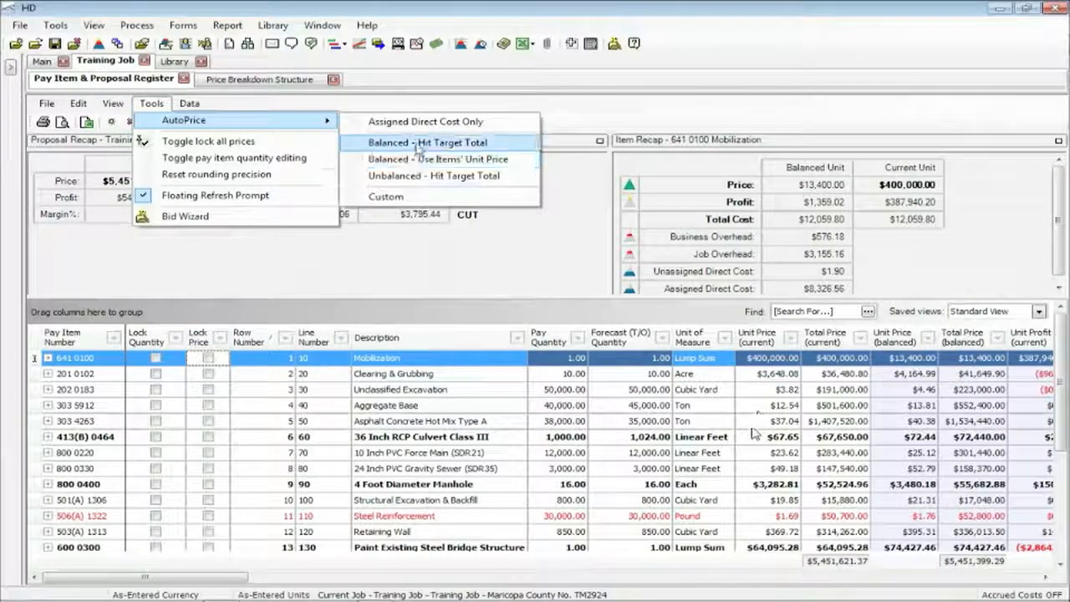
pyautogui.click(425, 143)
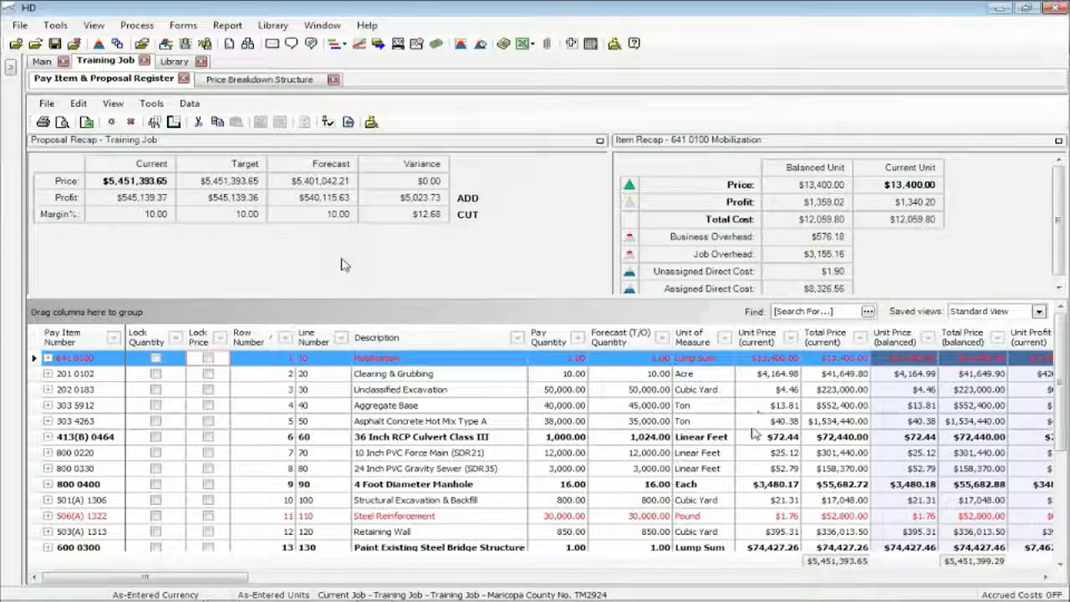
pyautogui.moveTo(331, 410)
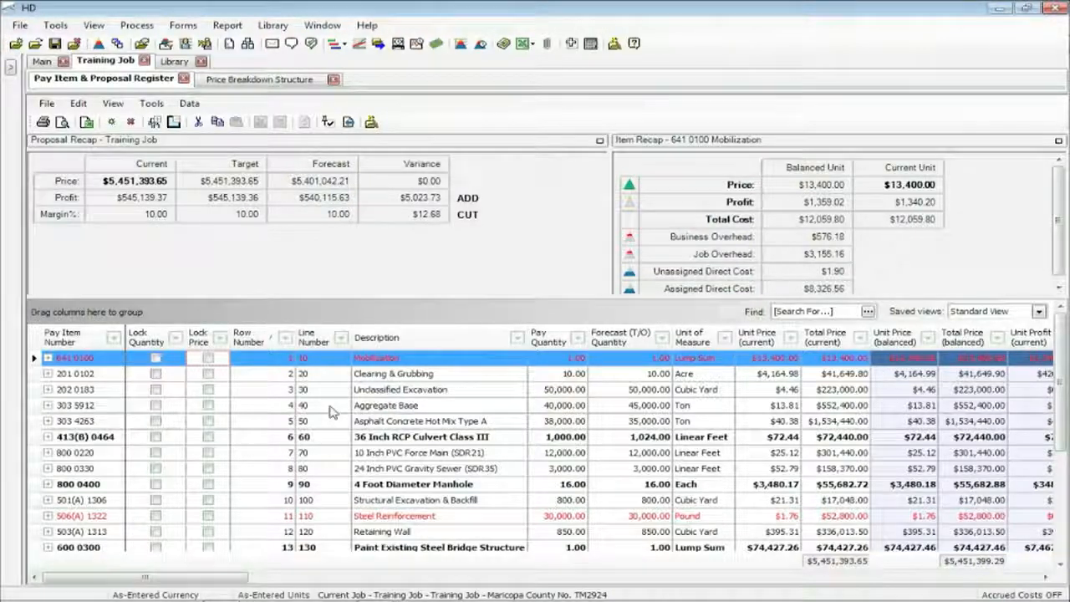
pyautogui.moveTo(536, 401)
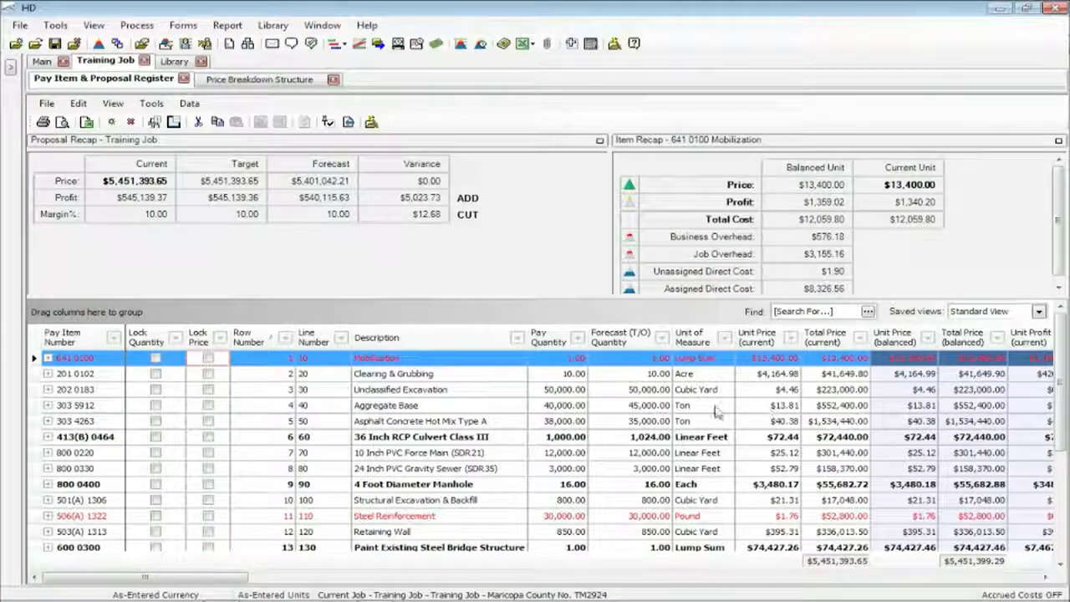
pyautogui.moveTo(538, 418)
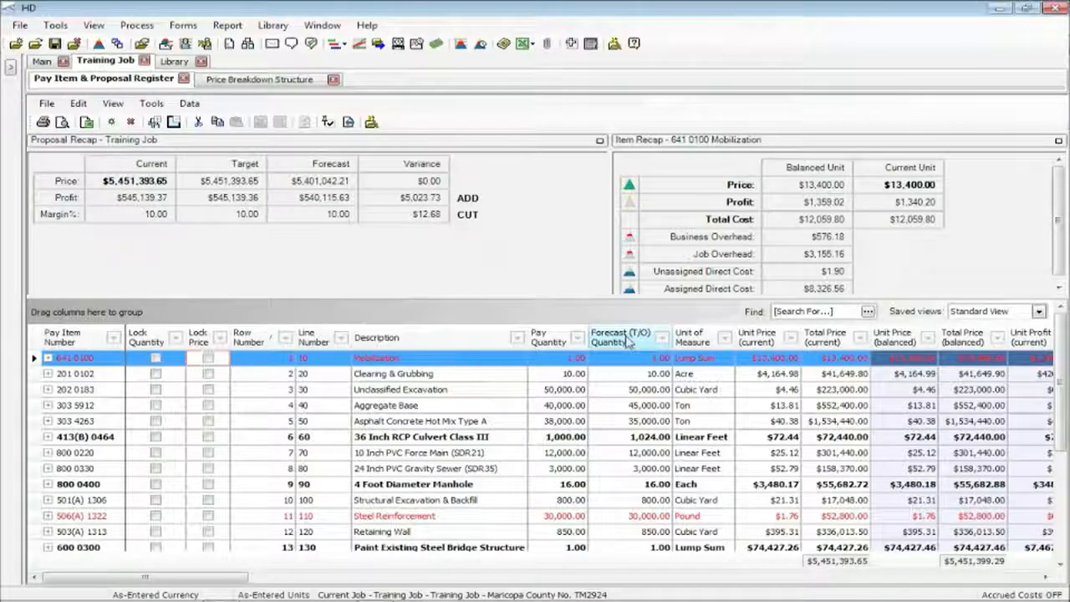
pyautogui.moveTo(612, 375)
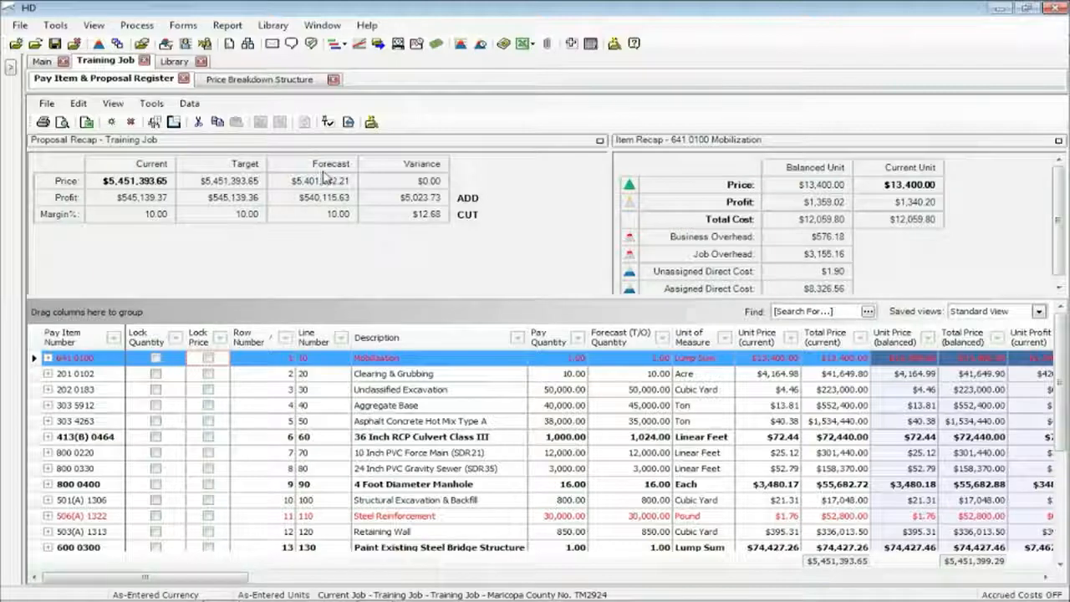
pyautogui.moveTo(515, 391)
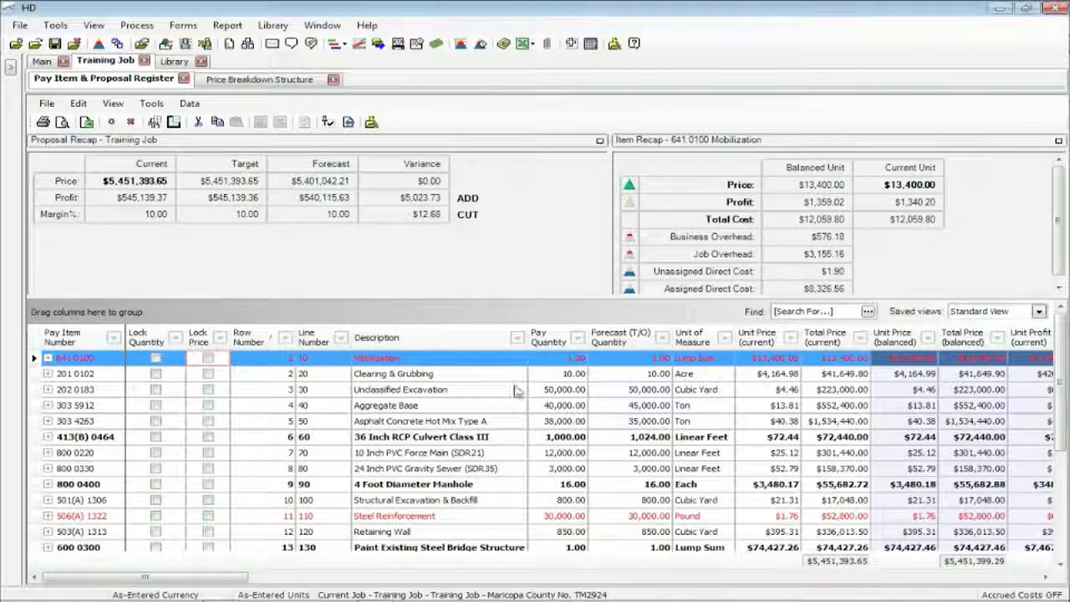
pyautogui.moveTo(568, 411)
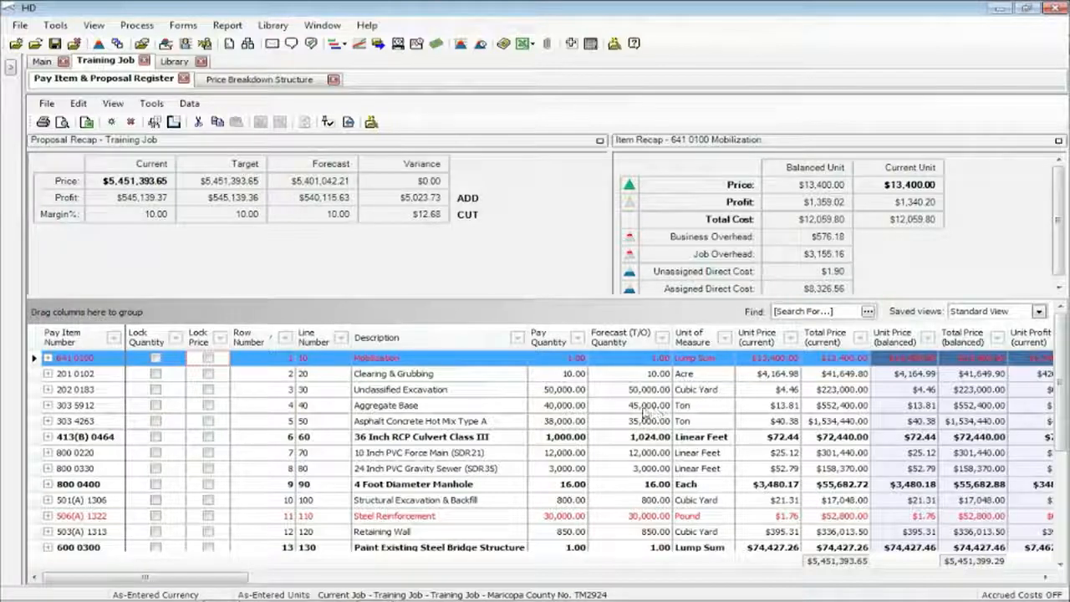
pyautogui.moveTo(615, 435)
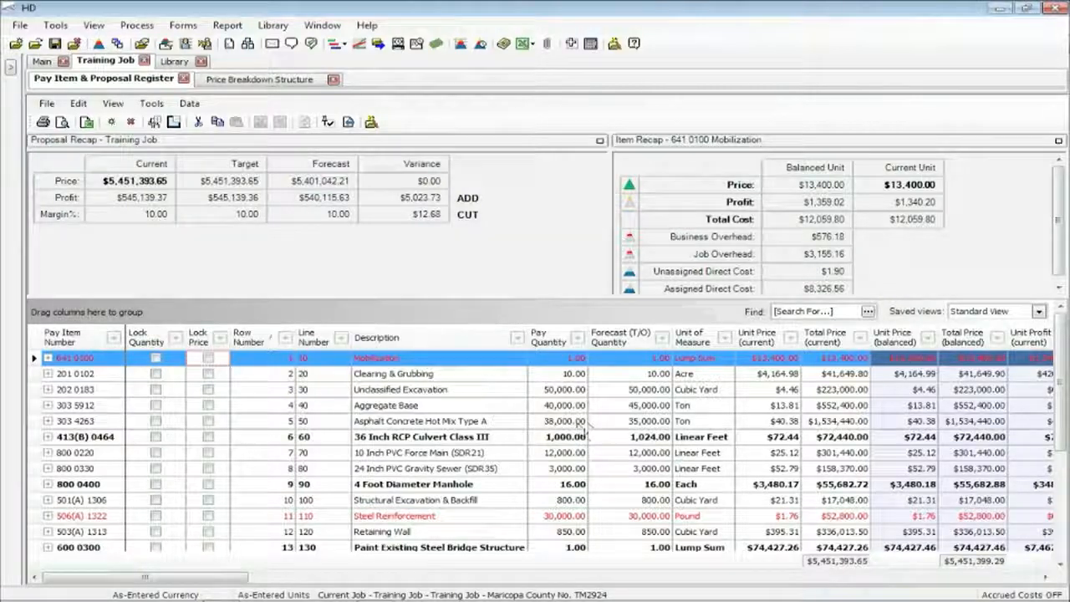
pyautogui.moveTo(615, 426)
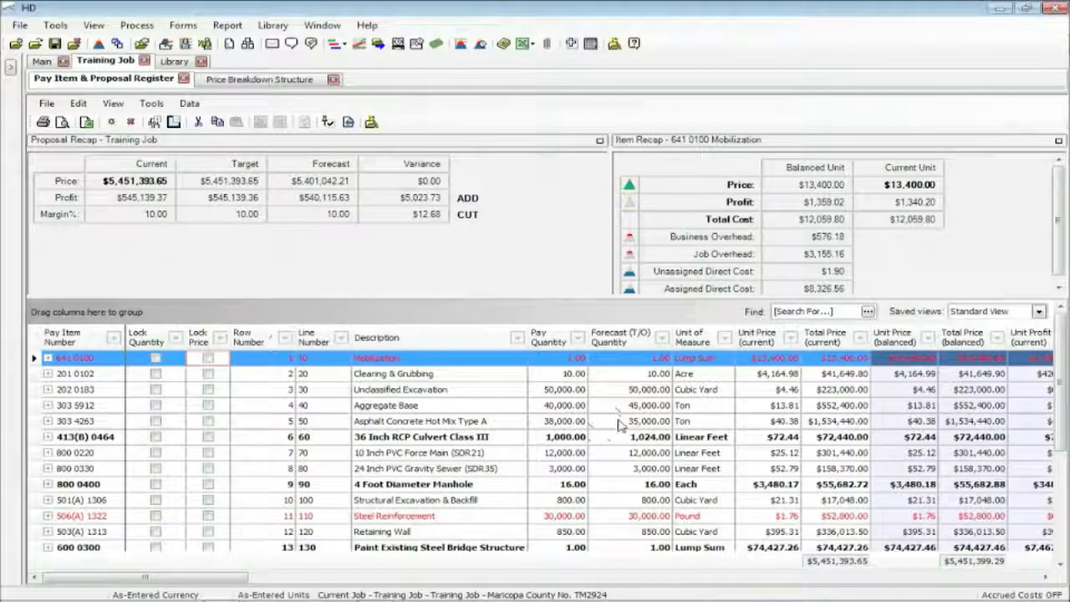
pyautogui.moveTo(328, 214)
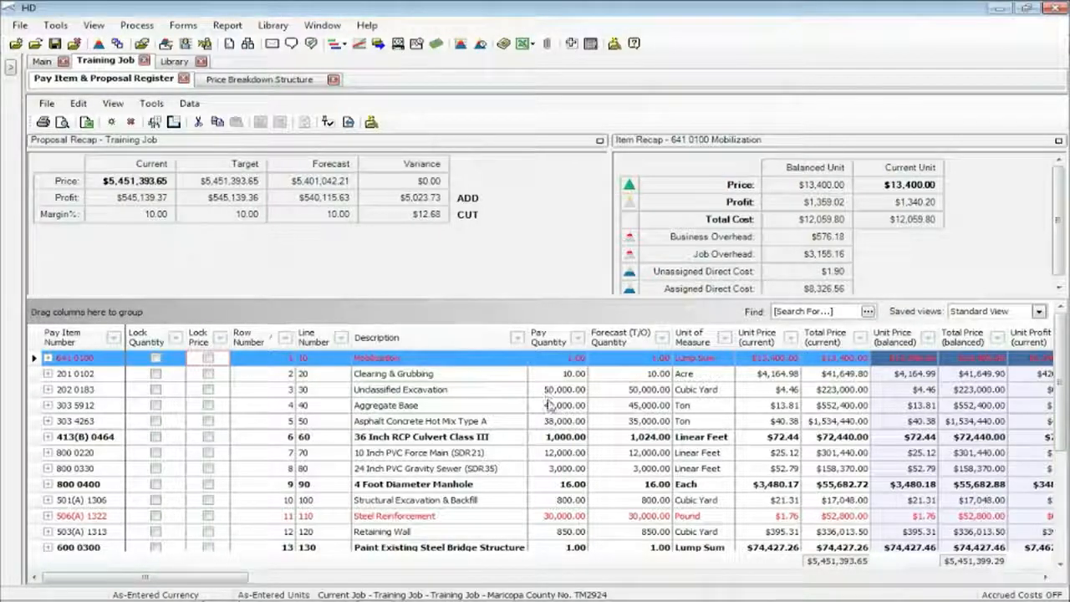
pyautogui.moveTo(391, 297)
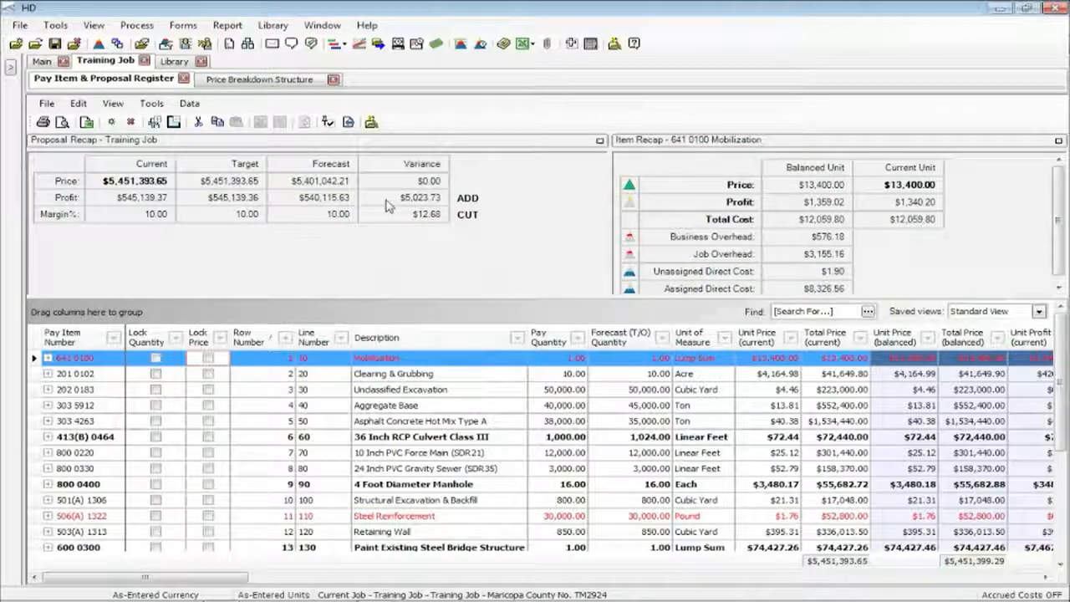
pyautogui.moveTo(392, 207)
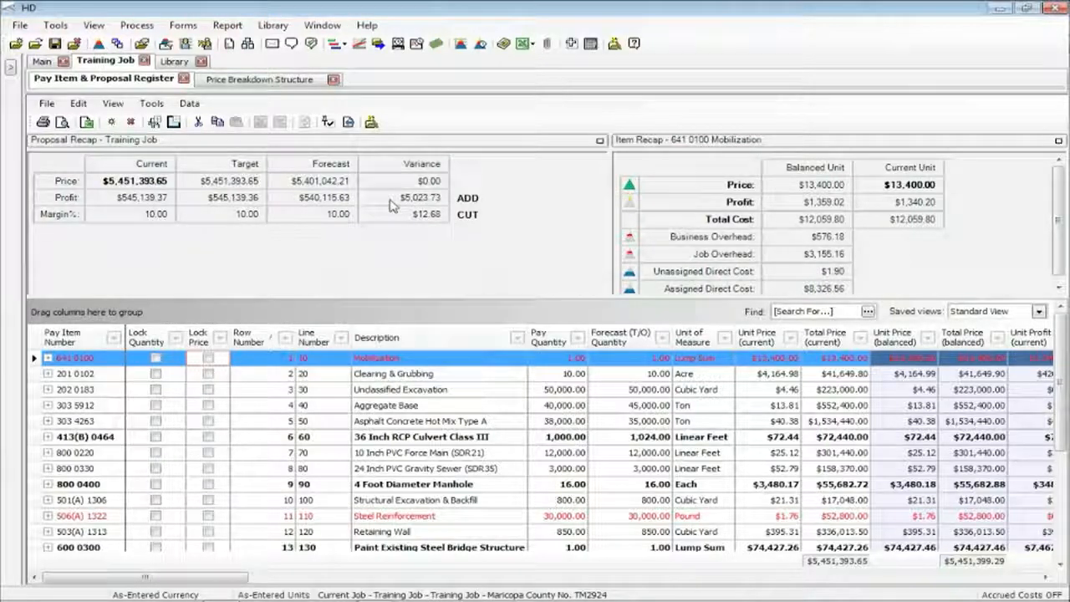
pyautogui.moveTo(475, 346)
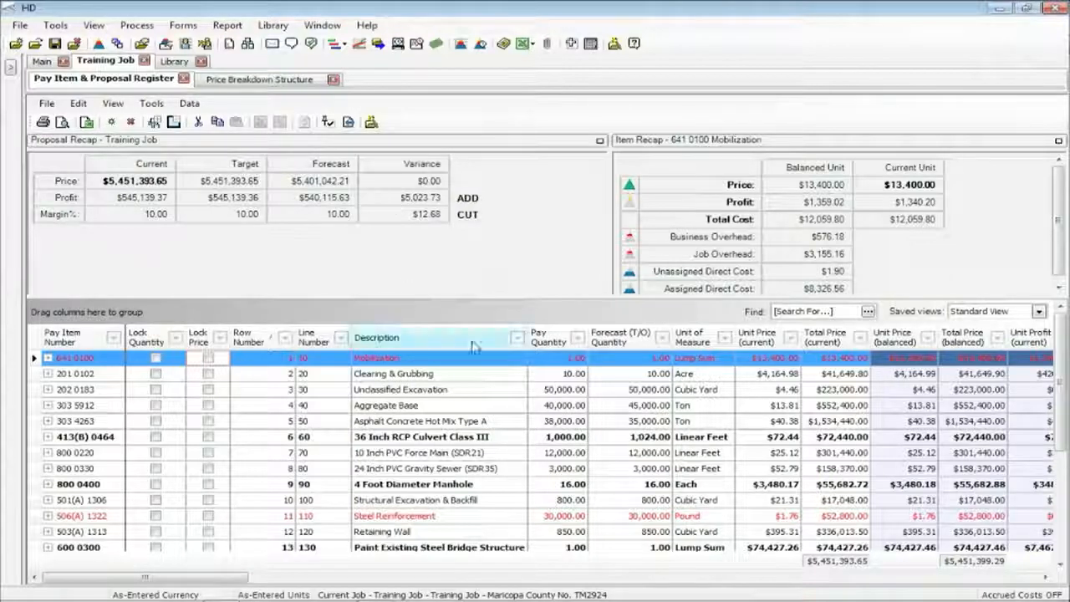
pyautogui.moveTo(618, 435)
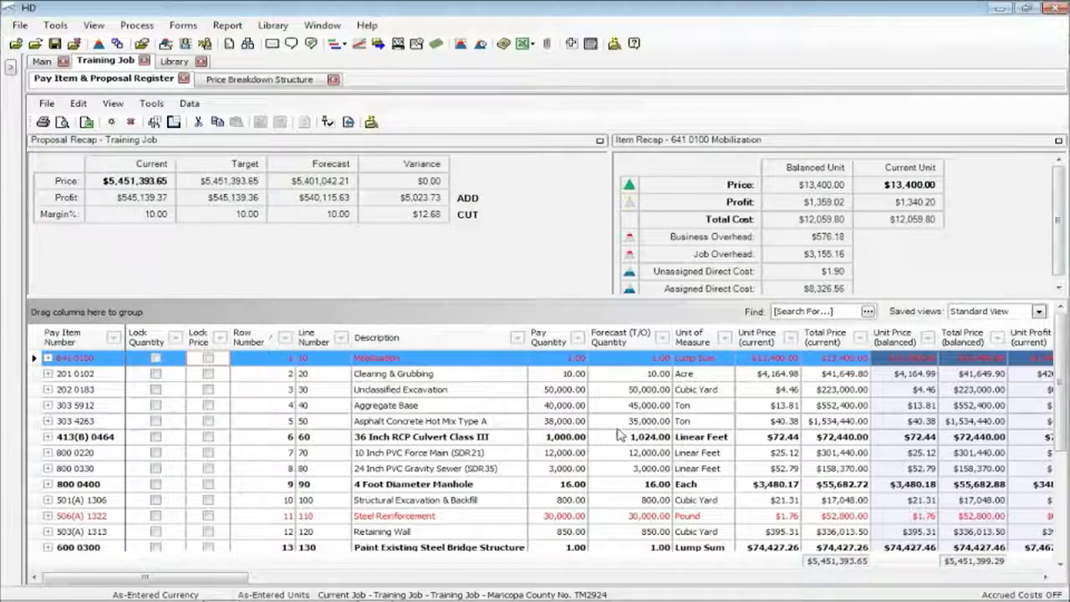
pyautogui.moveTo(762, 412)
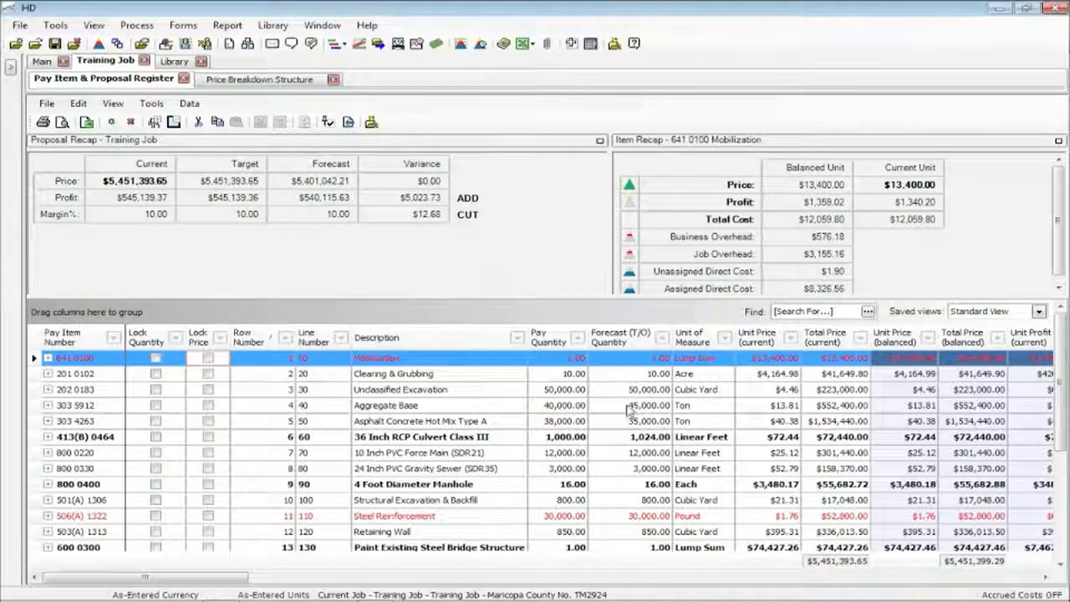
pyautogui.moveTo(632, 420)
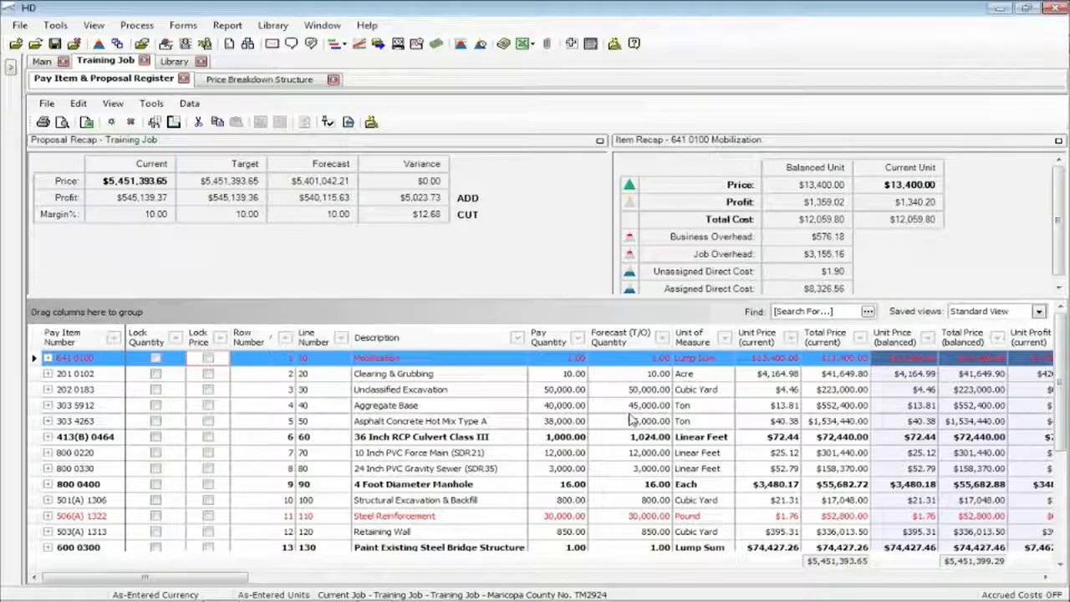
pyautogui.click(151, 104)
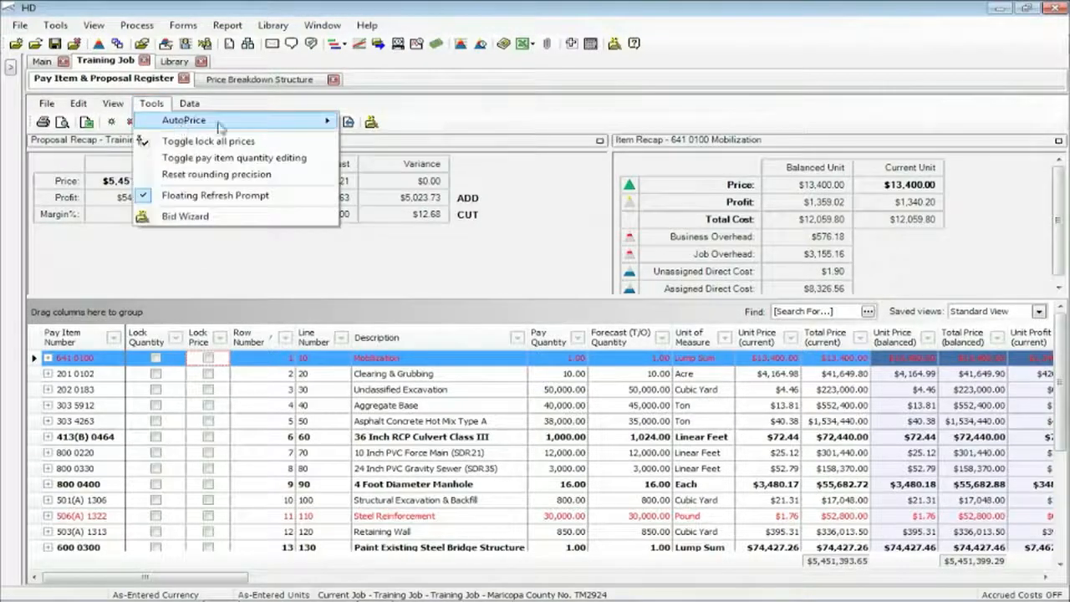
pyautogui.moveTo(184, 121)
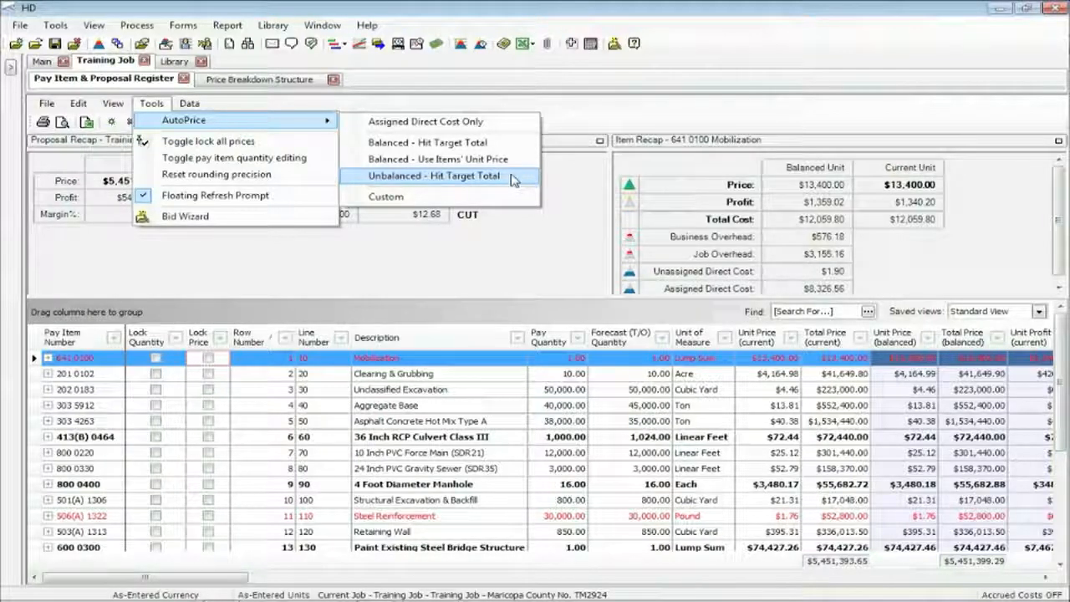
pyautogui.click(433, 175)
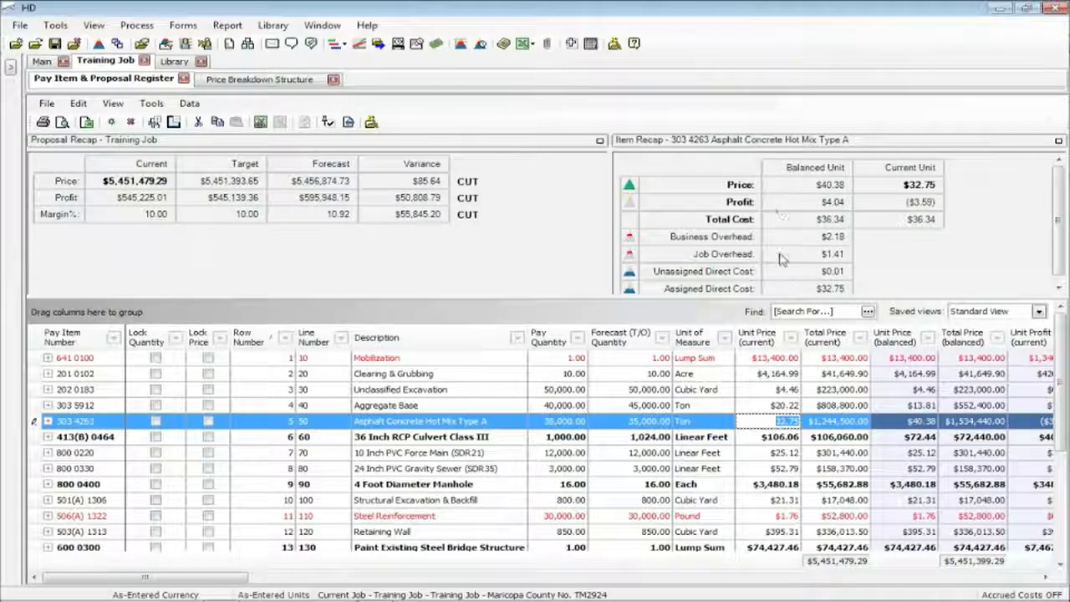
pyautogui.moveTo(827, 194)
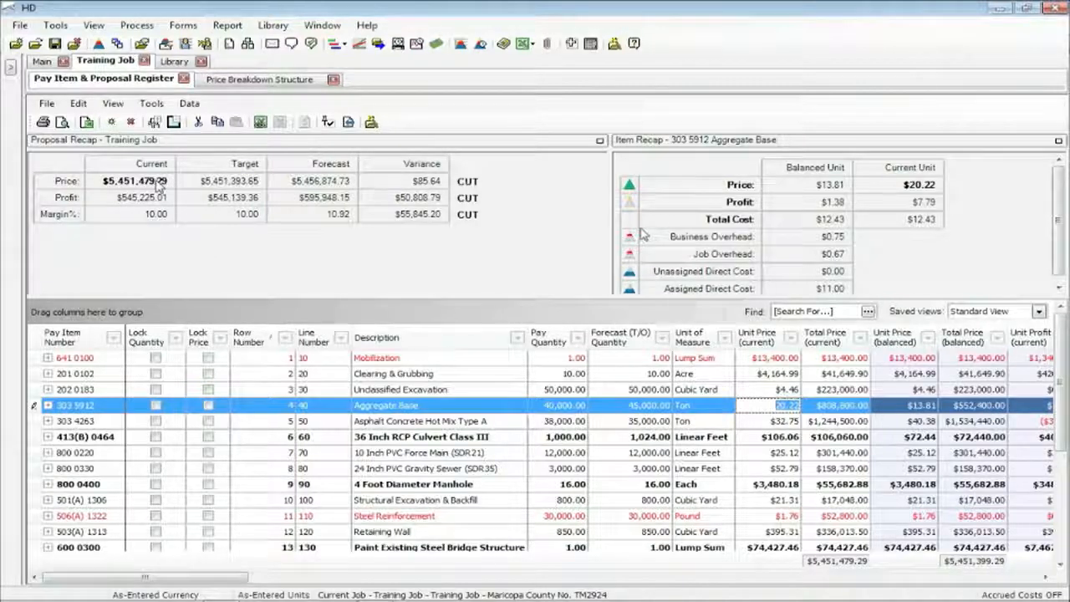
pyautogui.moveTo(378, 204)
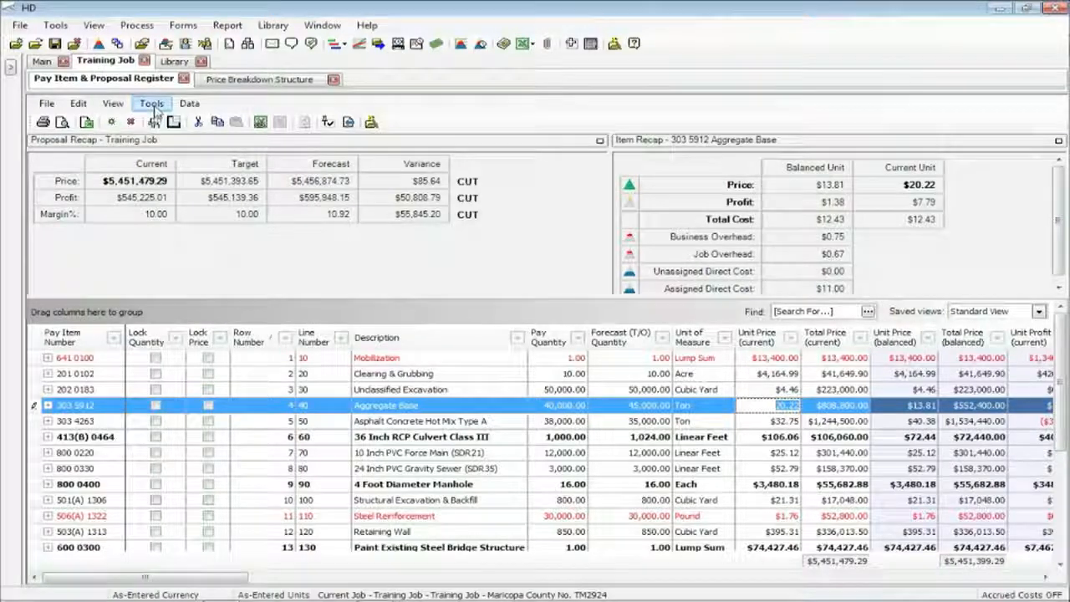
# Run Balanced - Use Items' Unit Price, restoring Aggregate Base to $13.81 and $5,451,399.29 total
pyautogui.click(150, 103)
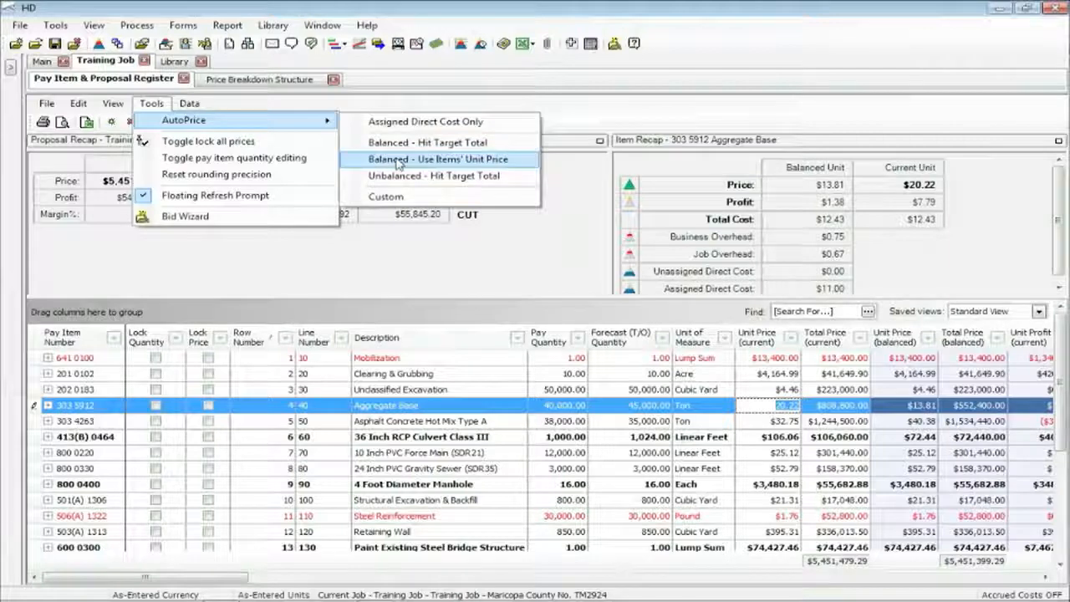
pyautogui.click(438, 158)
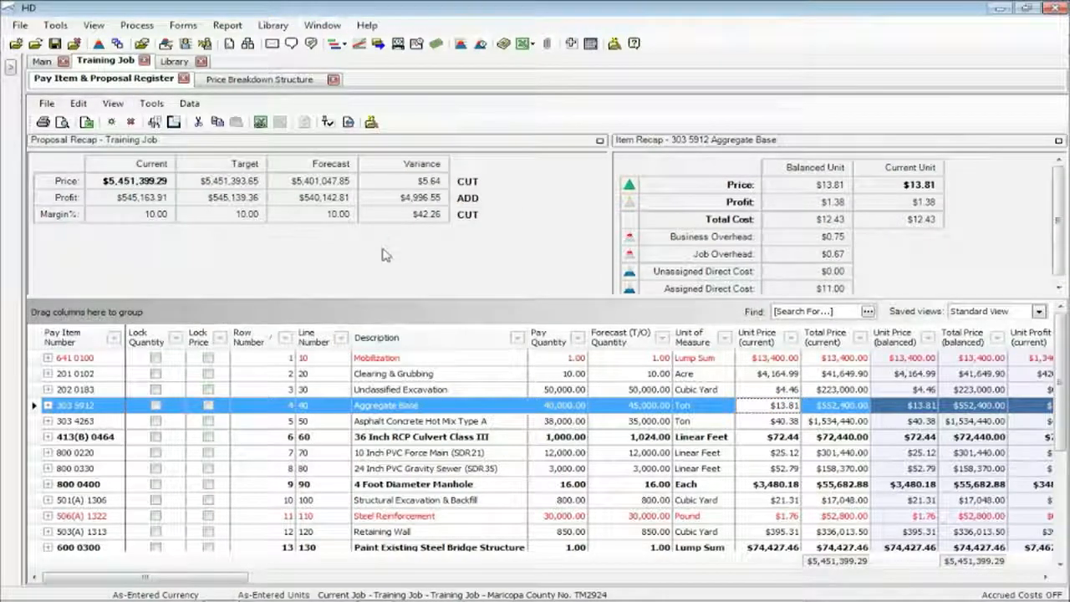
pyautogui.click(150, 104)
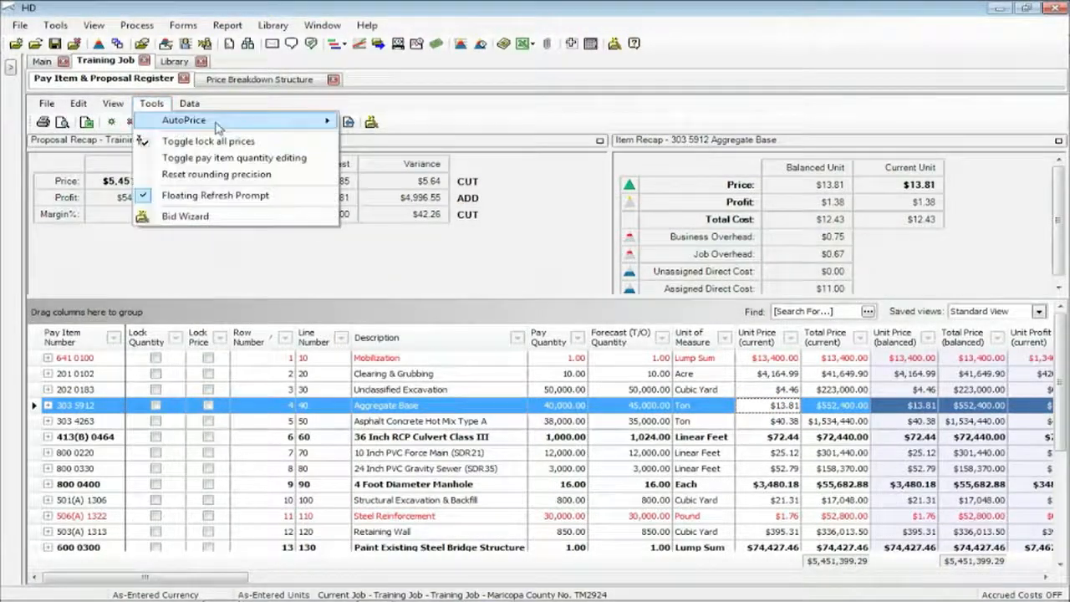
pyautogui.moveTo(214, 121)
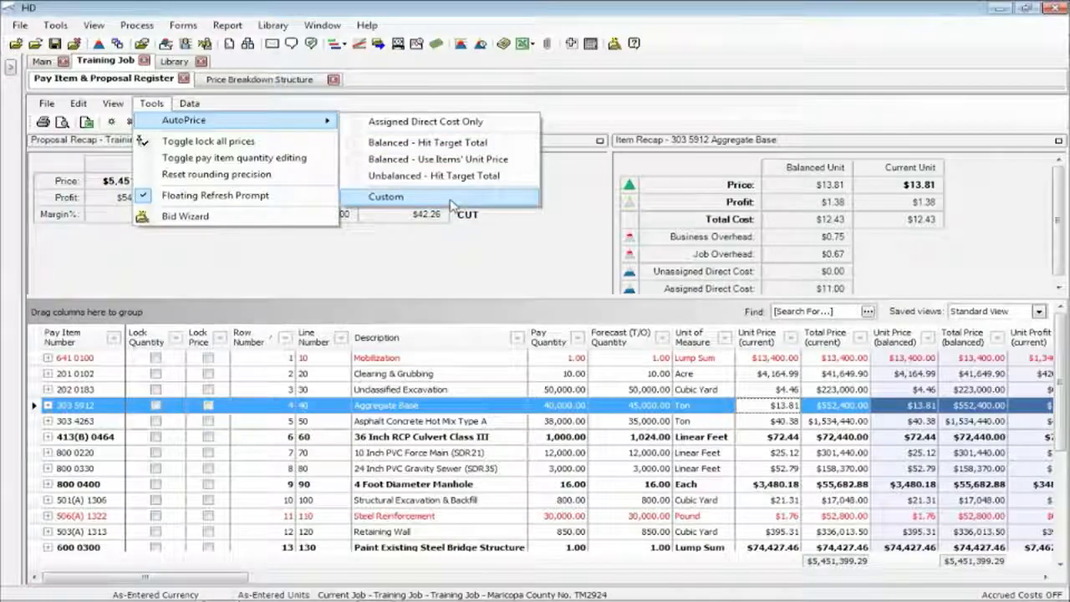
# Apply a Custom AutoPrice excluding Indirect and Direct Cost Markup, giving $4,906,254.28 and $0.01 profit
pyautogui.click(385, 197)
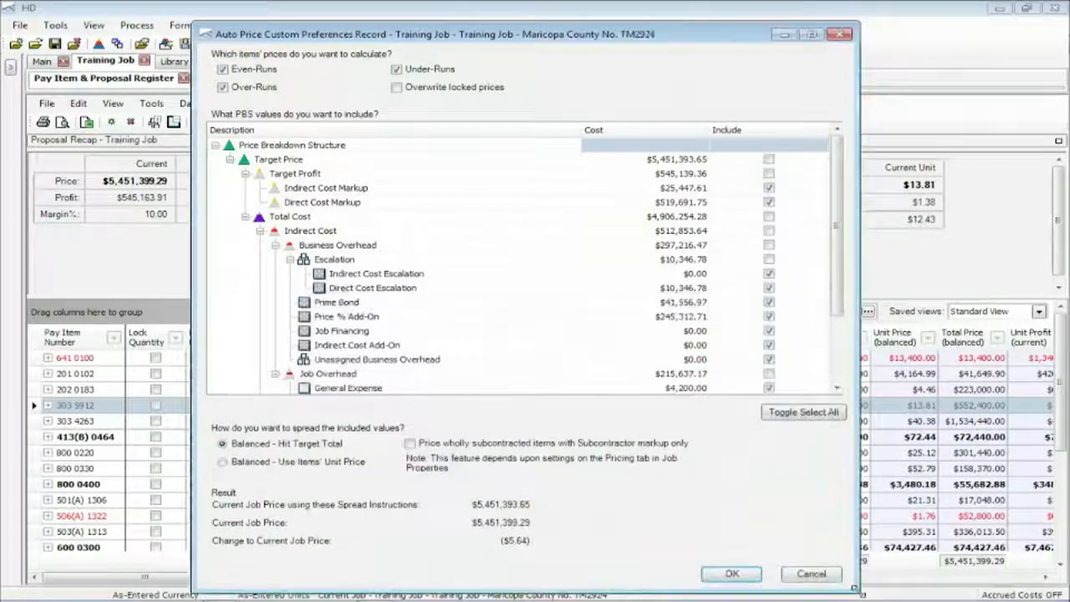
pyautogui.moveTo(422, 231)
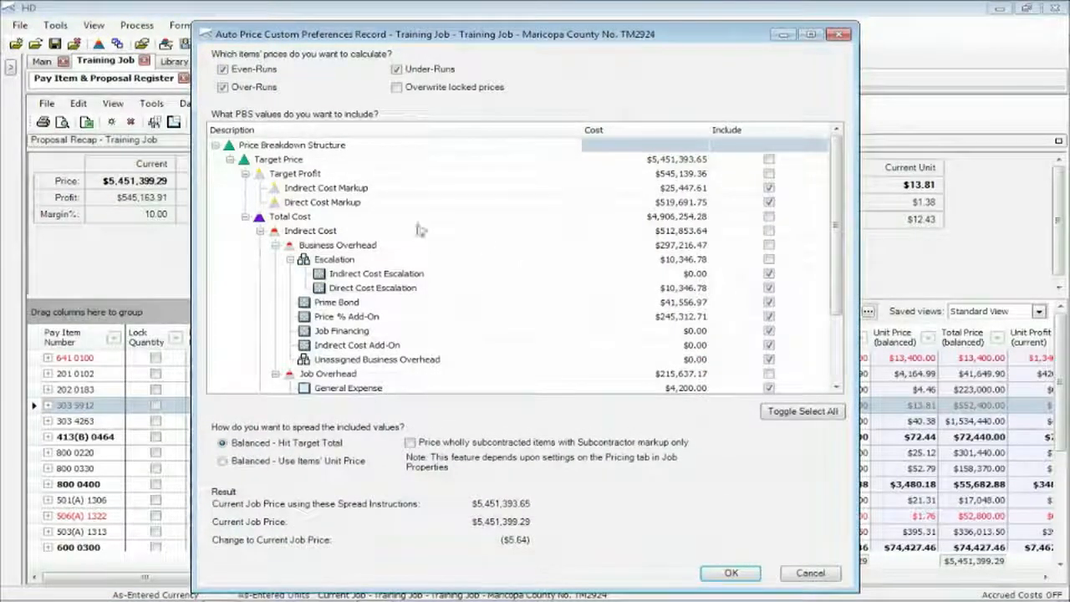
pyautogui.moveTo(393, 346)
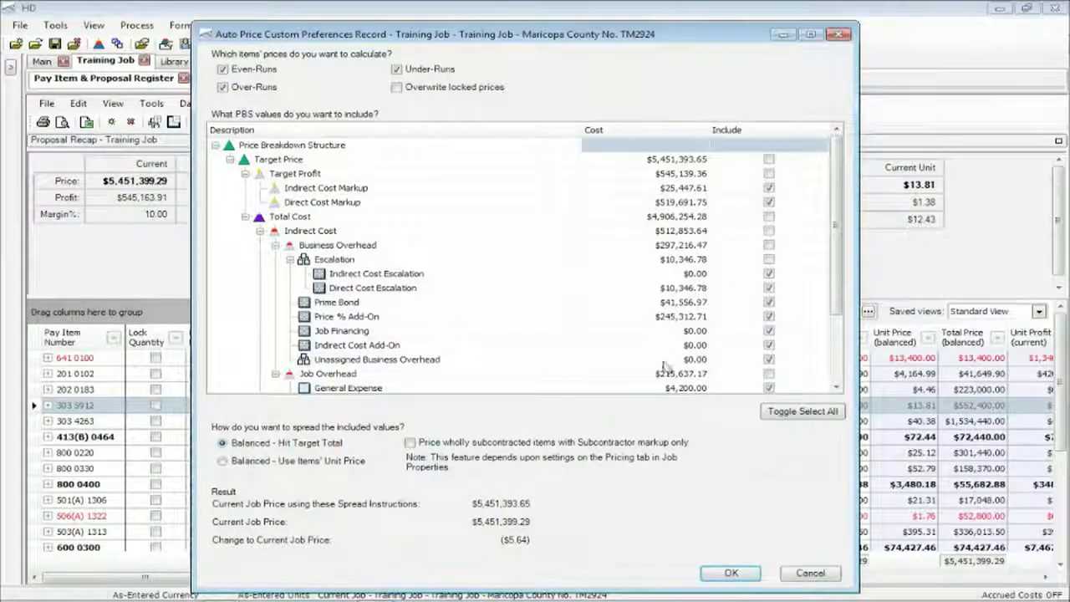
pyautogui.moveTo(535, 207)
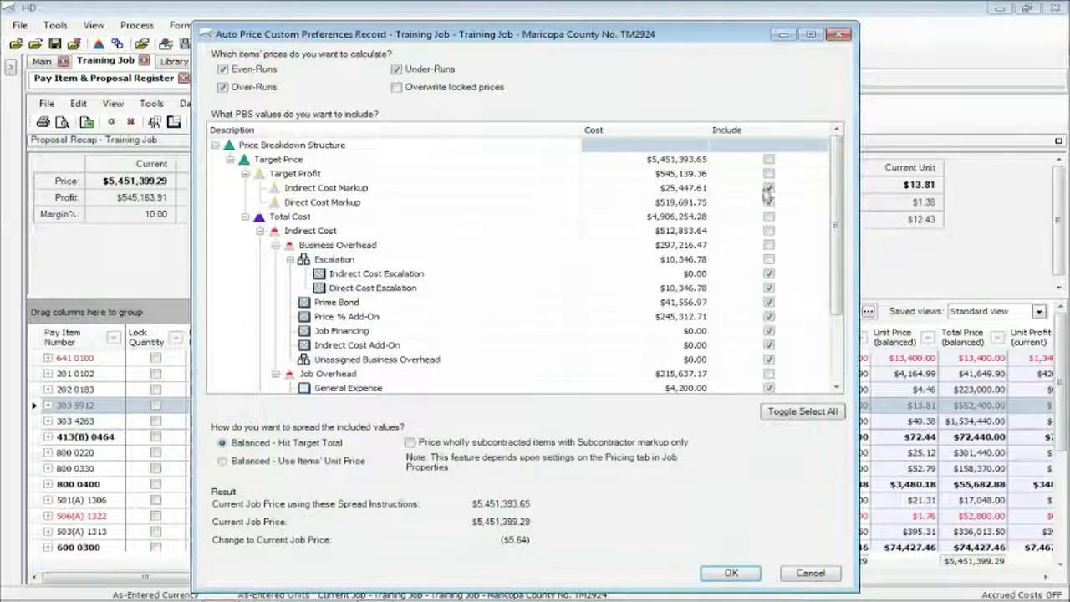
pyautogui.click(769, 201)
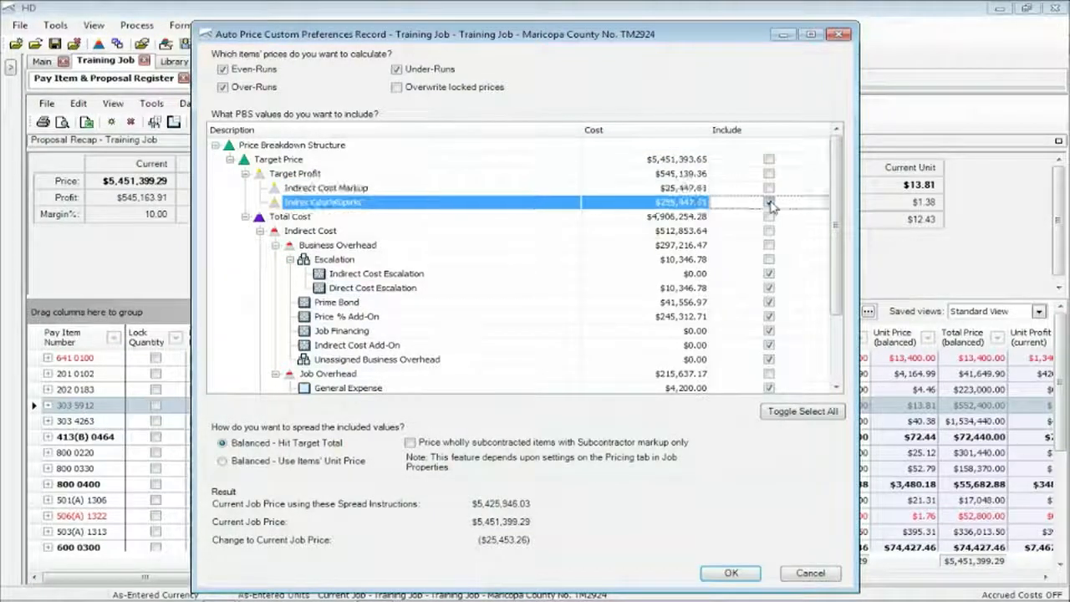
pyautogui.click(769, 203)
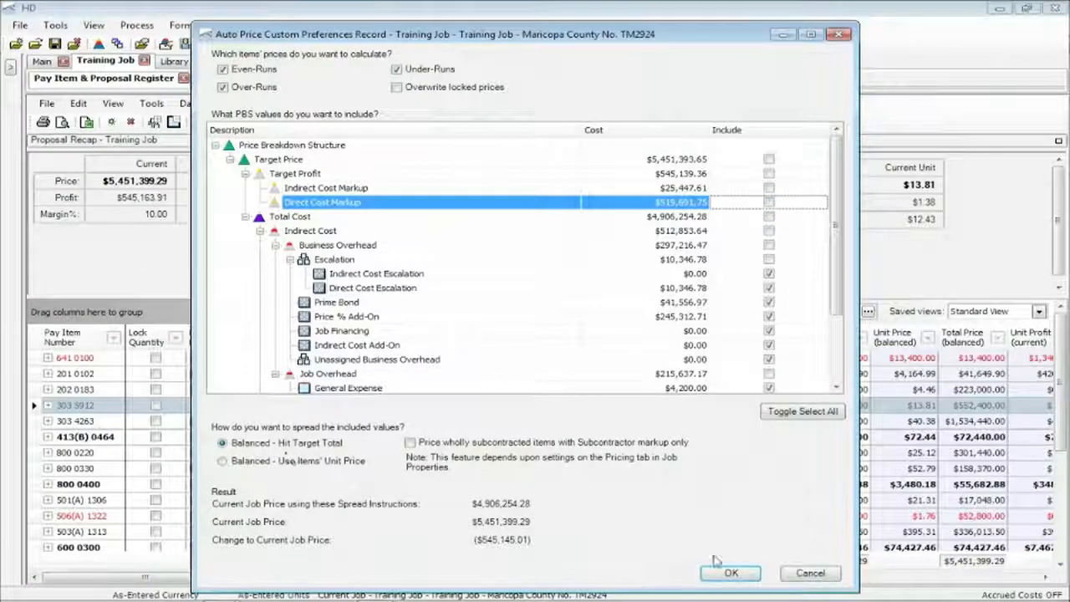
pyautogui.click(729, 572)
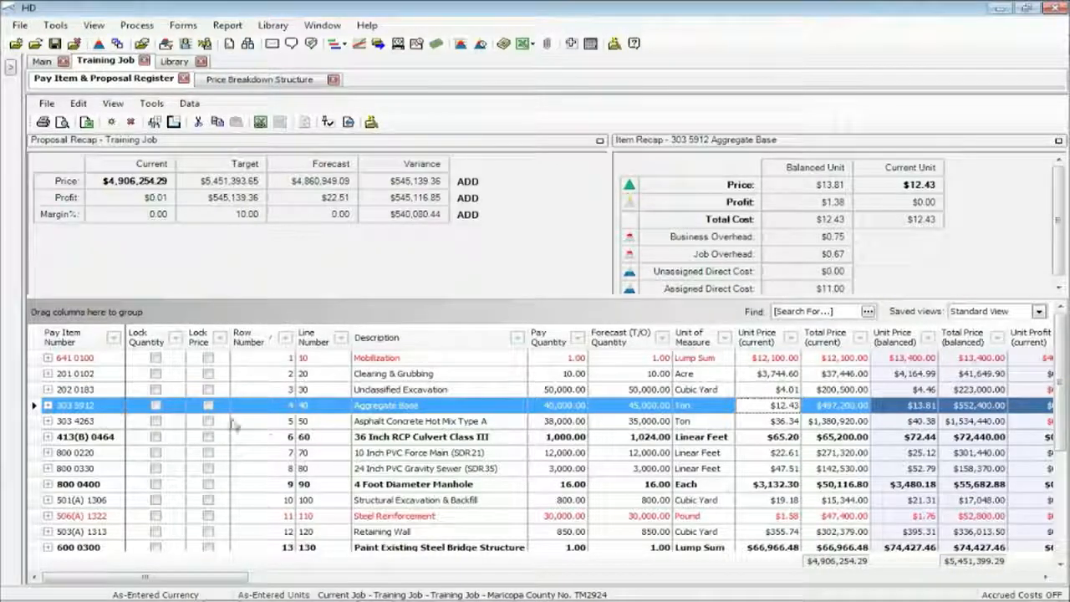
pyautogui.moveTo(333, 159)
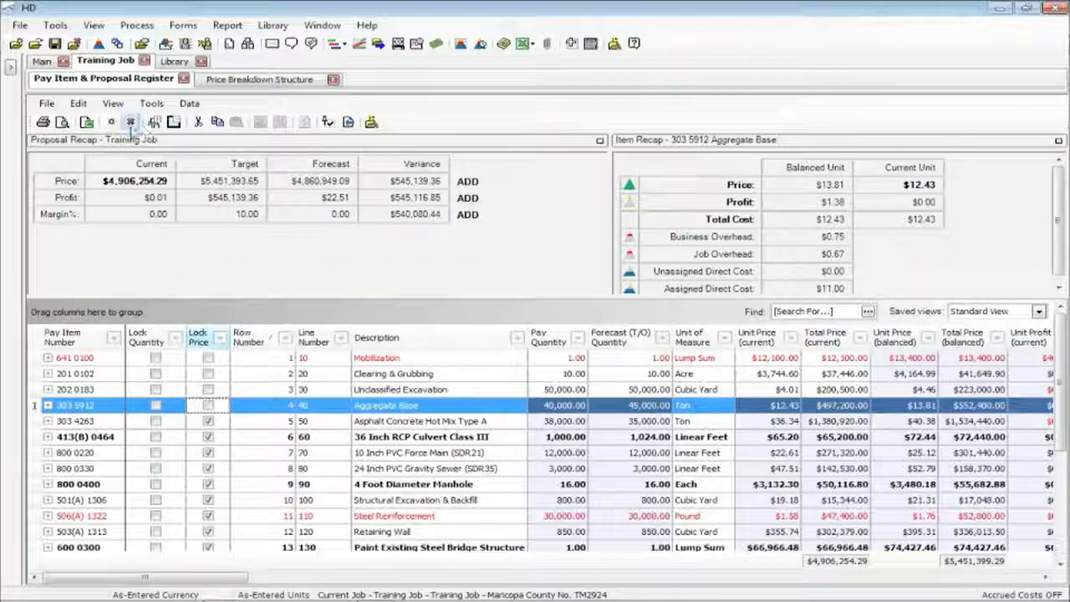
# Run Balanced - Use Items' Unit Price without overwriting locked prices, giving $5,451,080.79
pyautogui.click(151, 104)
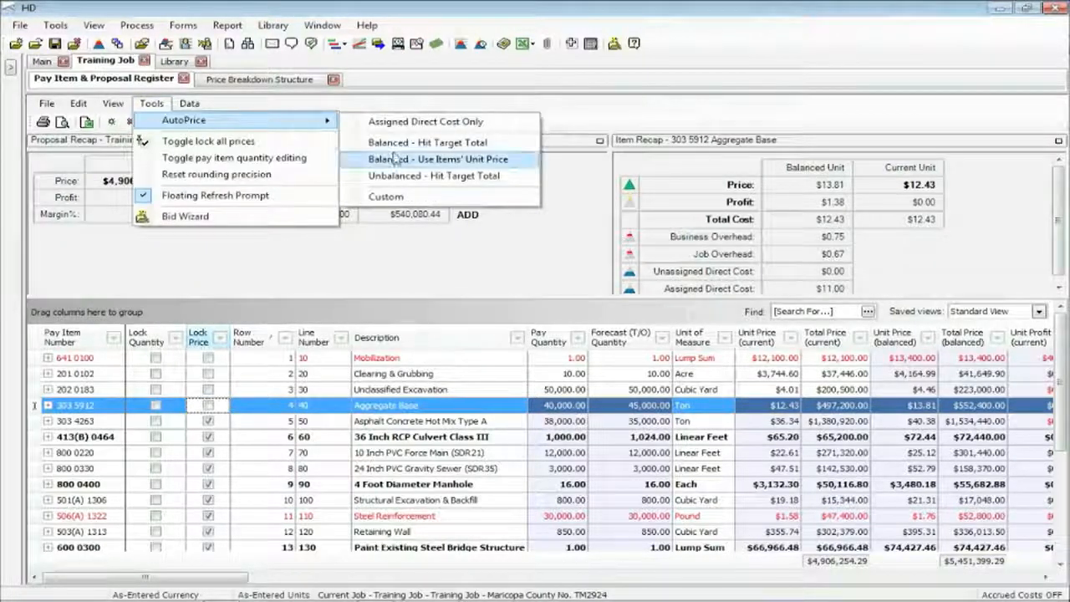
pyautogui.click(438, 158)
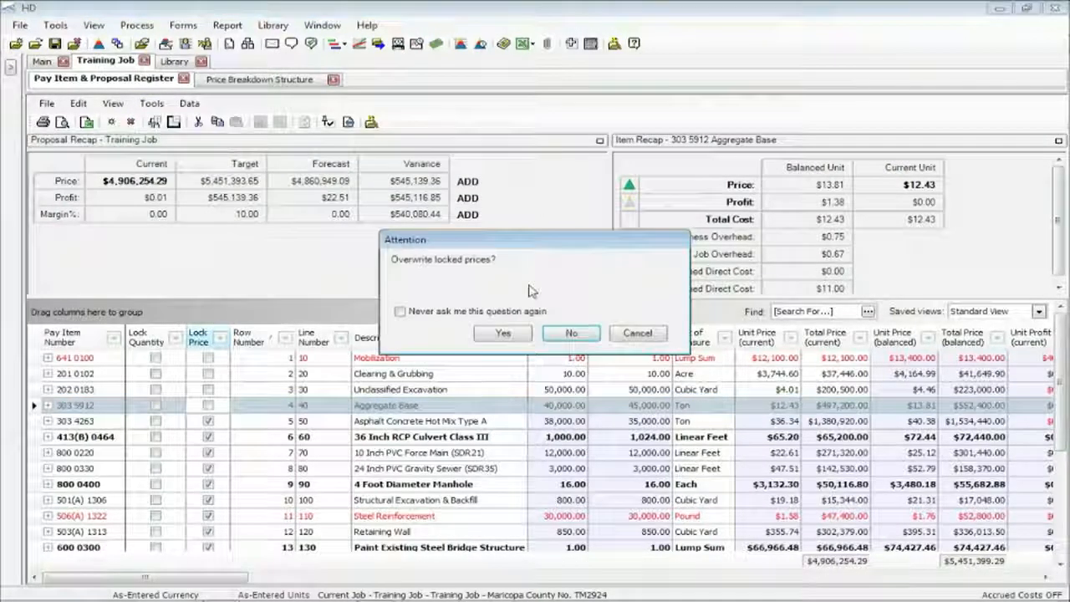
pyautogui.click(502, 333)
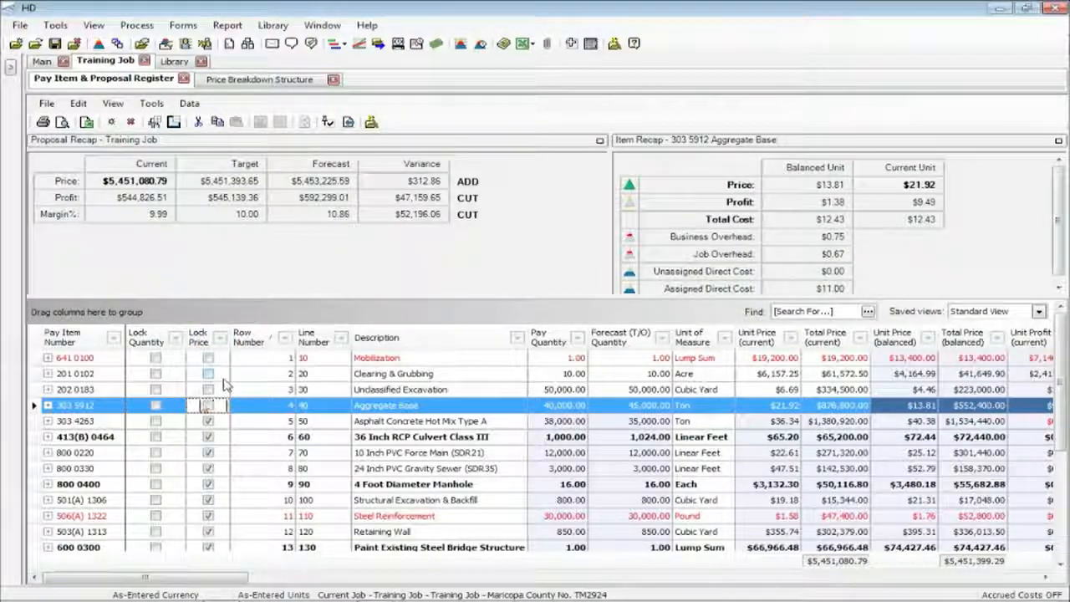
pyautogui.moveTo(750, 365)
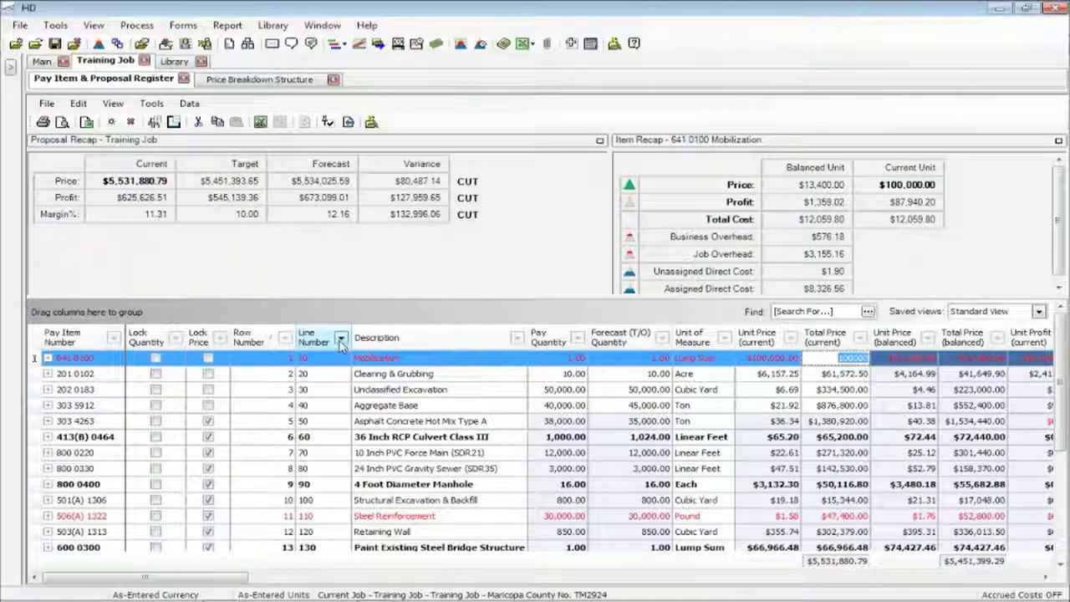
# Set Mobilization's locked unit price to $100,000 and rebalance, giving $5,451,562.39 and $545,308.11 profit
pyautogui.click(207, 358)
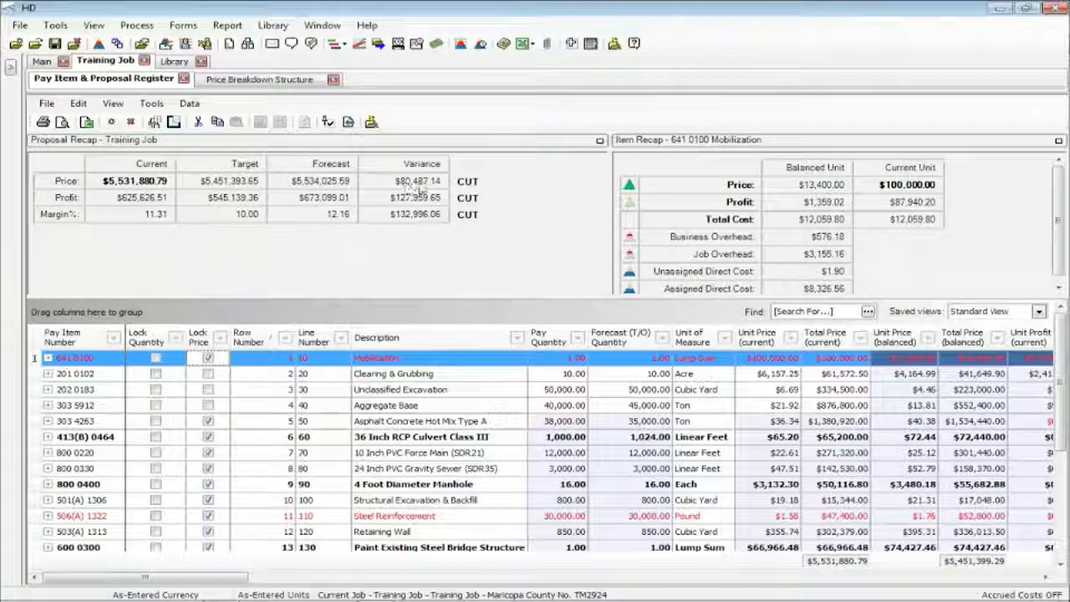
pyautogui.moveTo(341, 407)
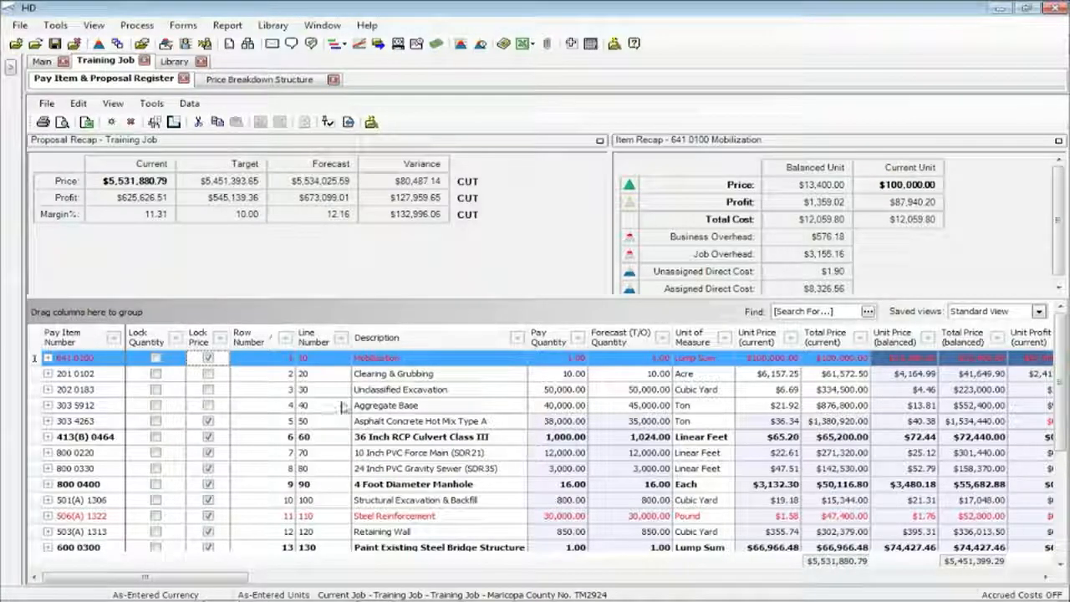
pyautogui.moveTo(228, 411)
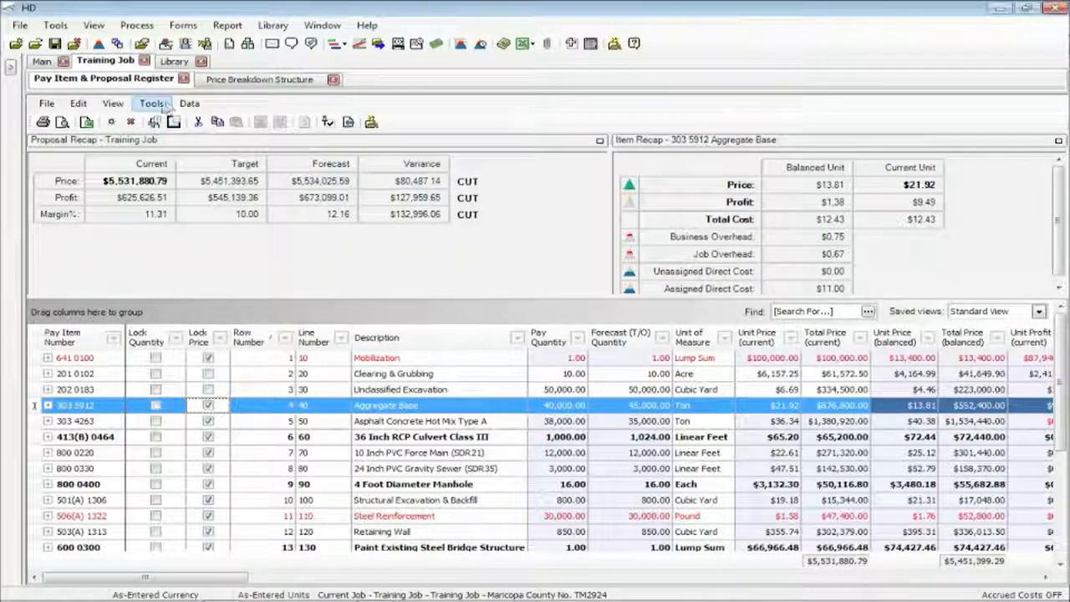
pyautogui.click(150, 104)
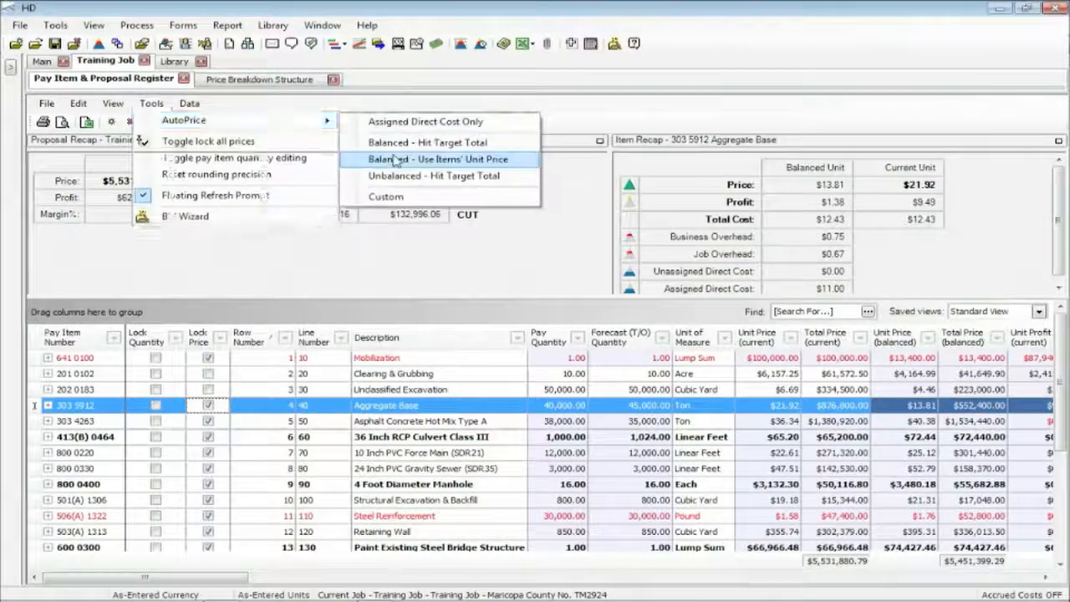
pyautogui.click(434, 159)
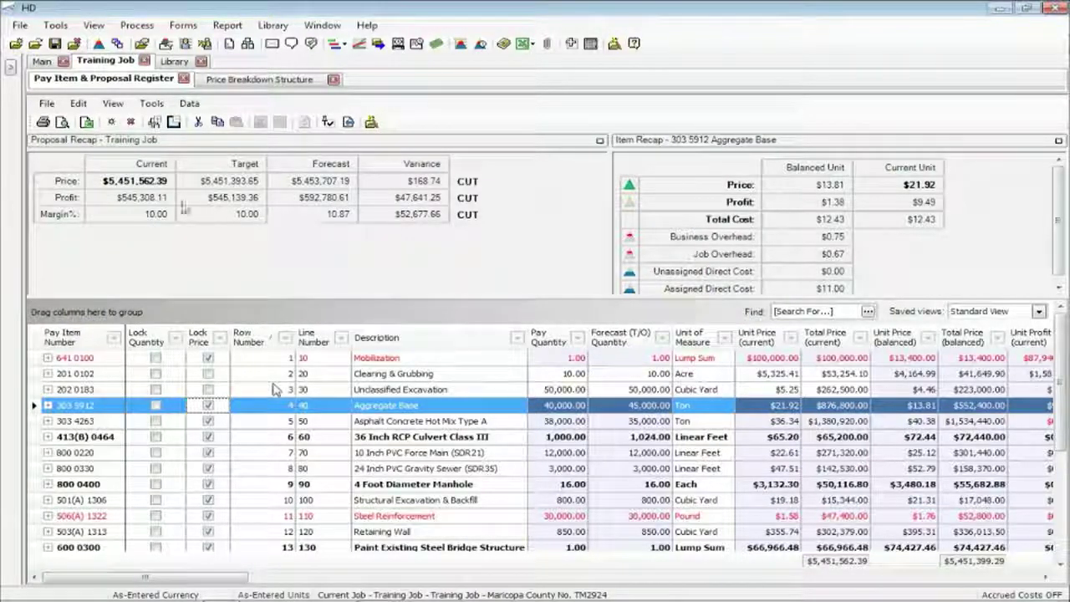
pyautogui.moveTo(799, 468)
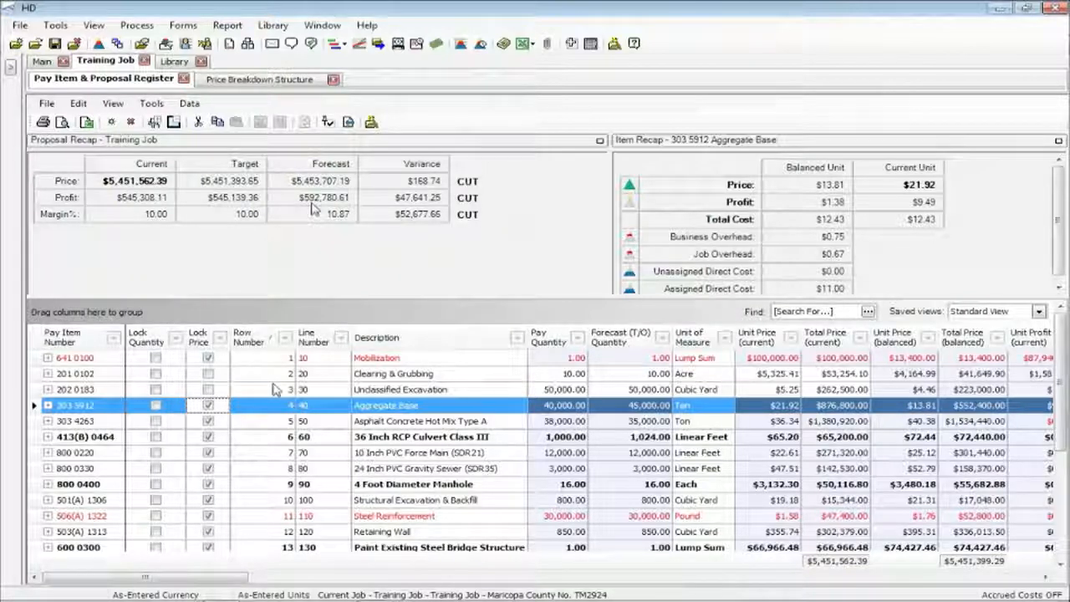
pyautogui.moveTo(284, 243)
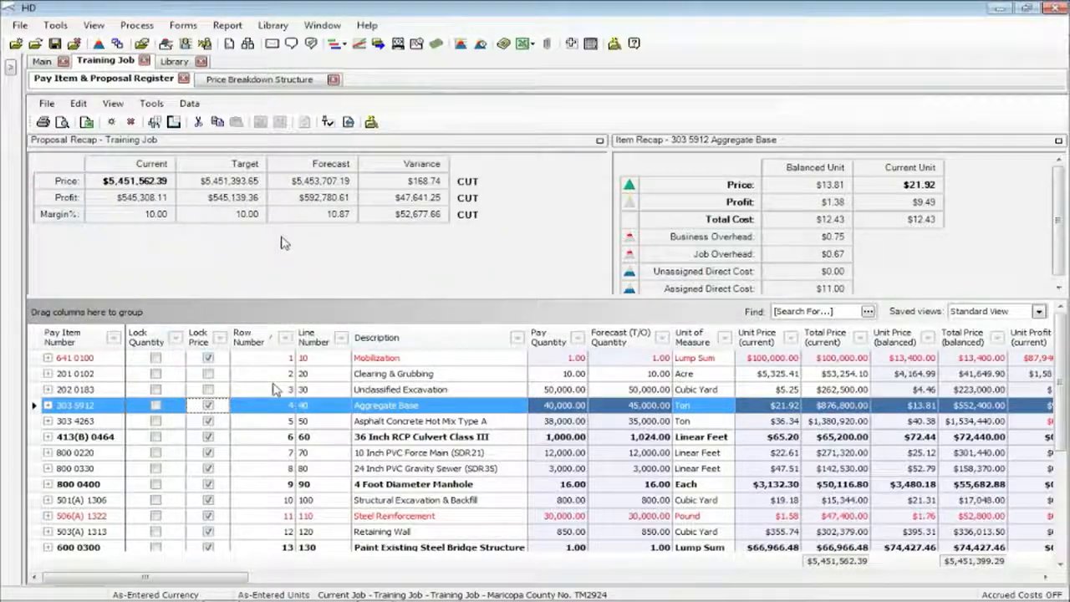